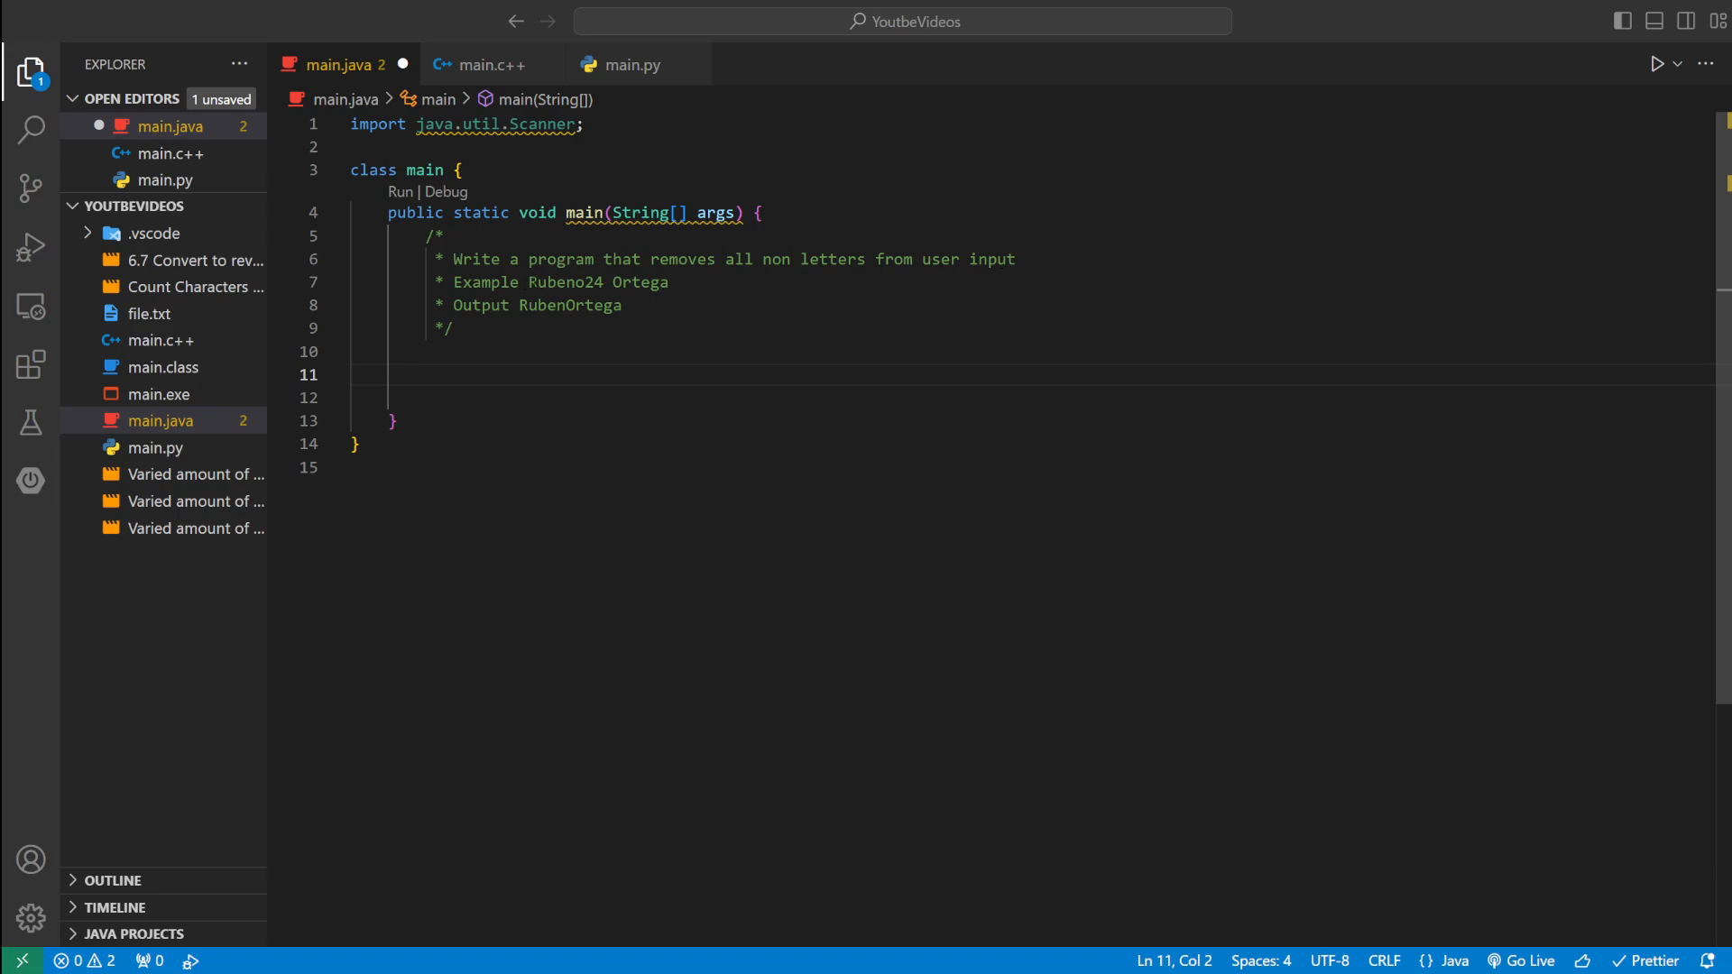
- Point out the example input and output, then create Scanner scnr on System.in
left_click(663, 281)
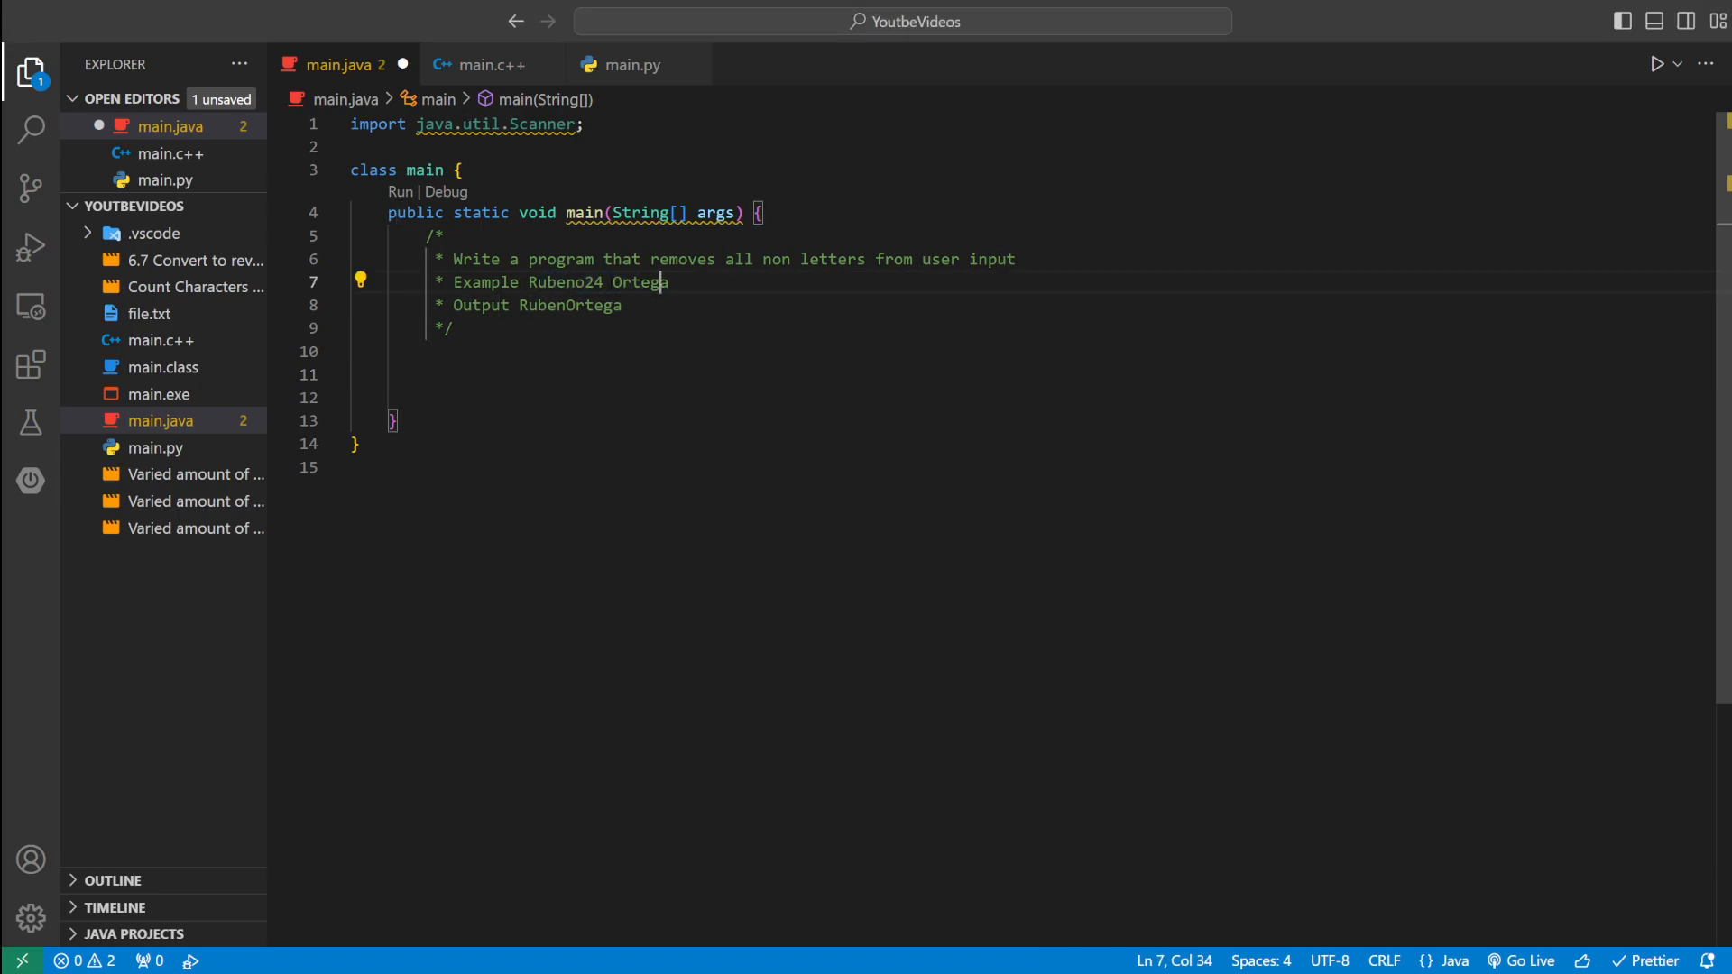
double_click(569, 305)
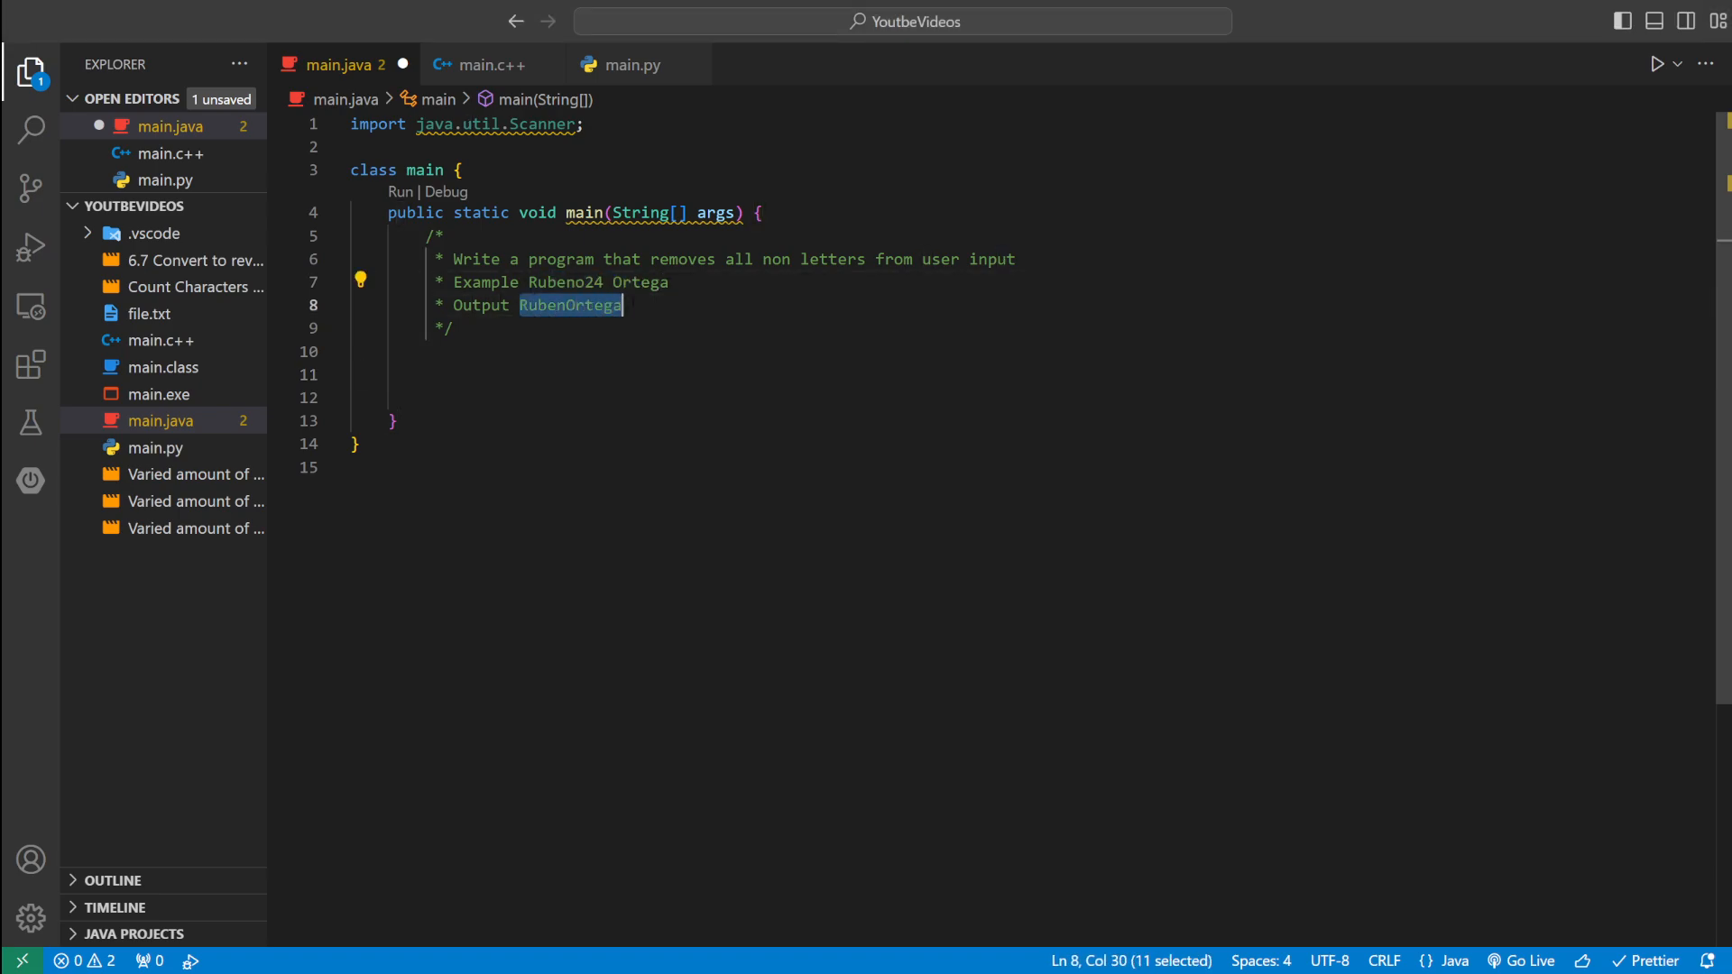
type("S")
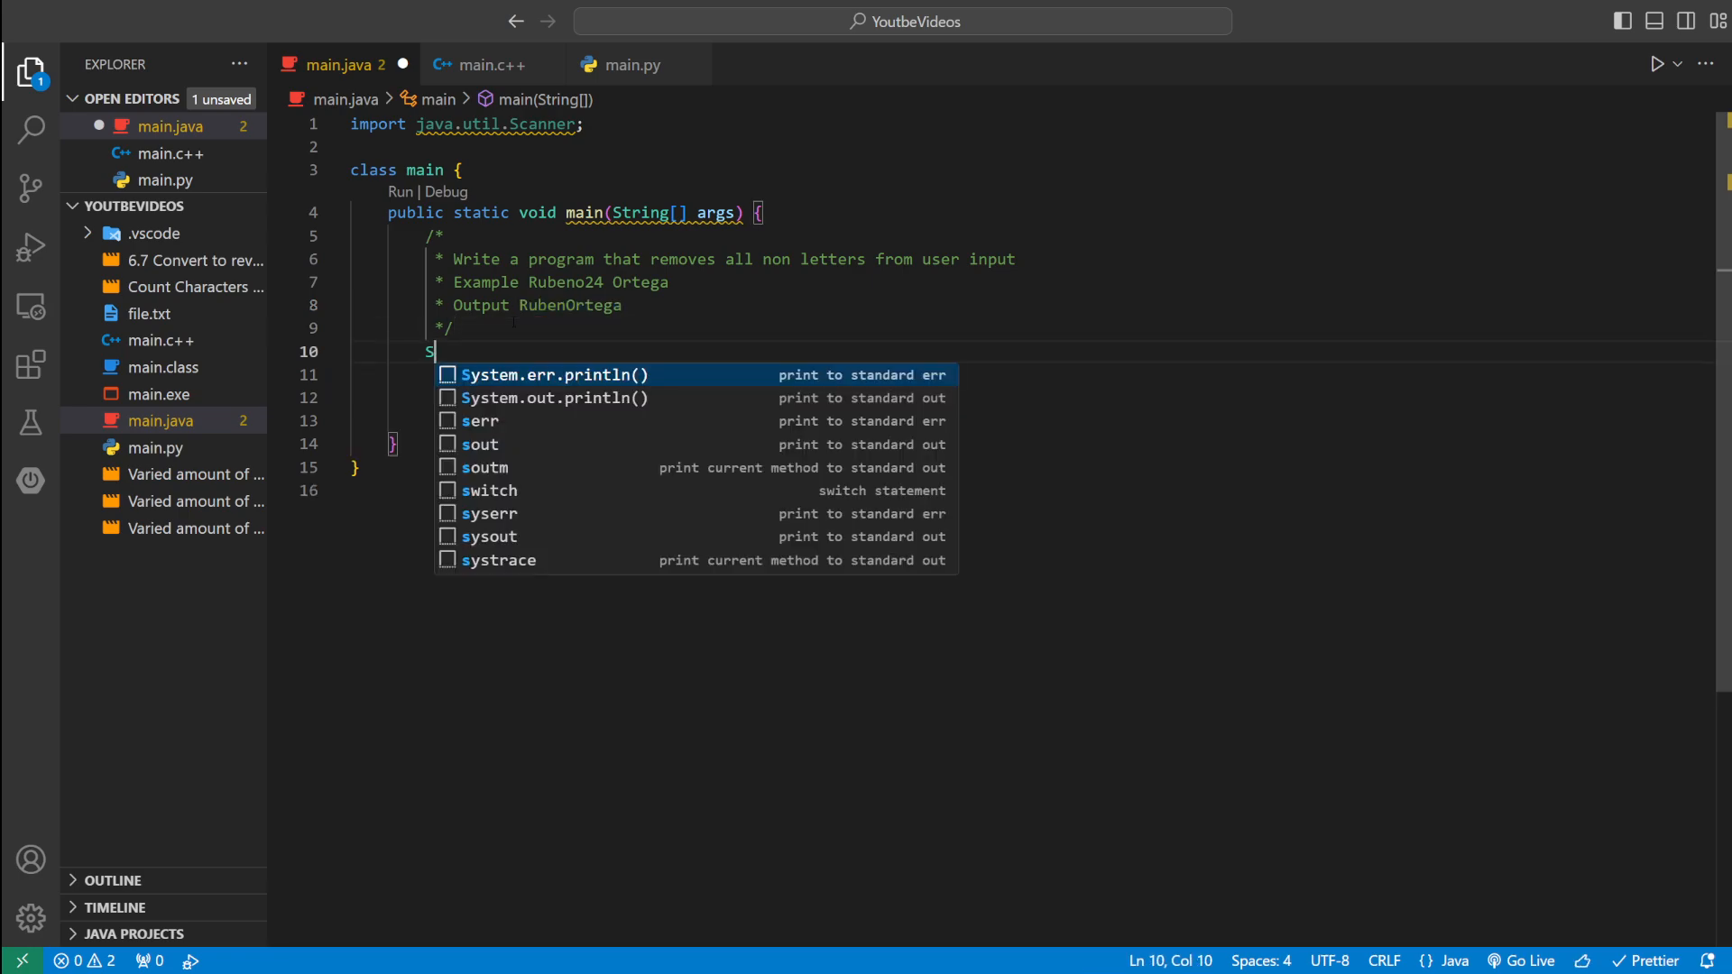
type("Scanner scnr = new Scanner(null")
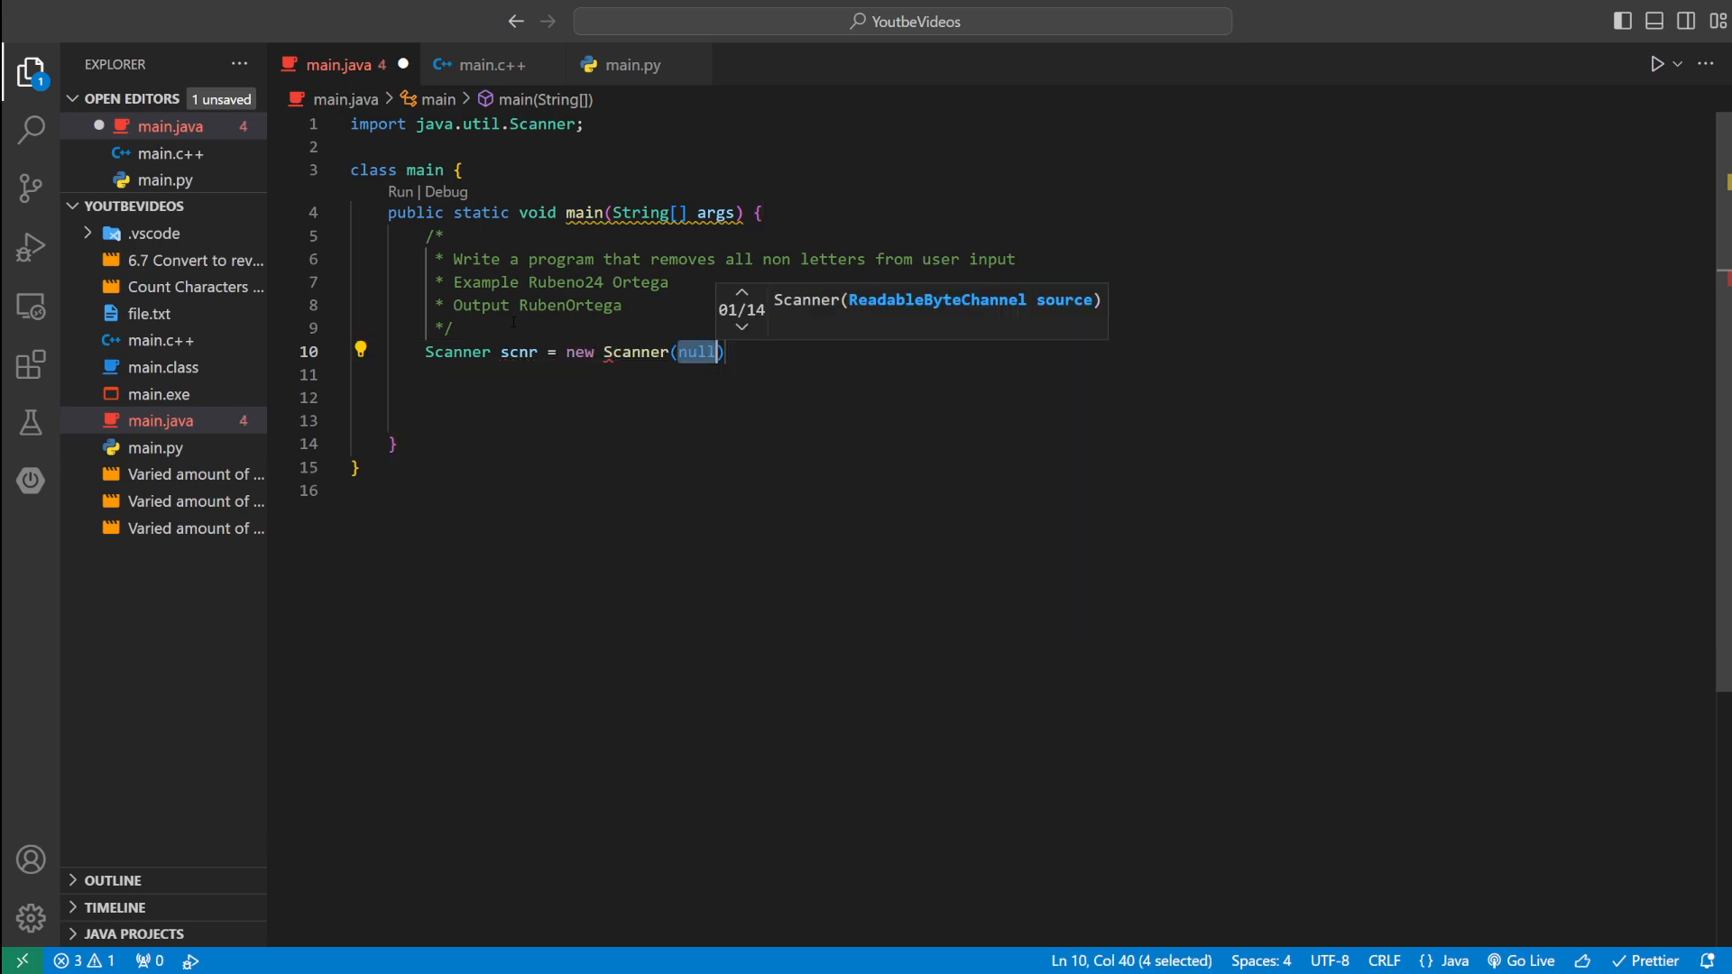
type("System.in")
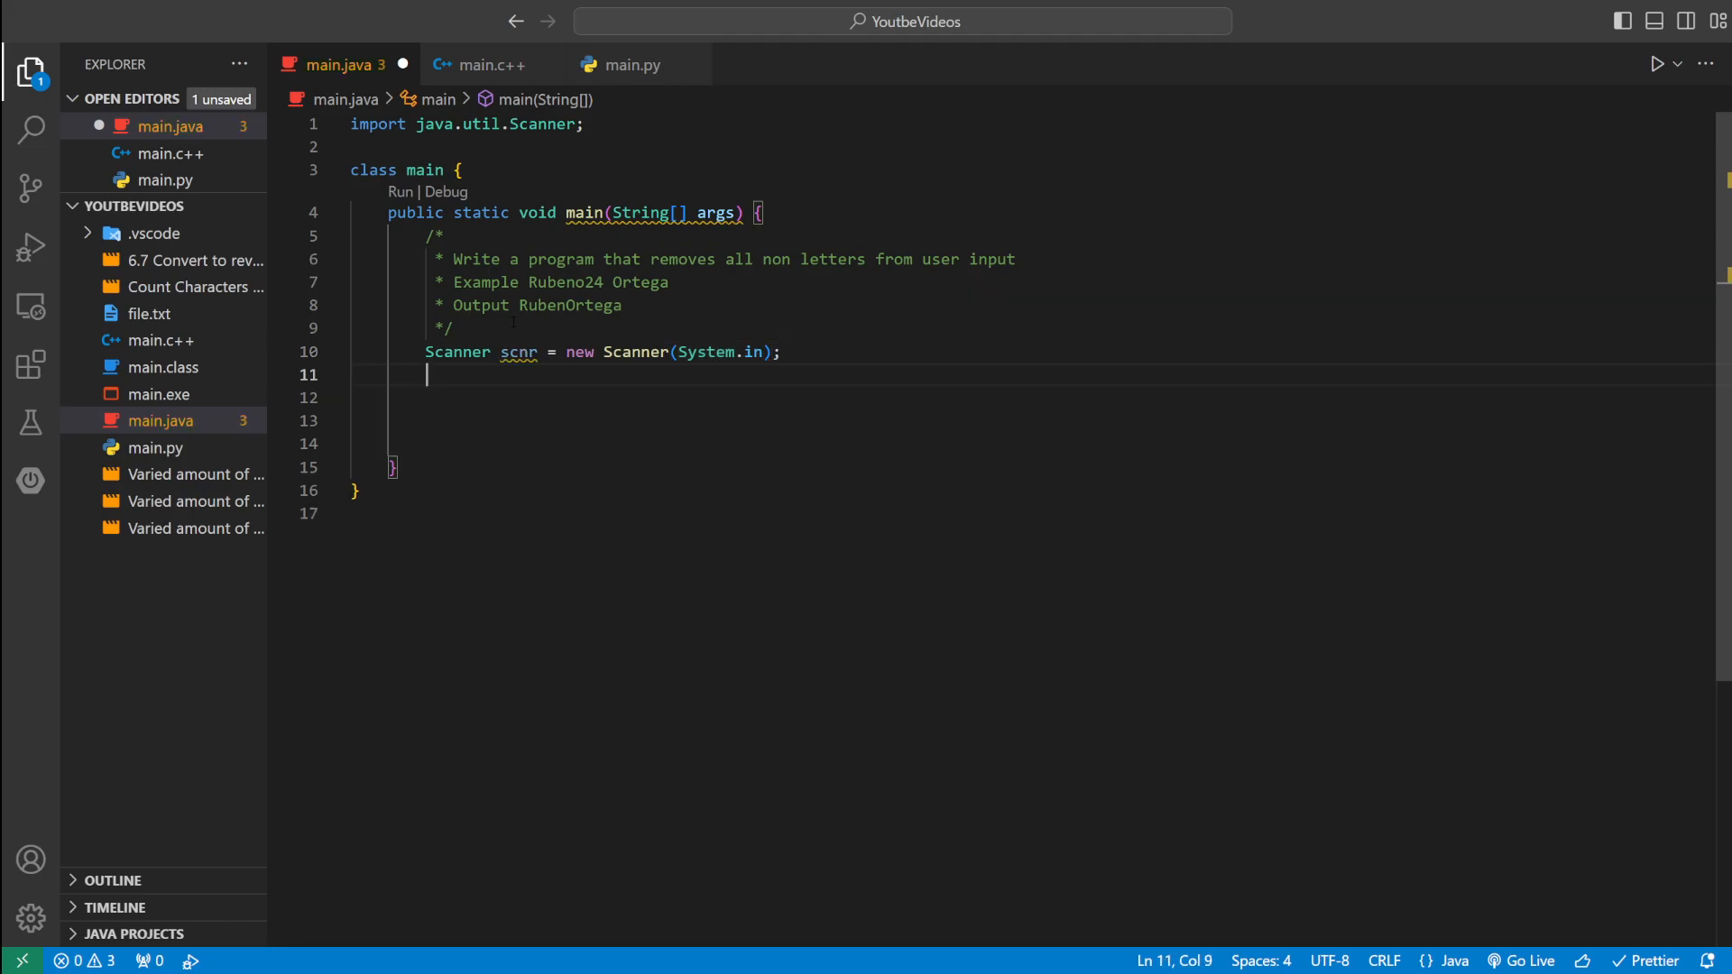
- Read a line with scnr.nextLine() into String userInput and start another String
type("Strtl")
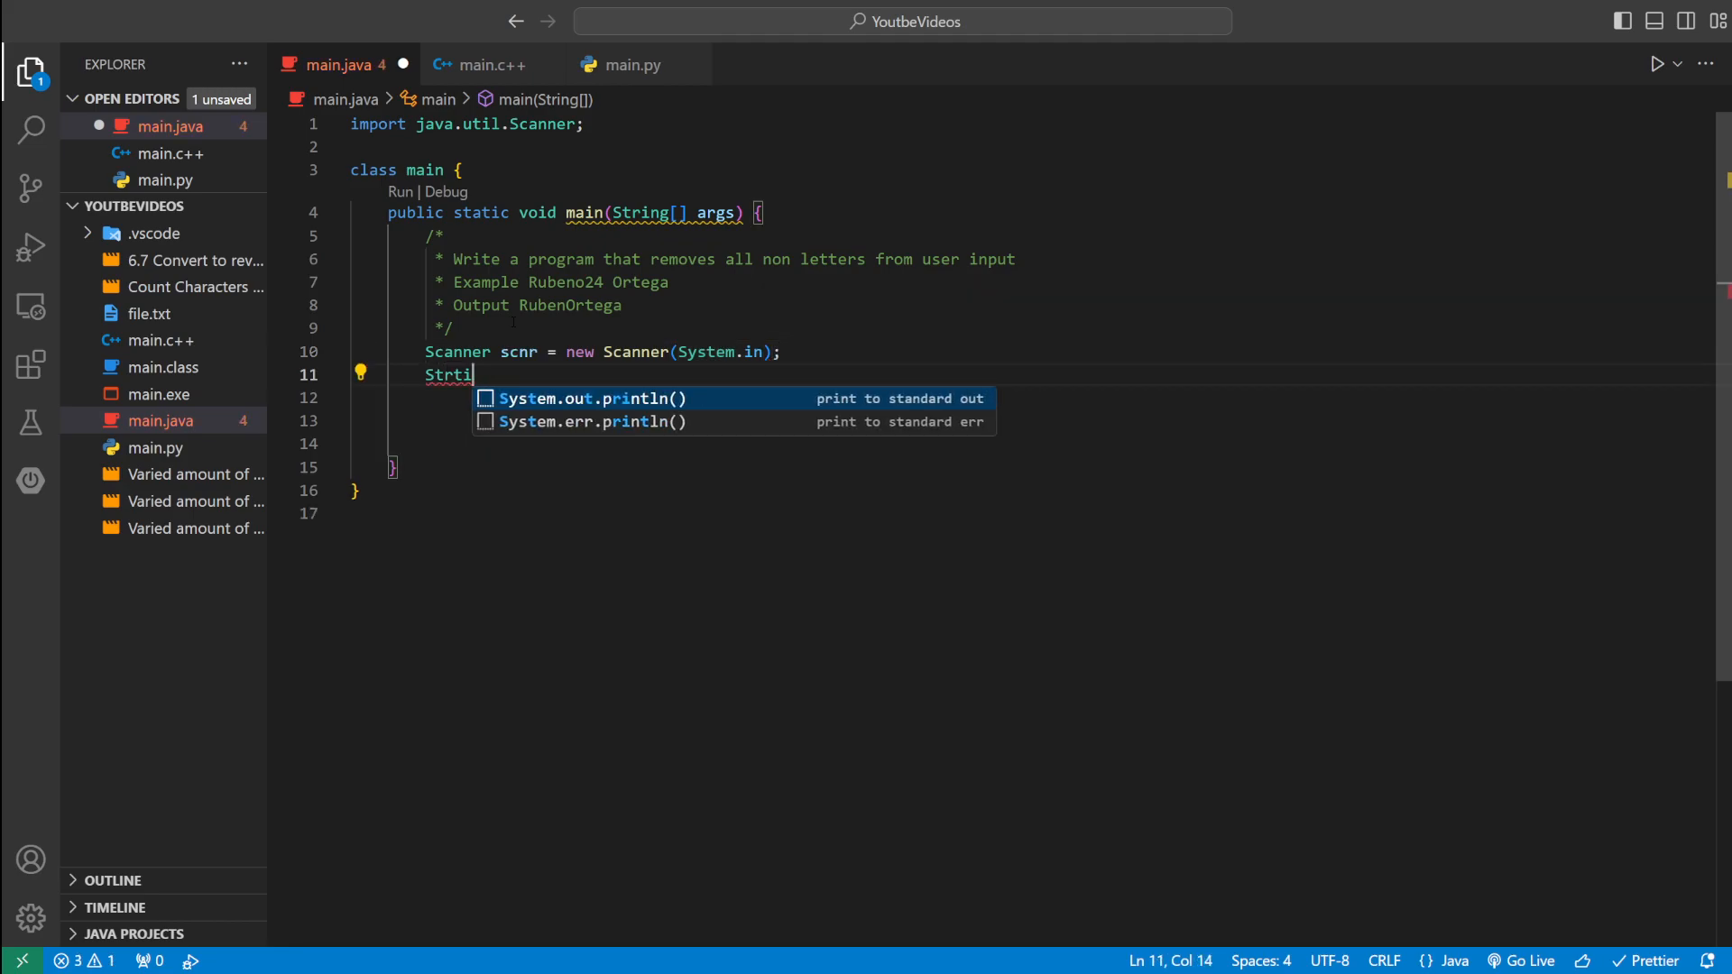
type("String user")
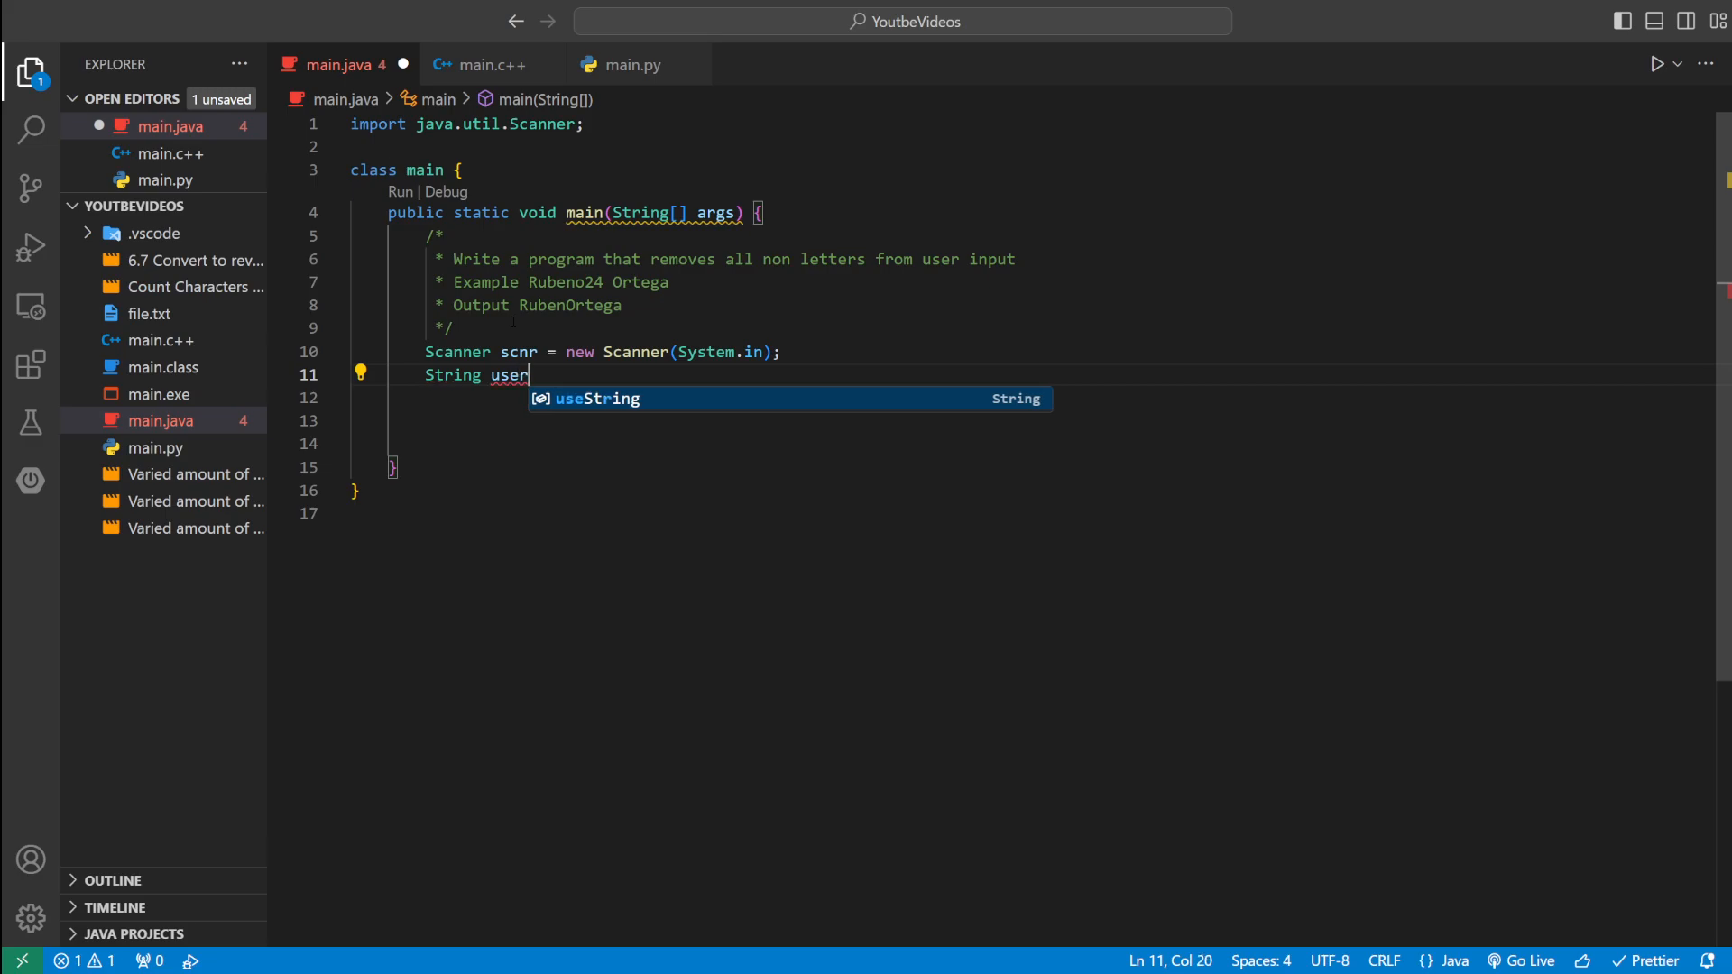
type("Input")
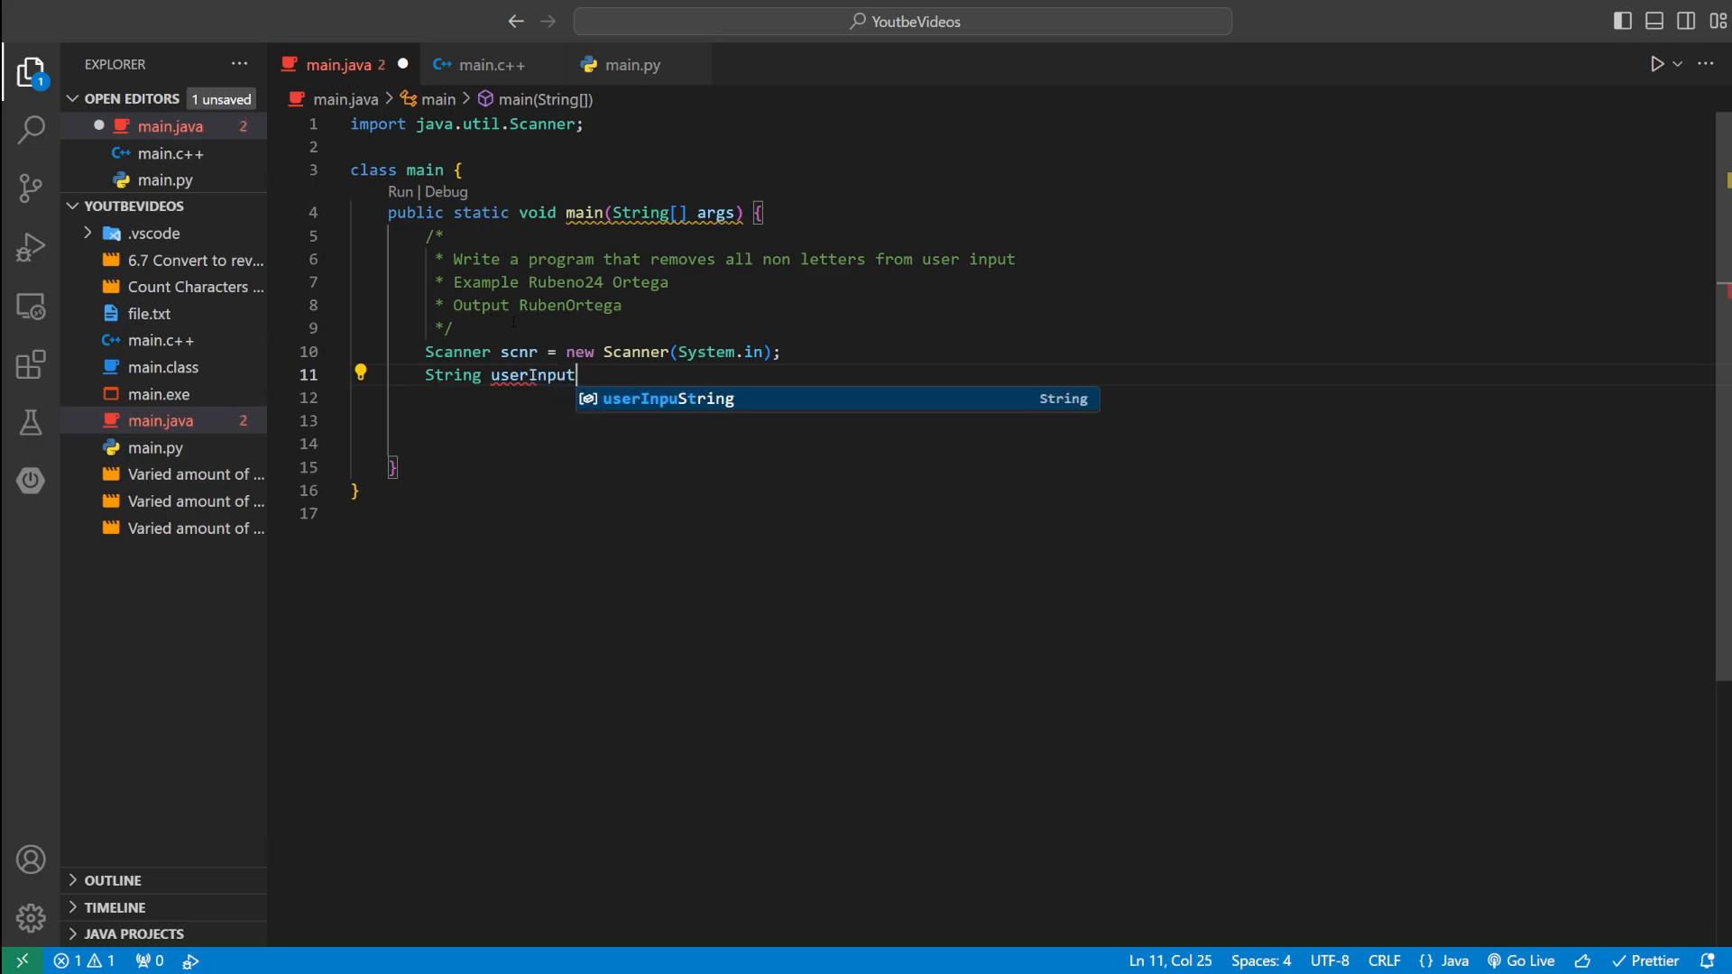
type("= scn")
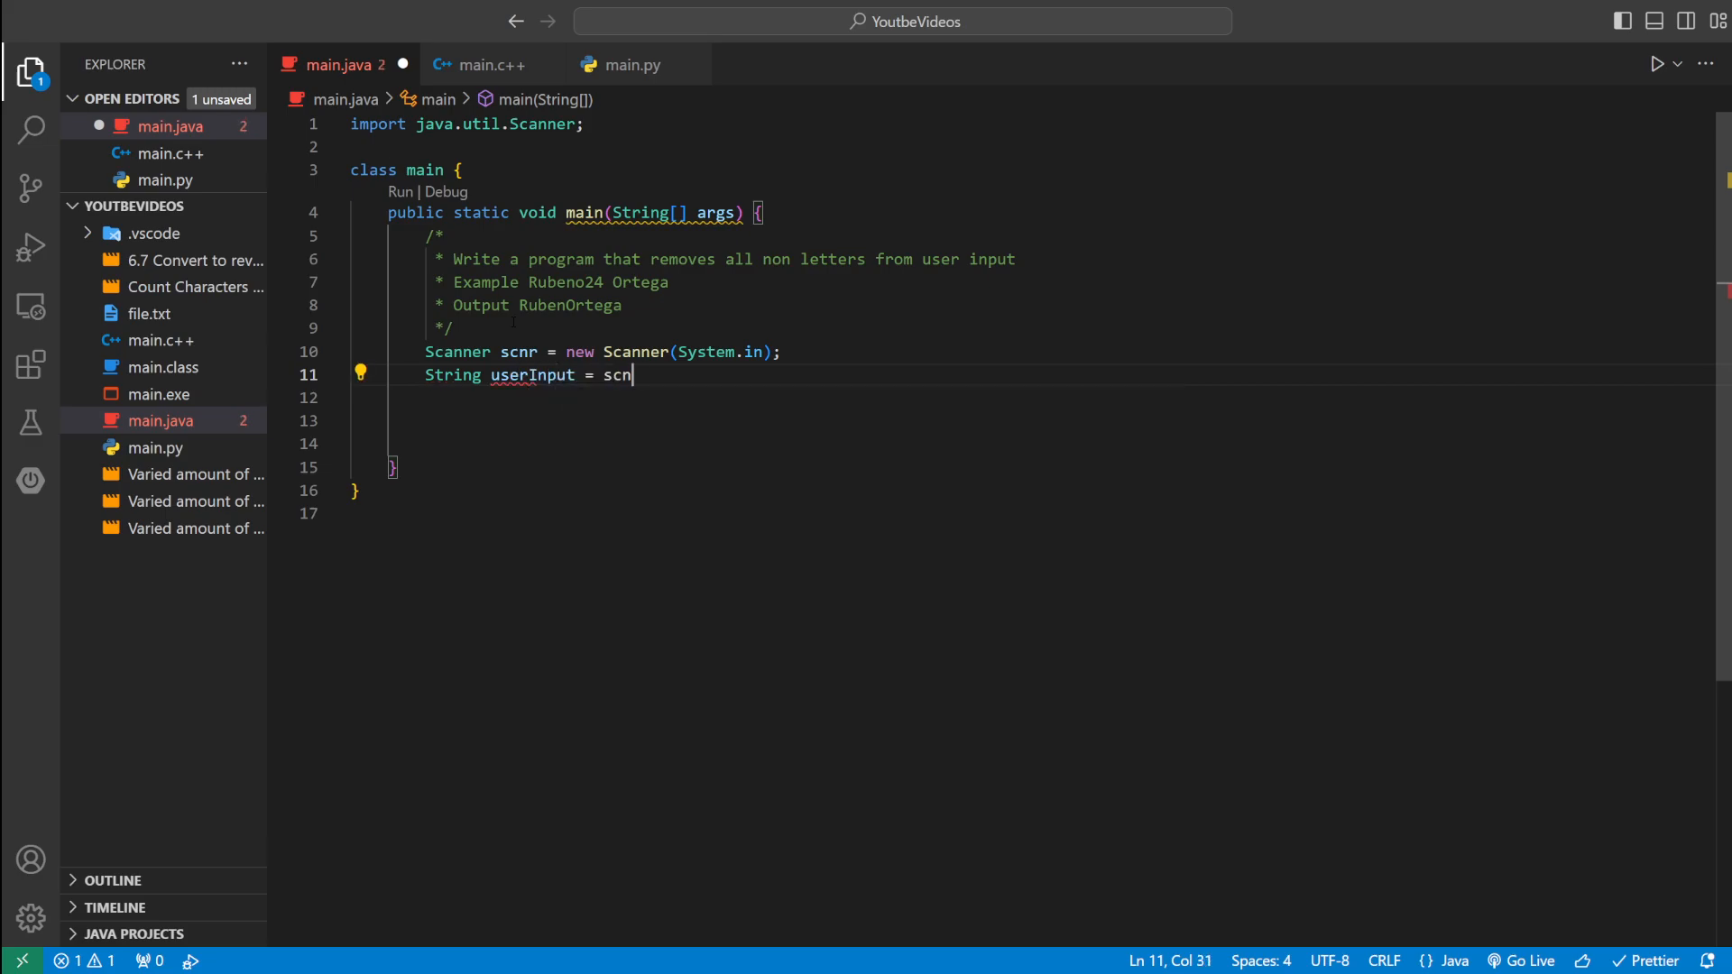
type(".ne")
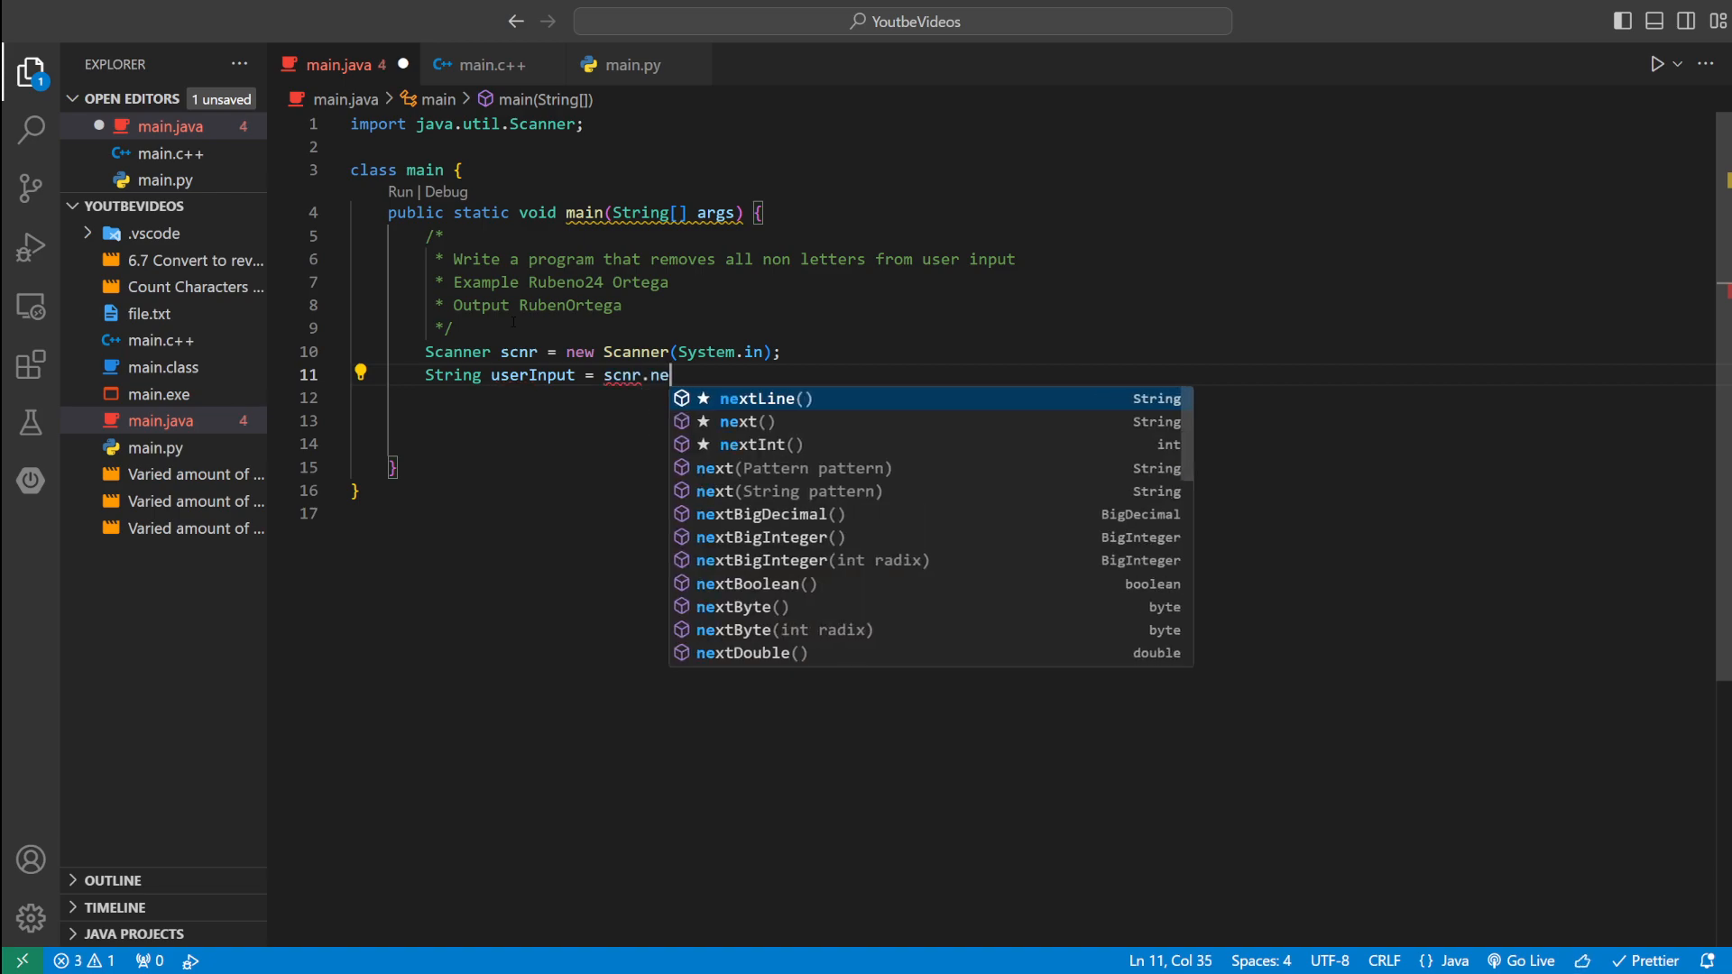
left_click(762, 399)
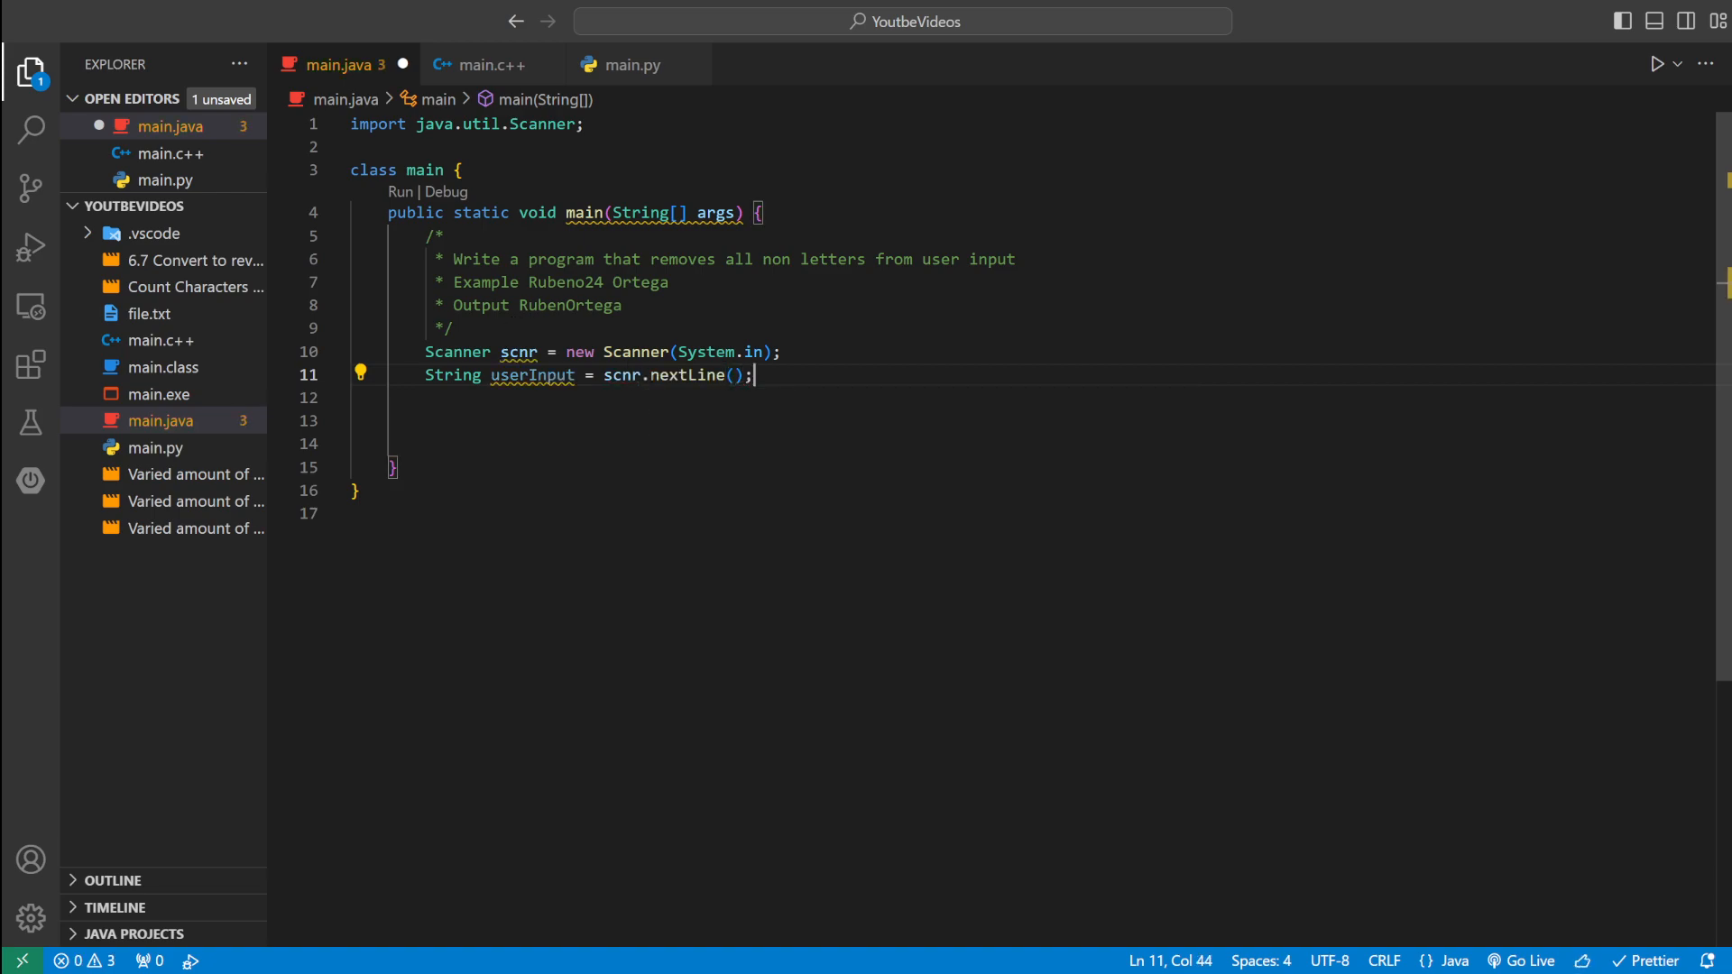
double_click(531, 375)
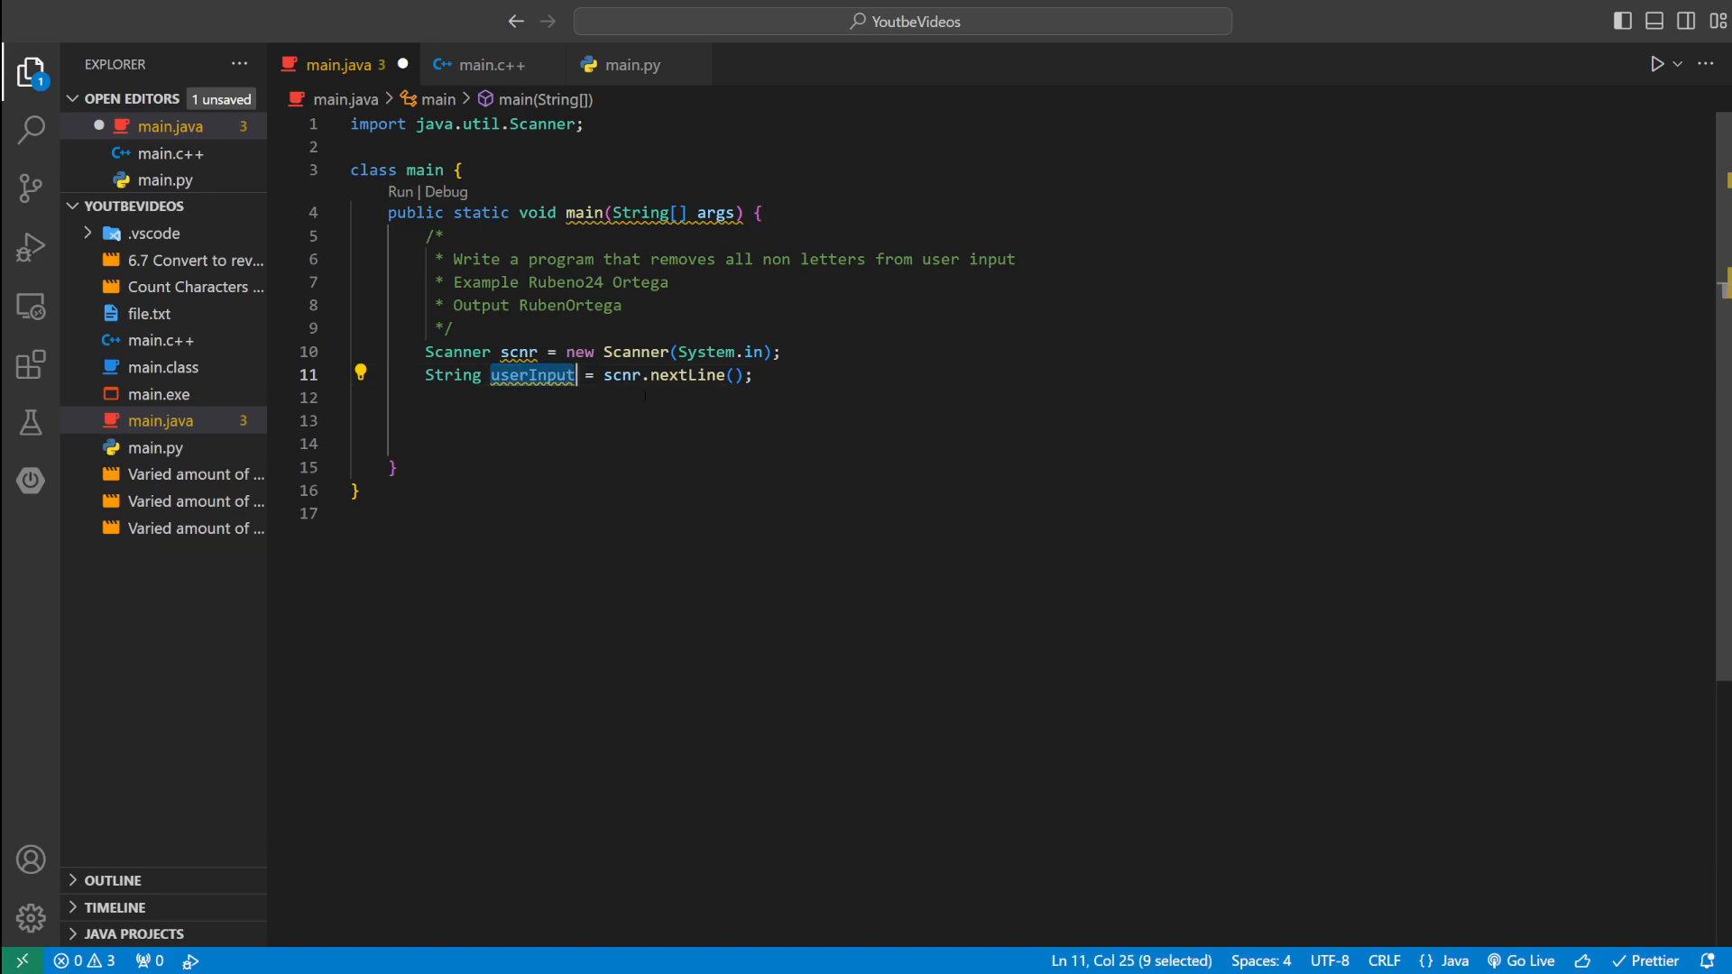
type("String on")
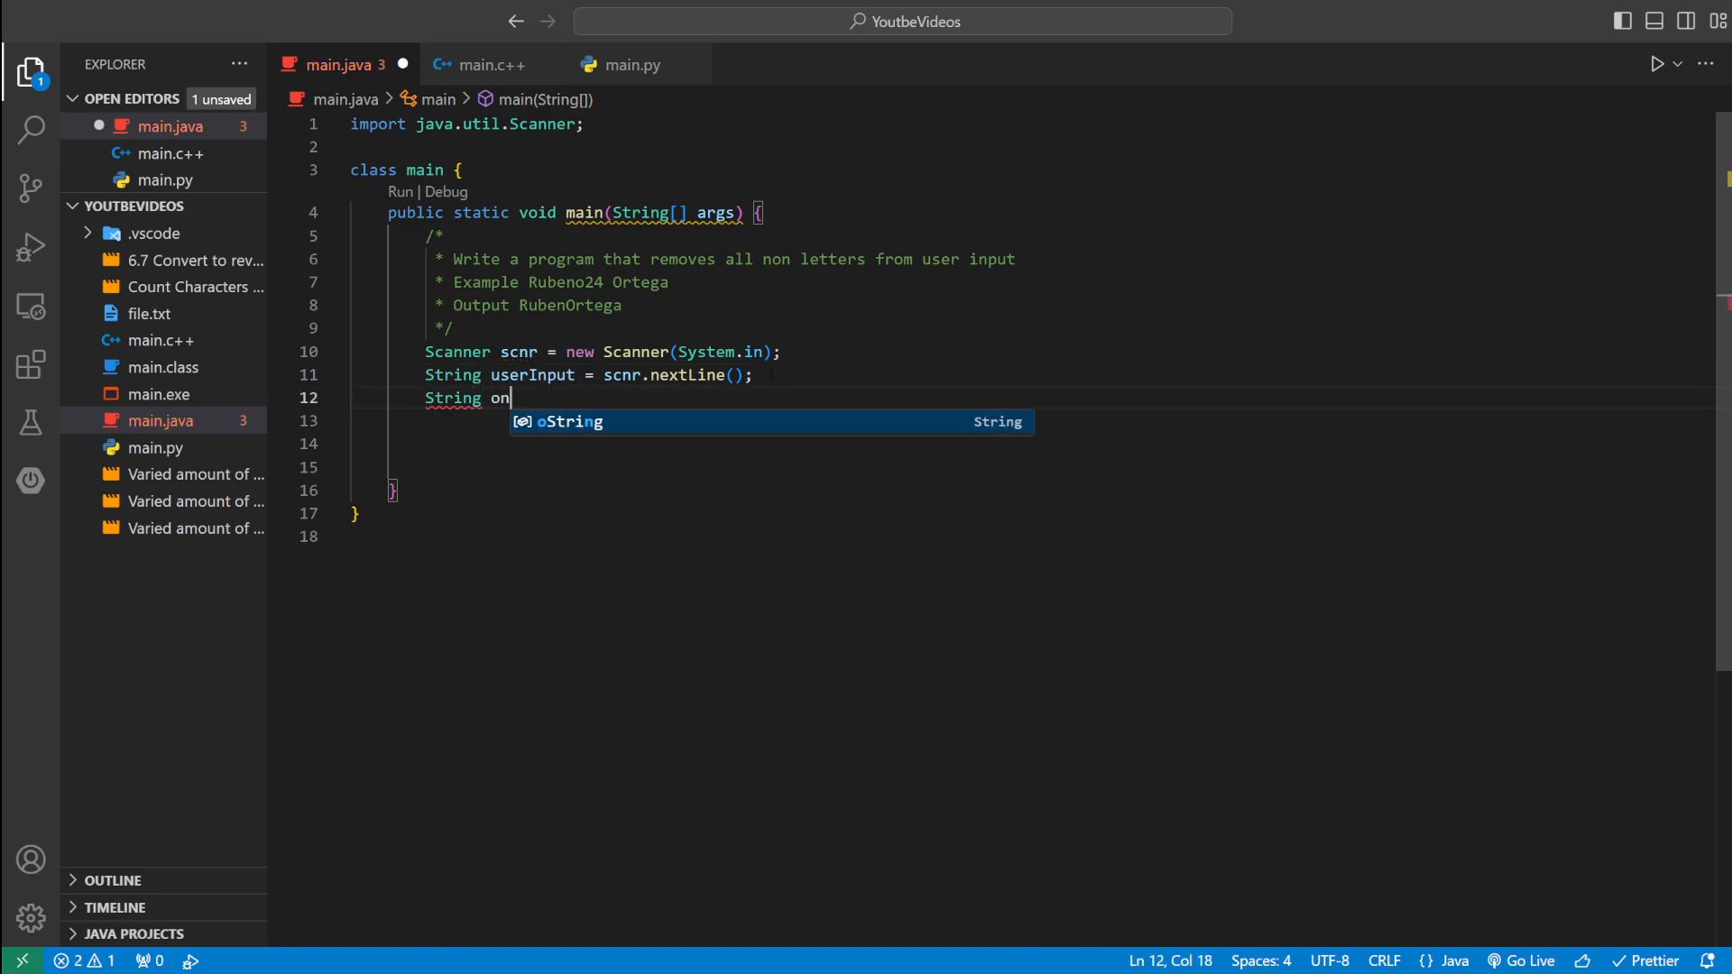
- Declare String onlyLetters = "" and highlight Rubeno24 and onlyLetters while explaining
type("lyLettert")
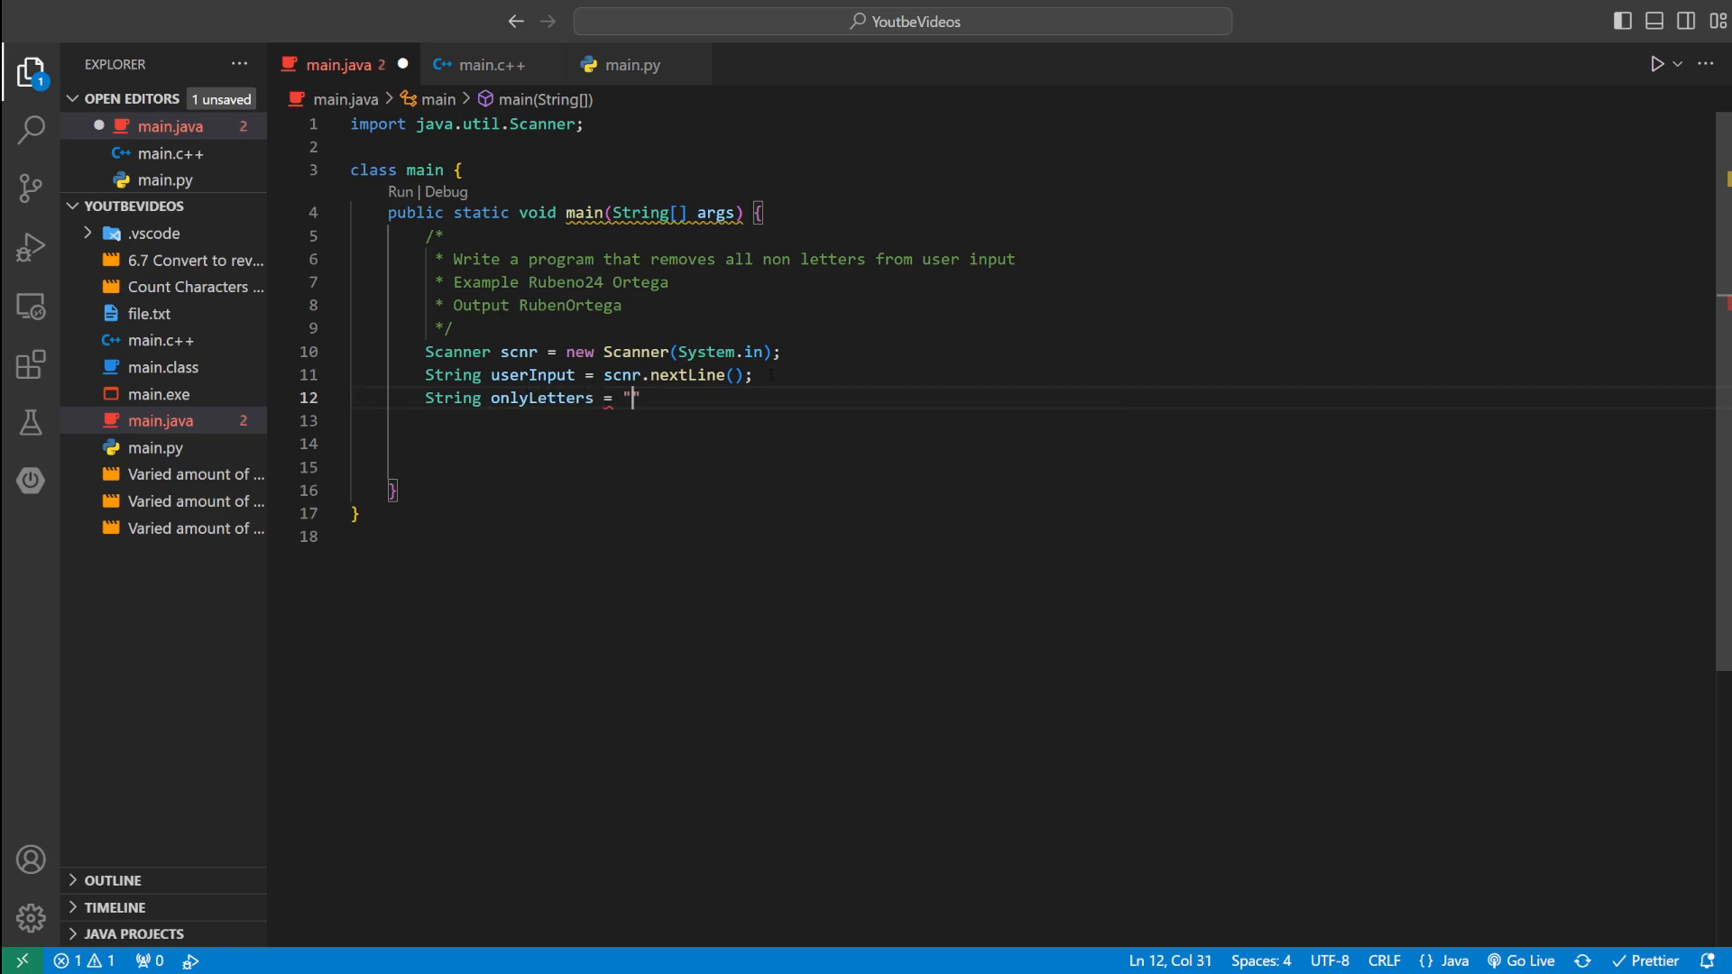
type("\";")
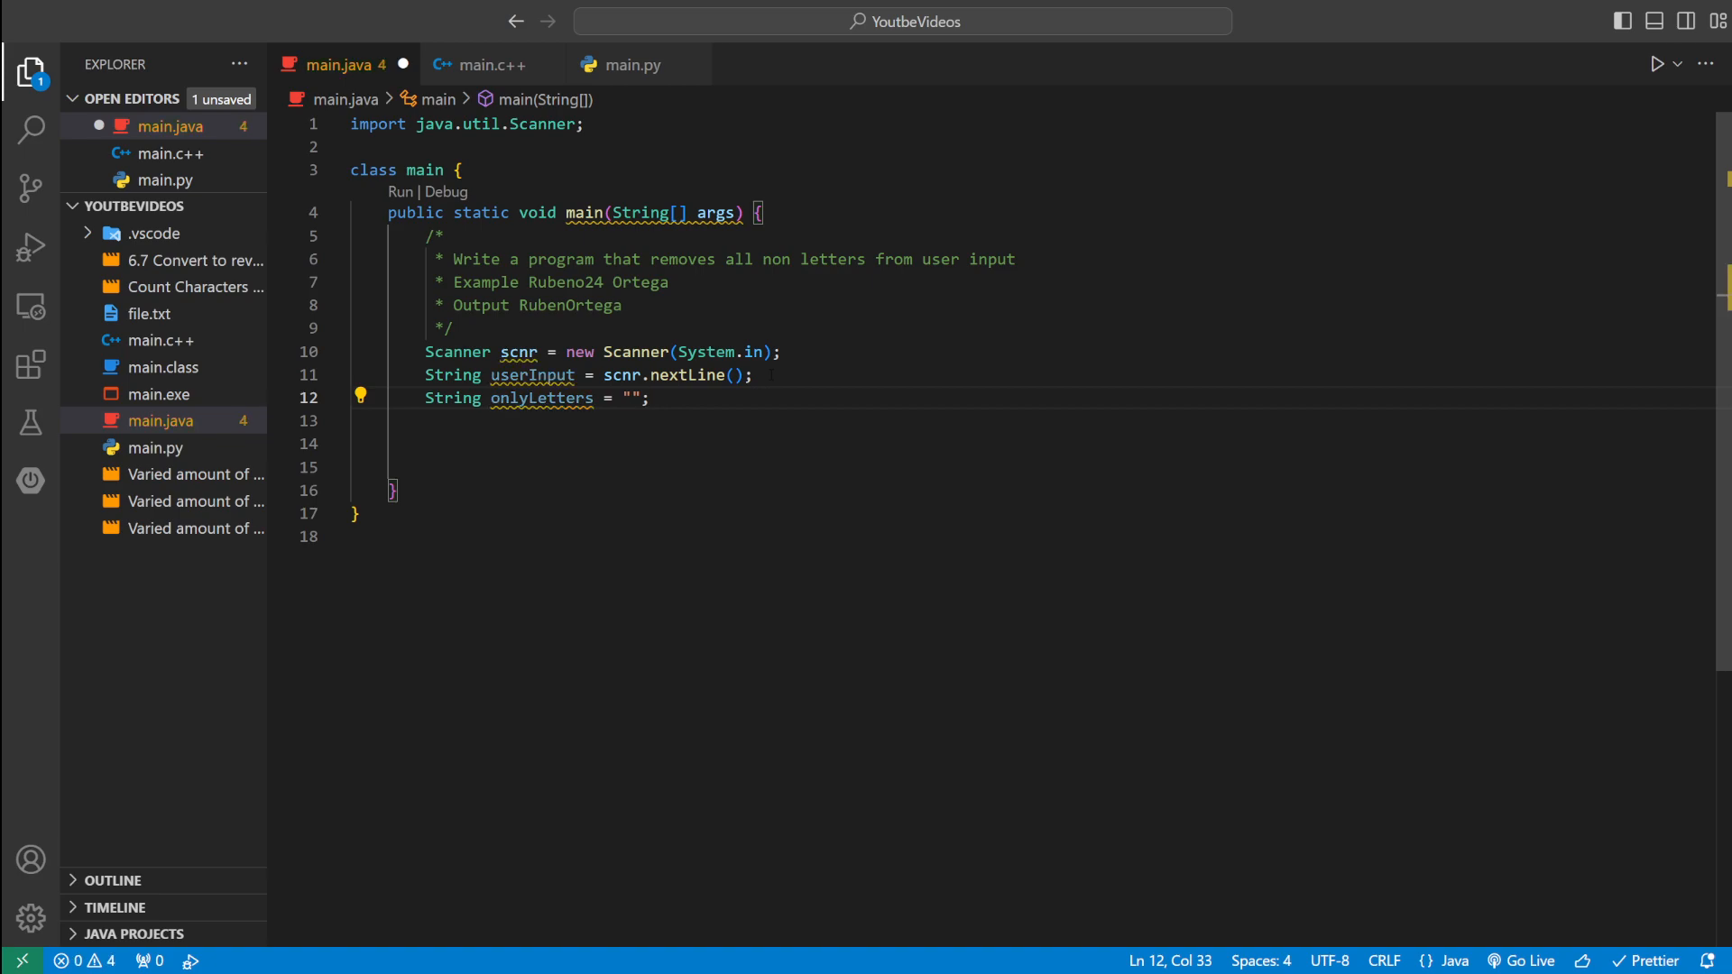
type("of")
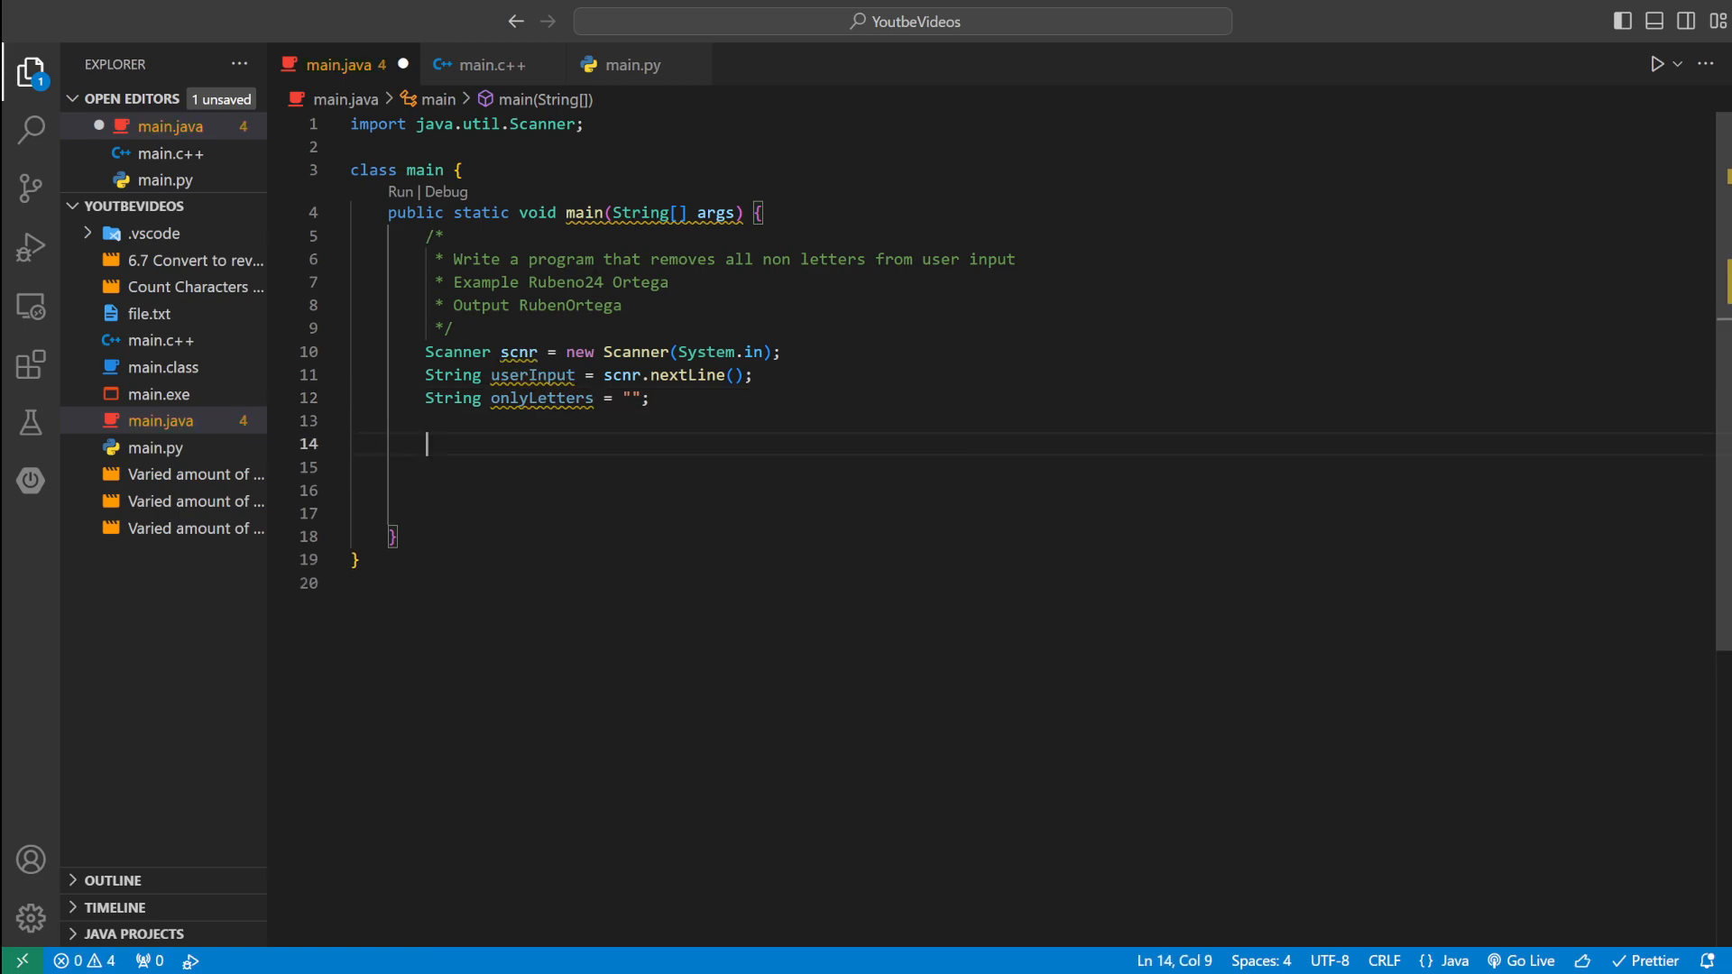
left_click_drag(528, 282, 669, 282)
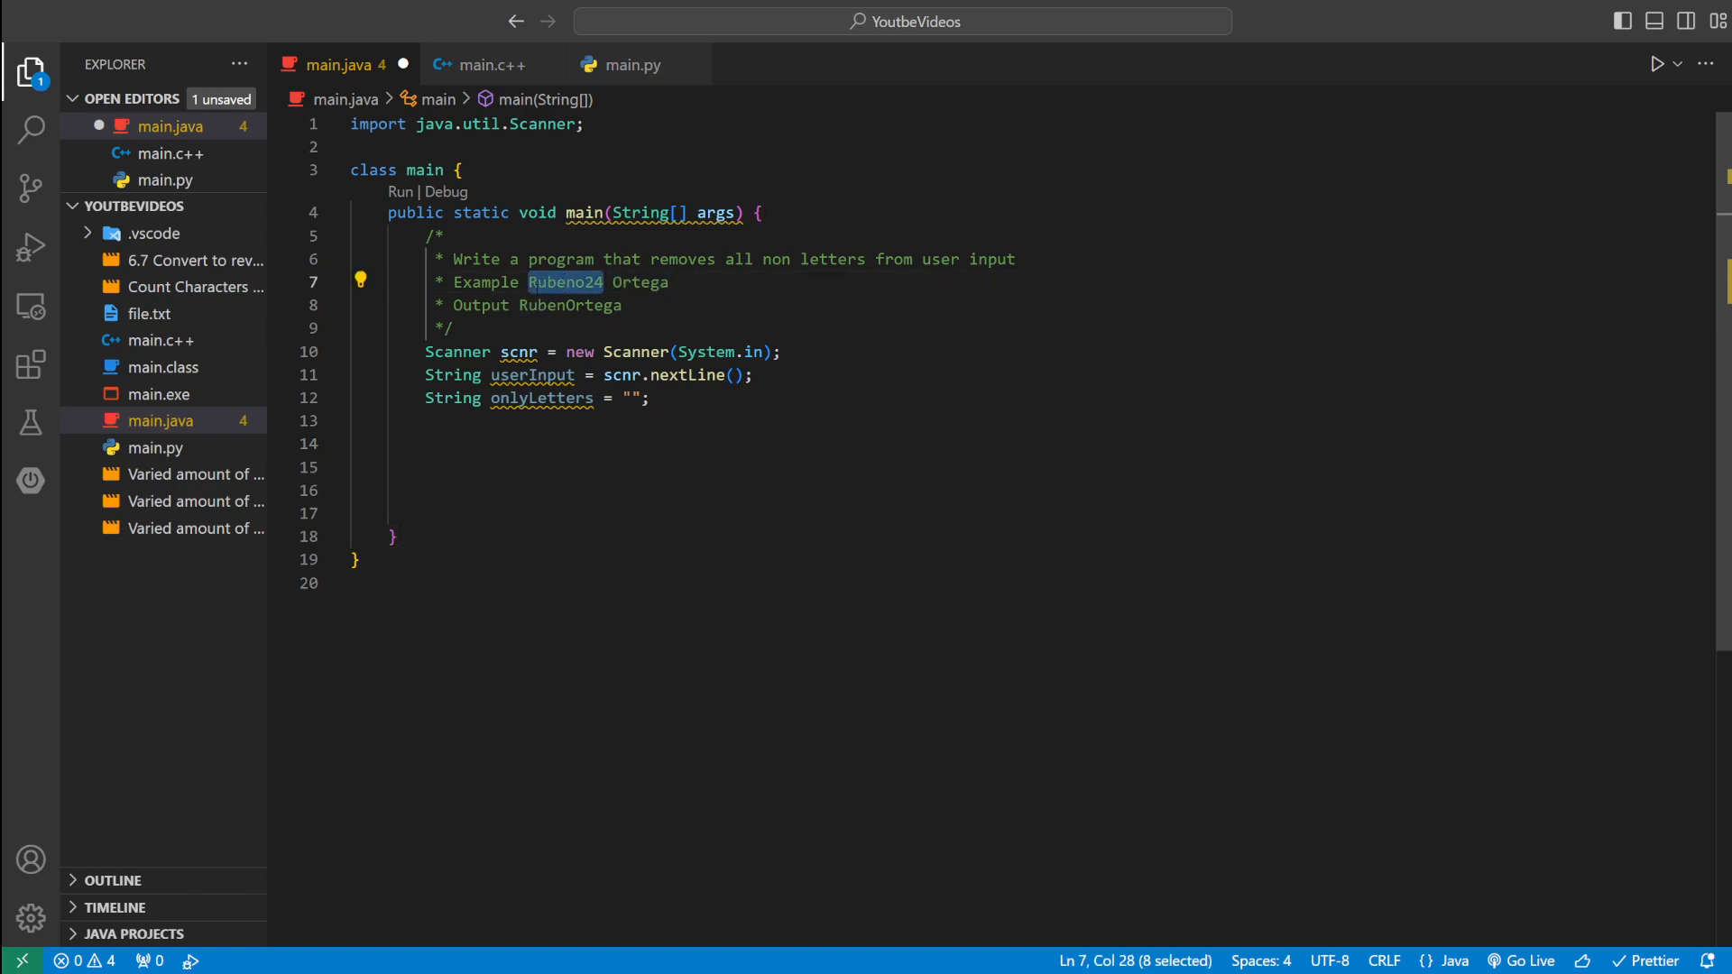
double_click(541, 398)
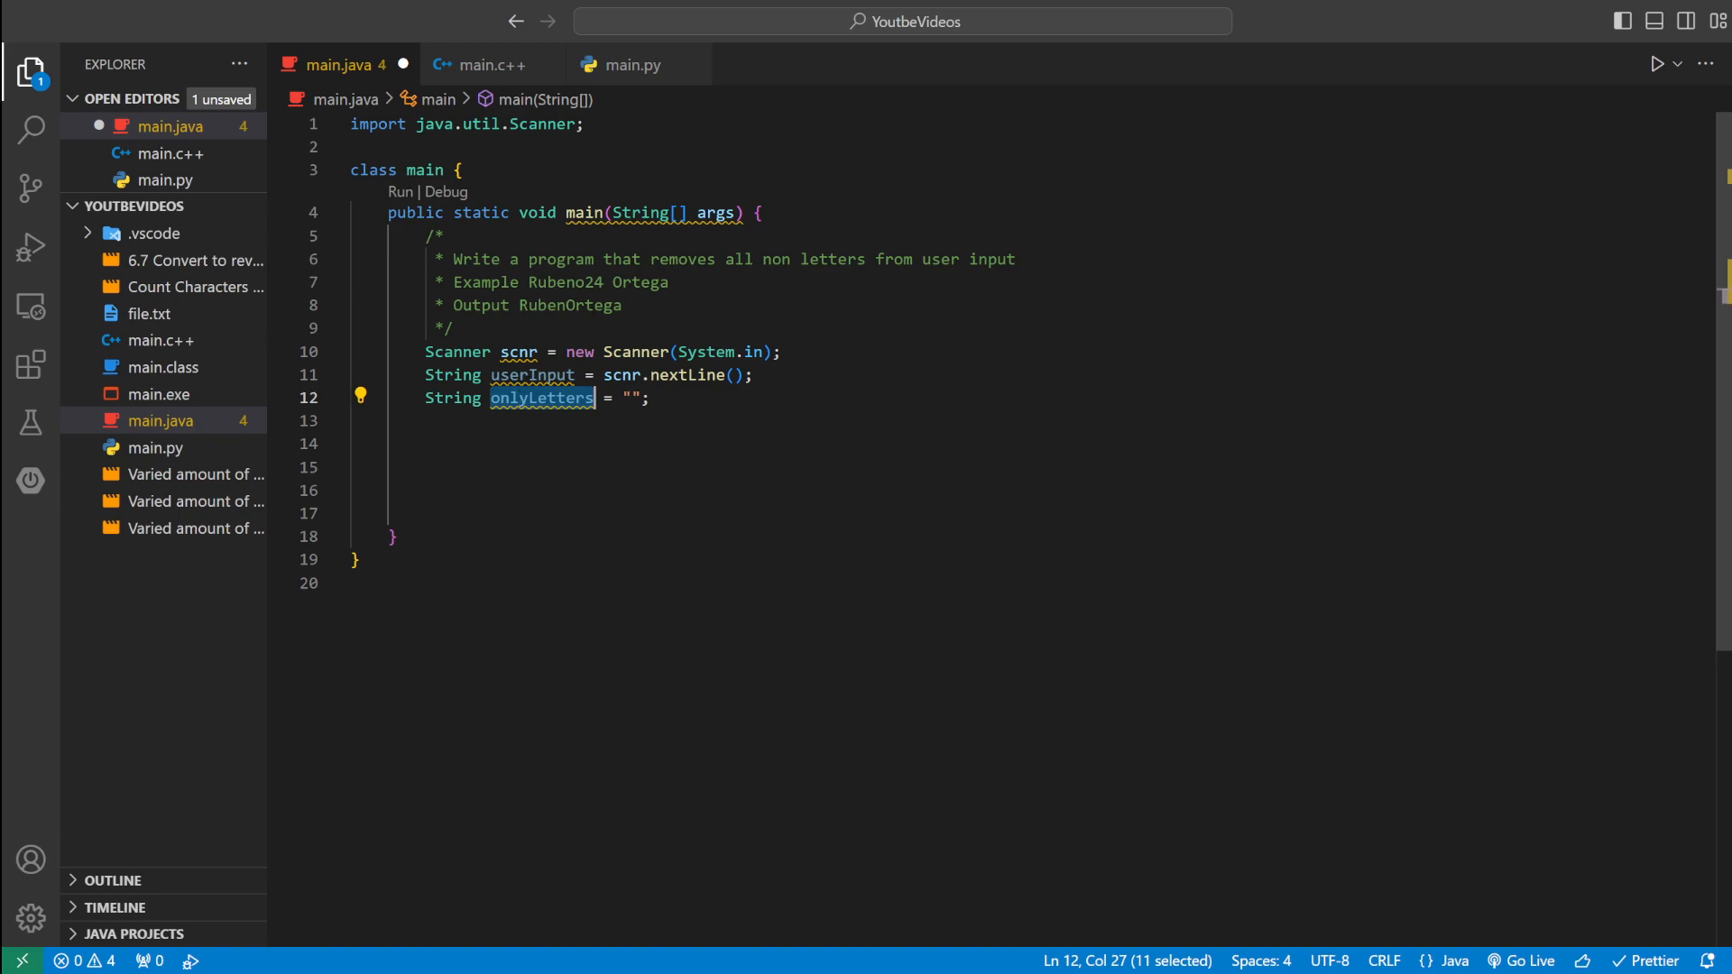
left_click(605, 283)
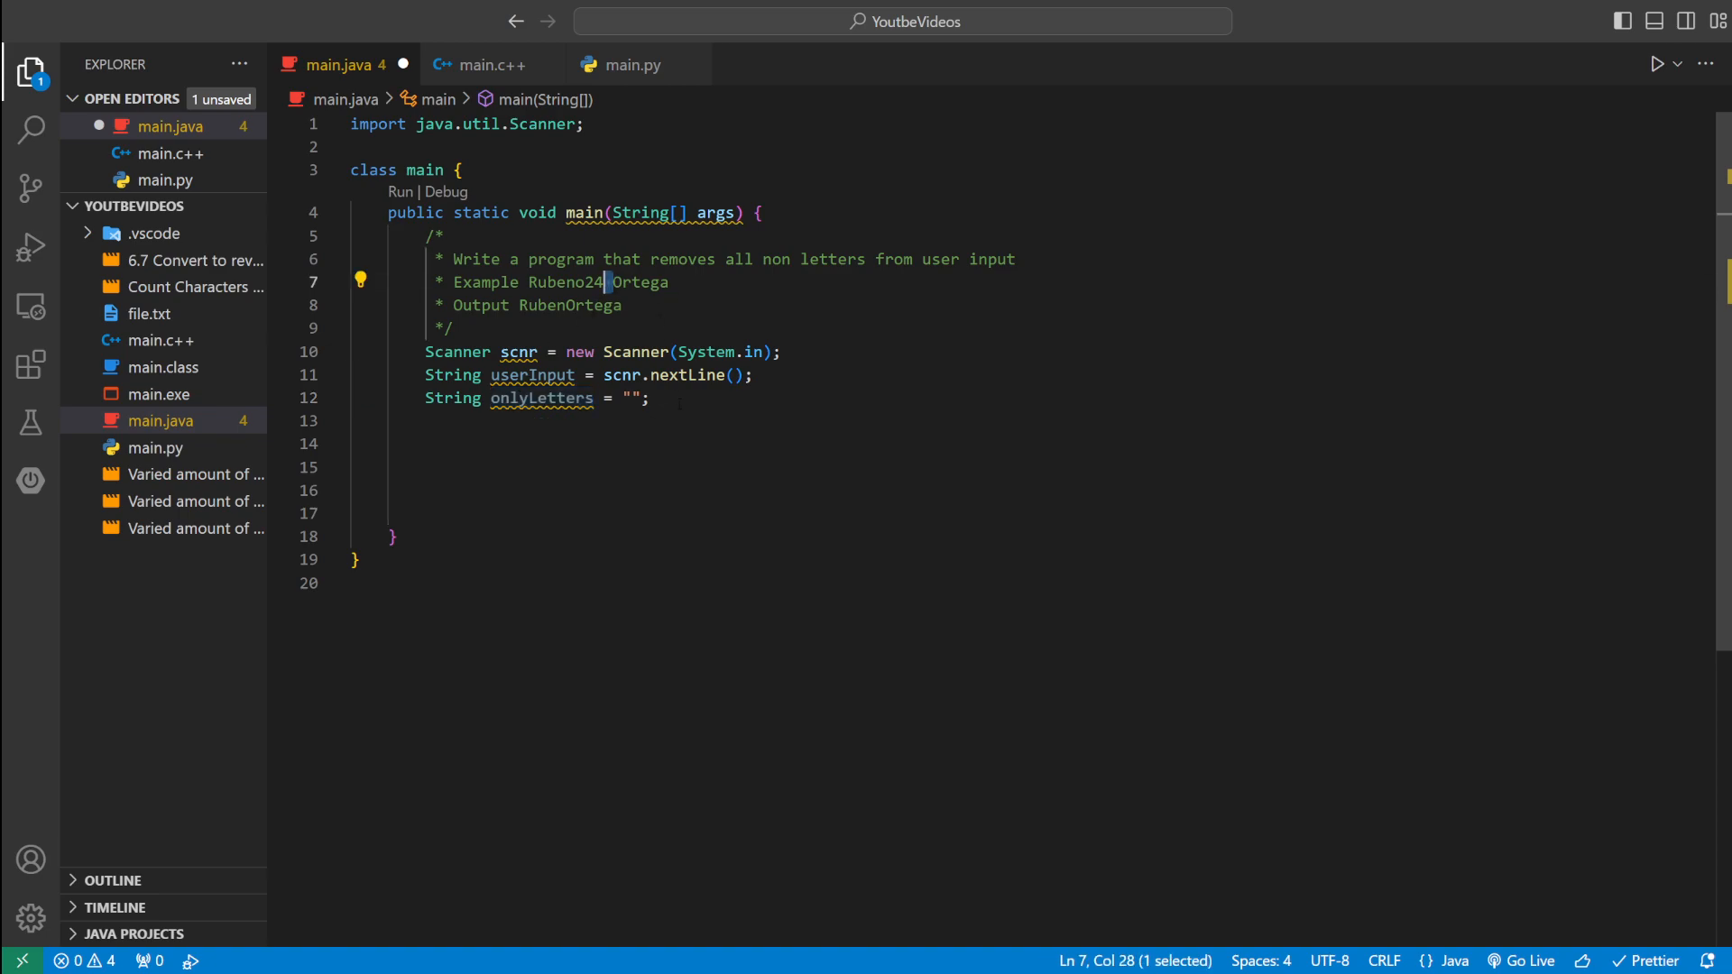
- Write for(int i=0;i<userInput.length();i++) with an empty body and begin an if
type("for(){")
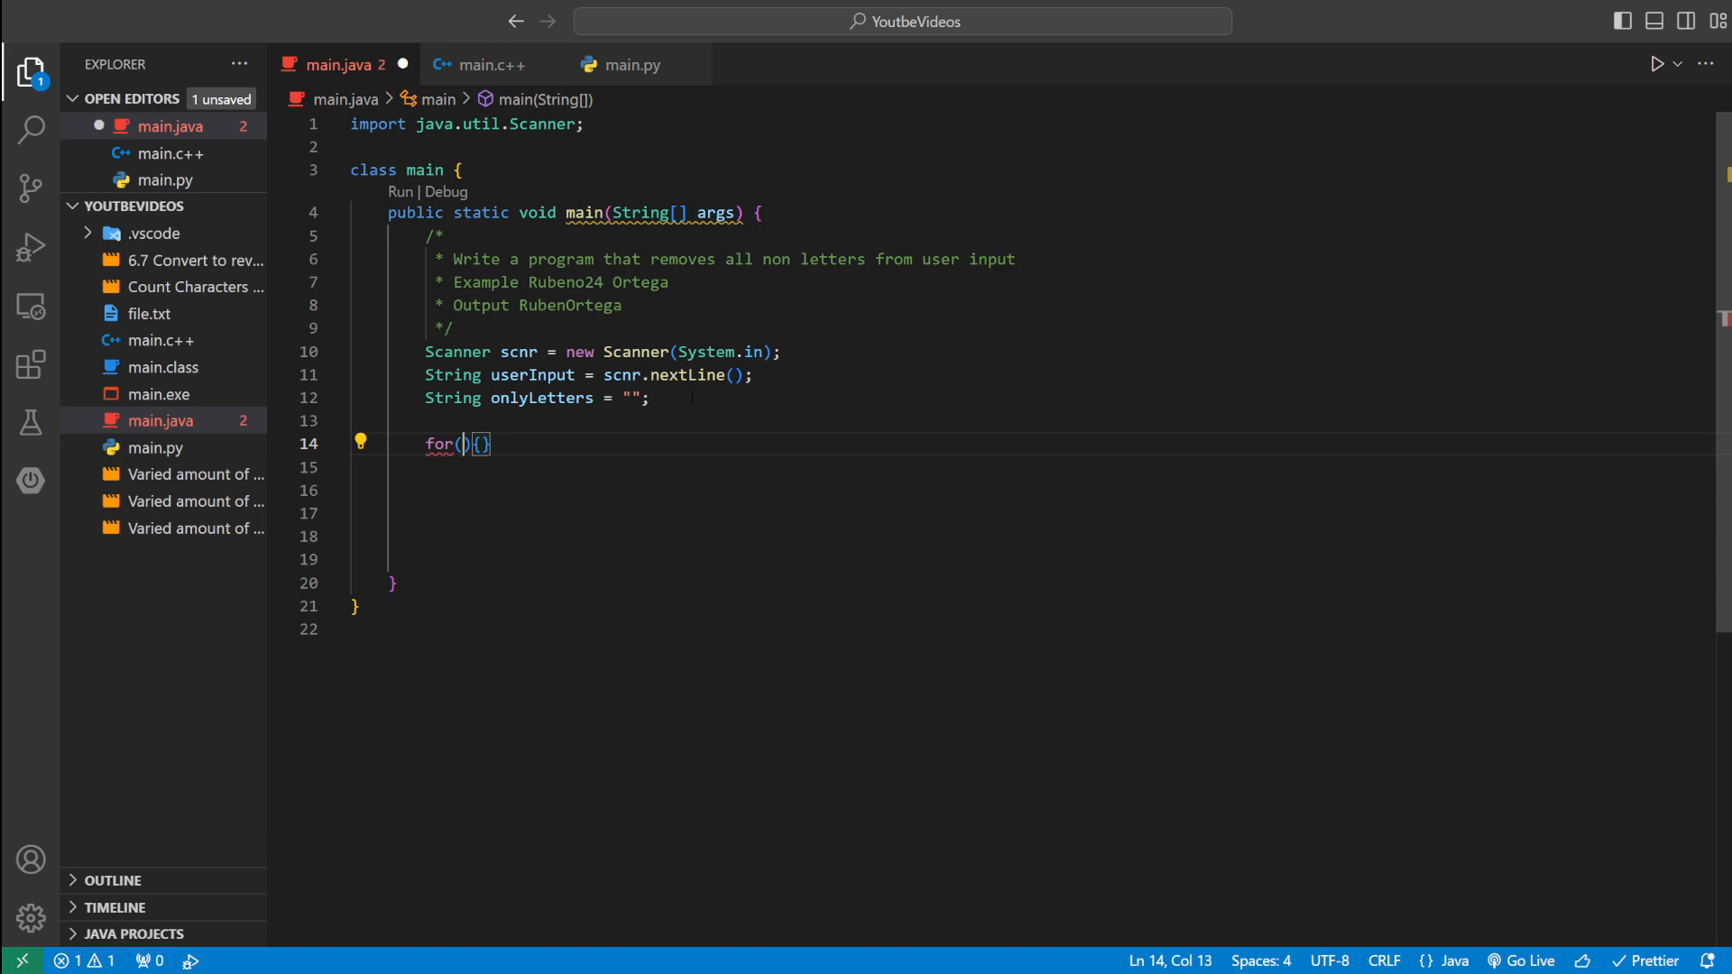
type("int i")
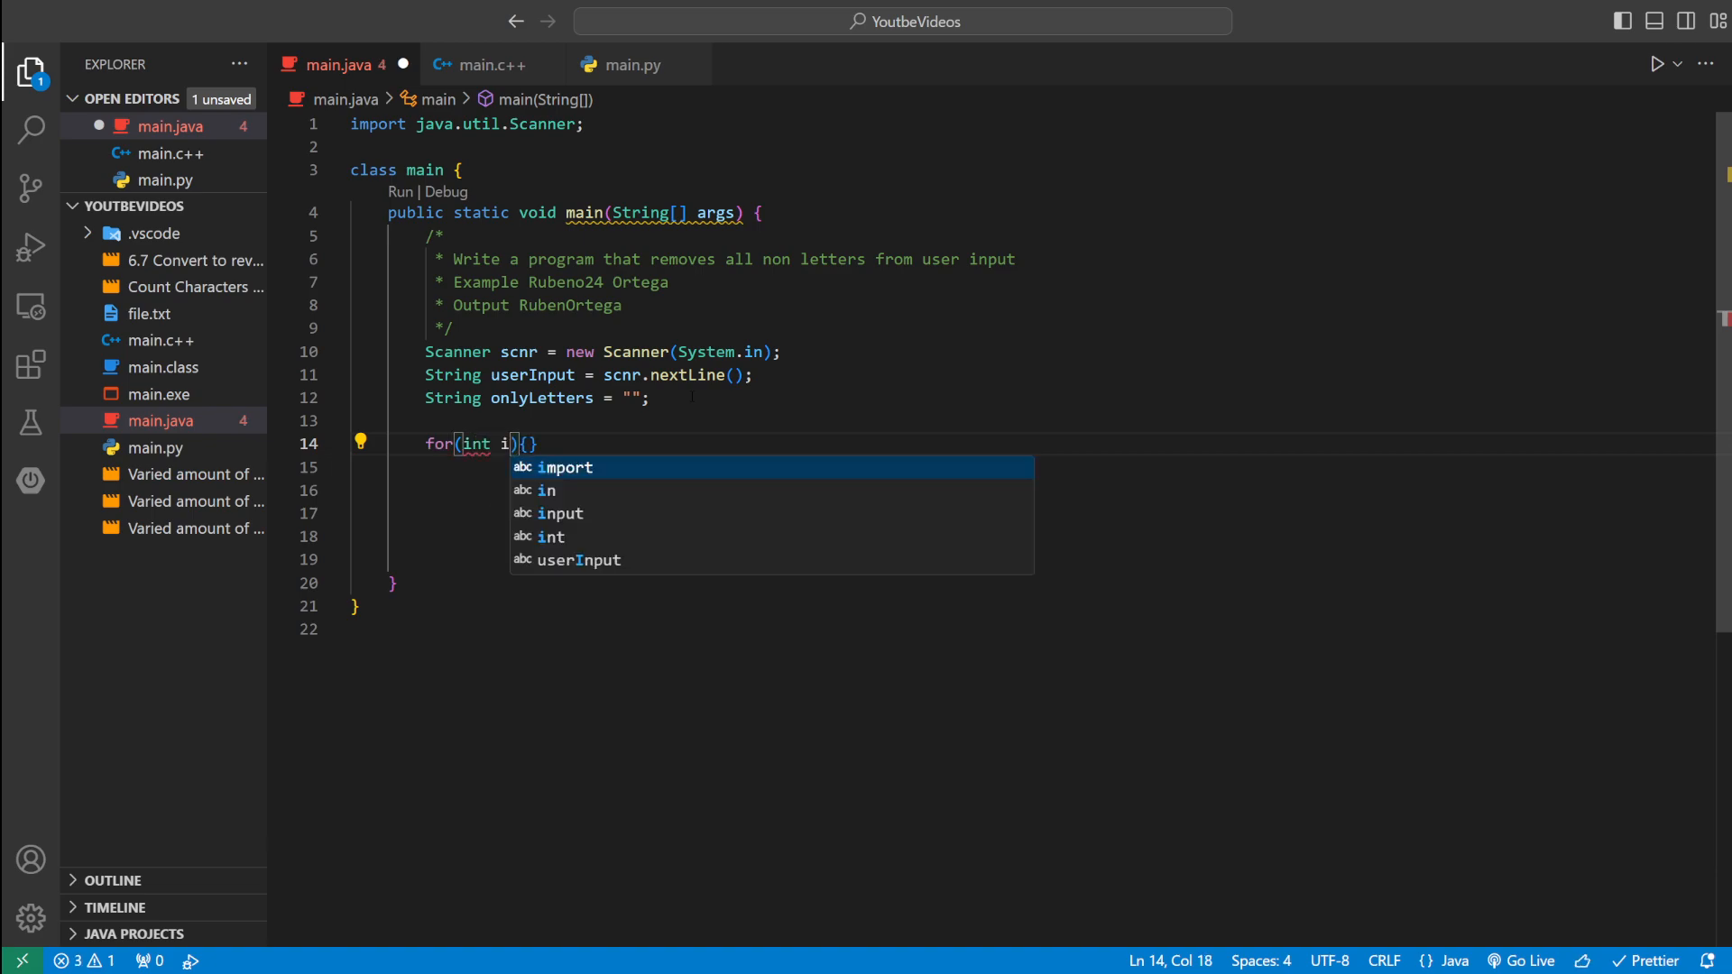
type("=0;i")
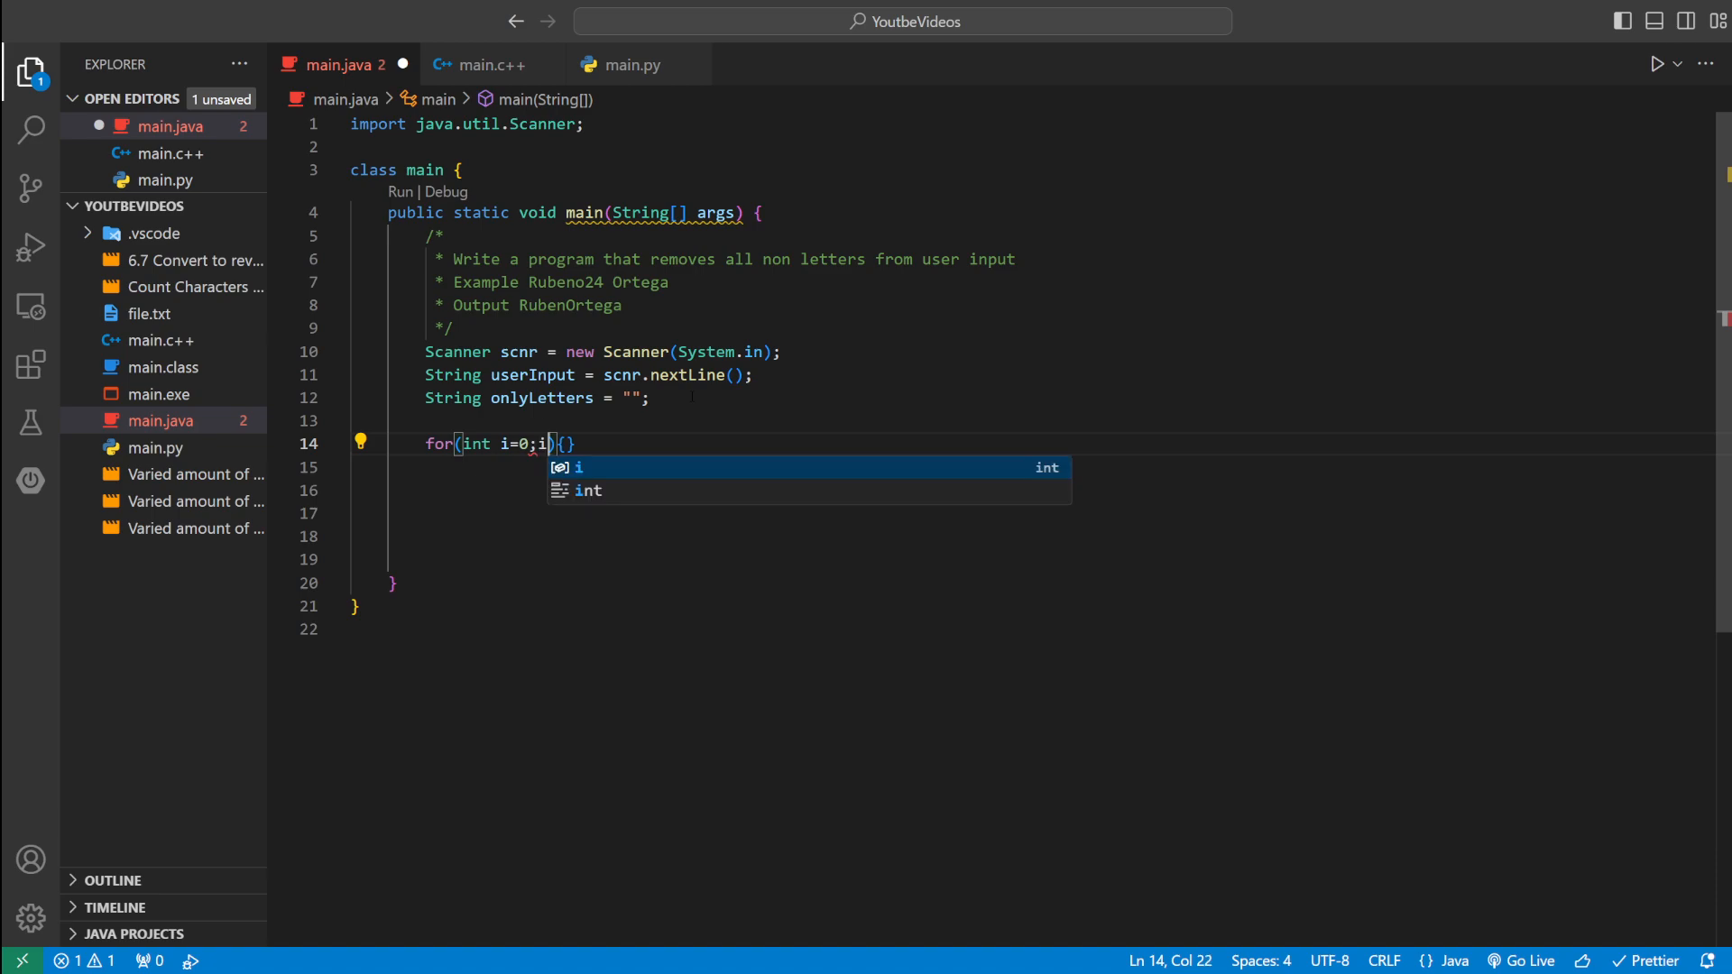
type("<userInput.length(")
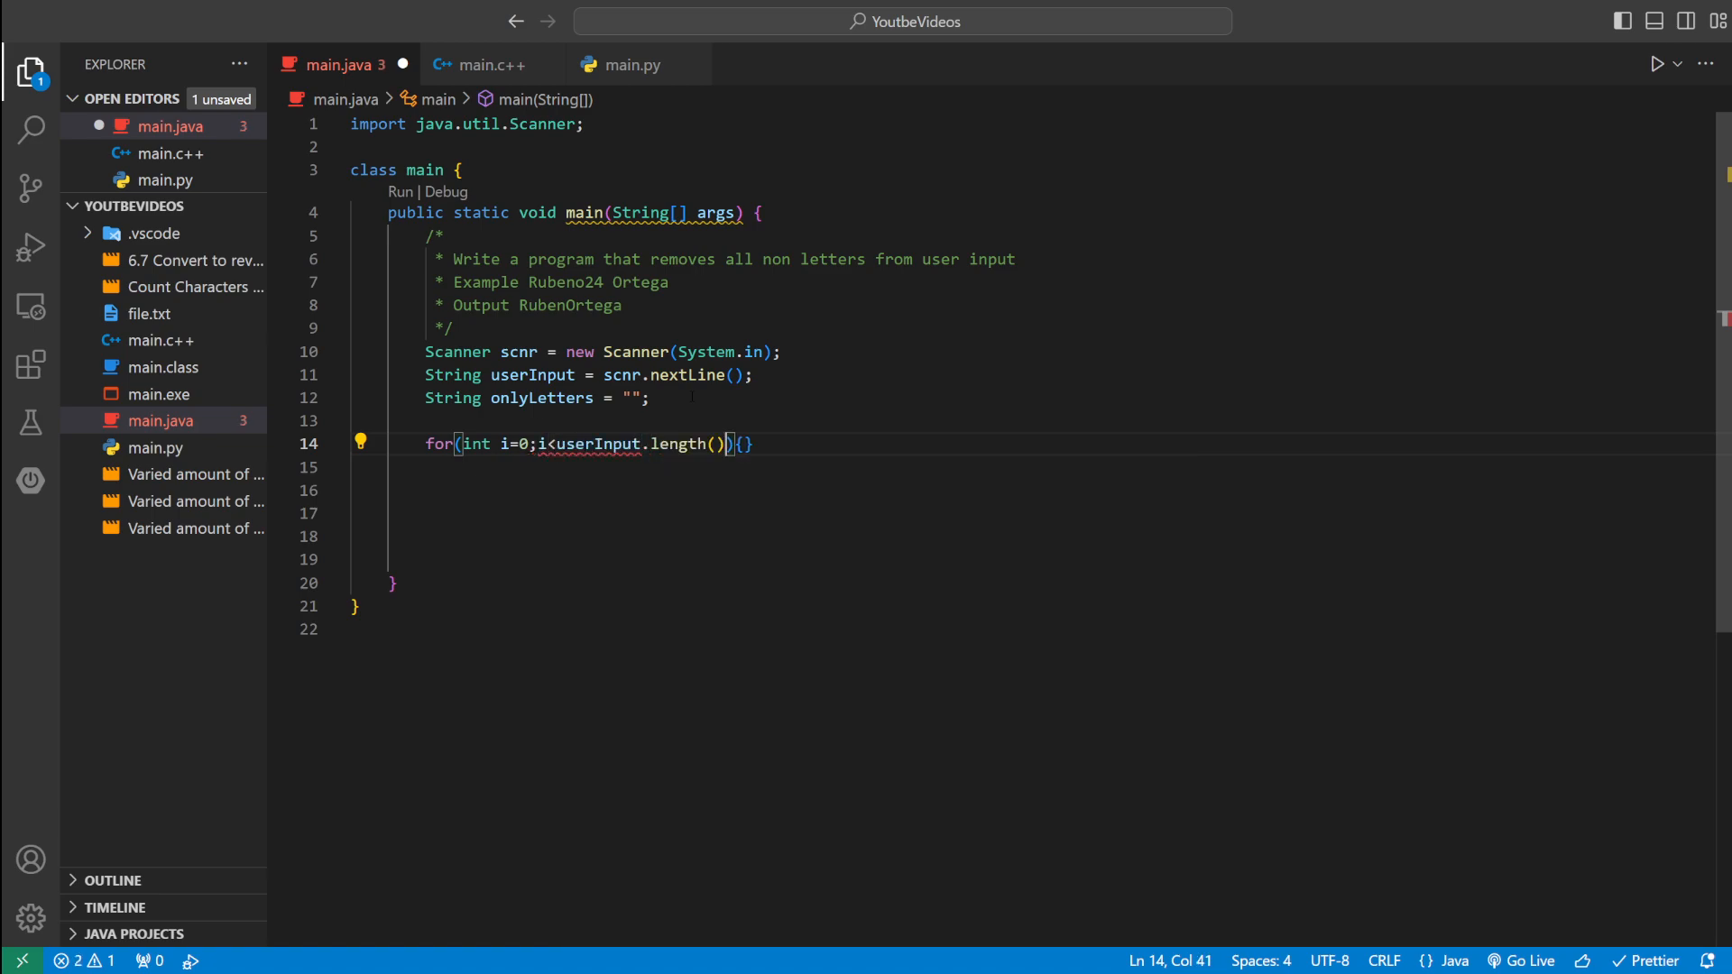
type(";i++")
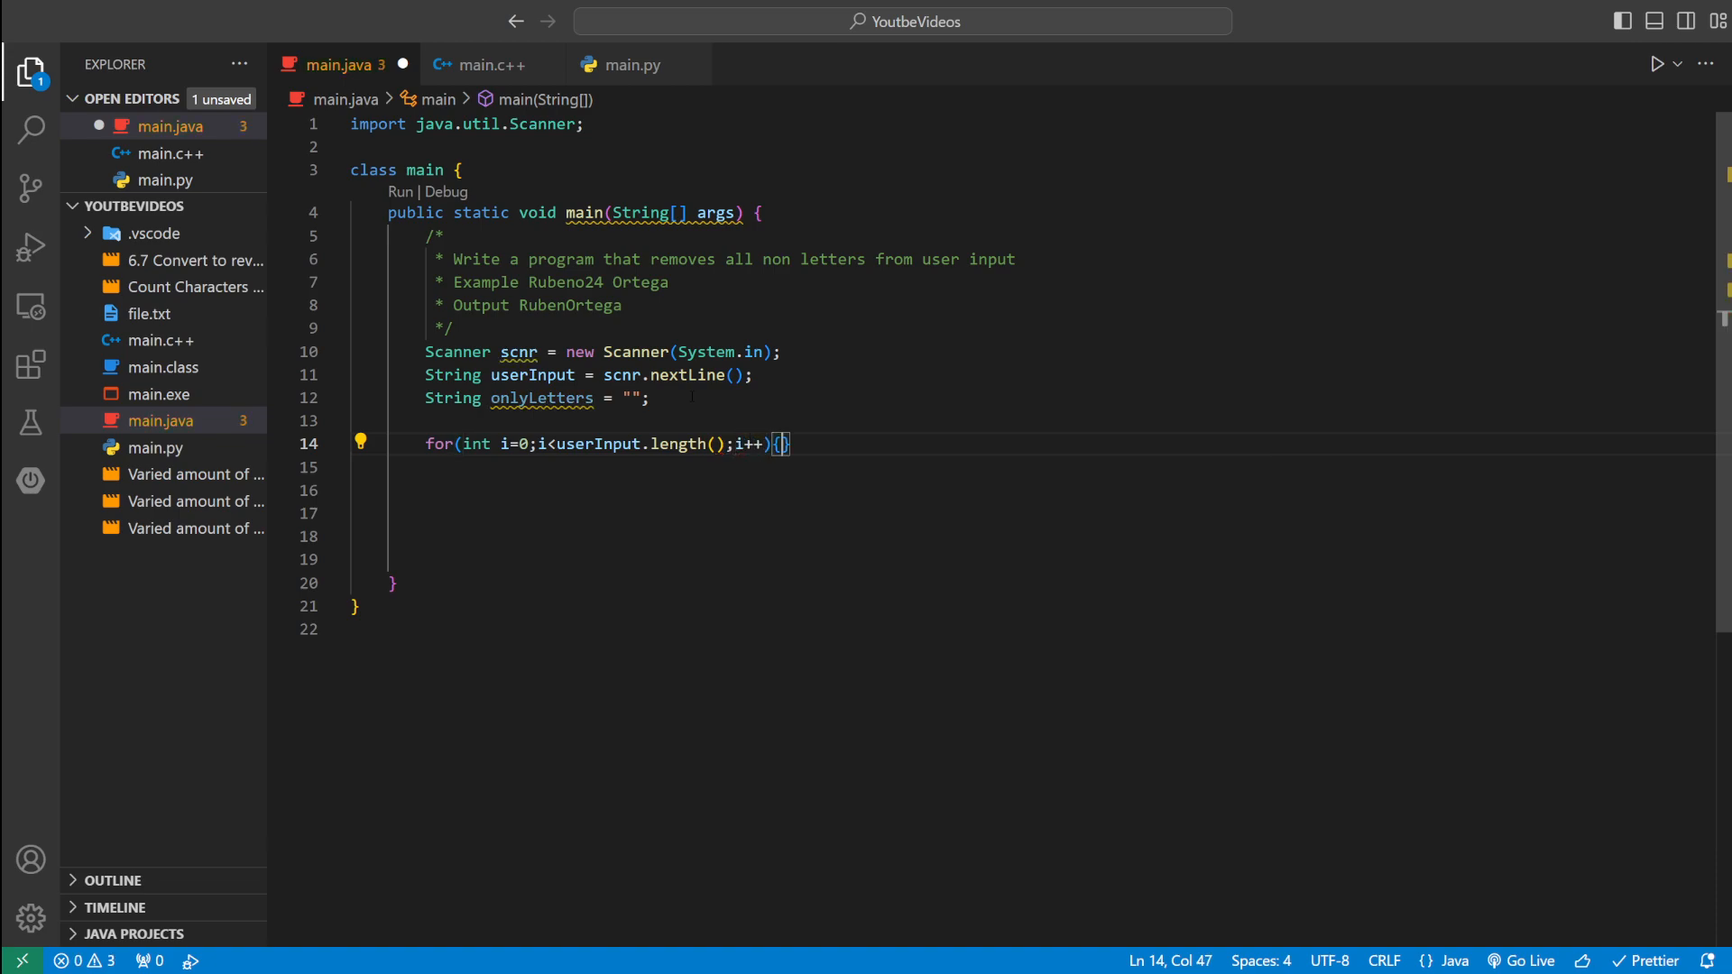
key("Enter")
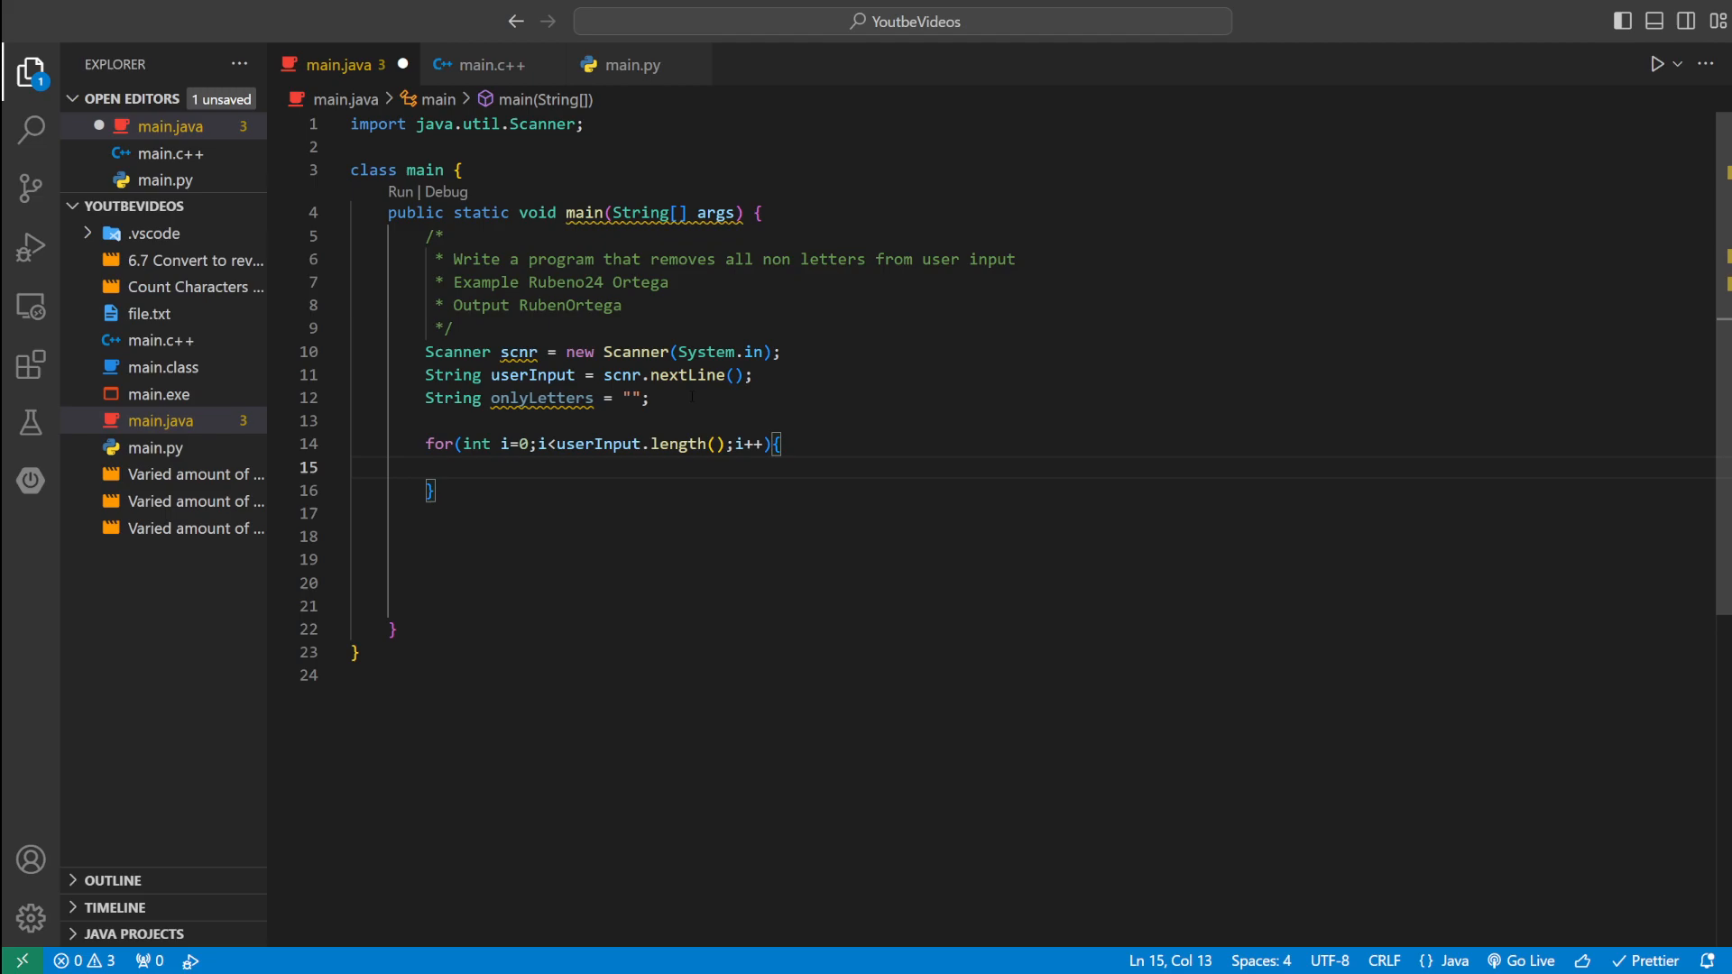
type("if(){")
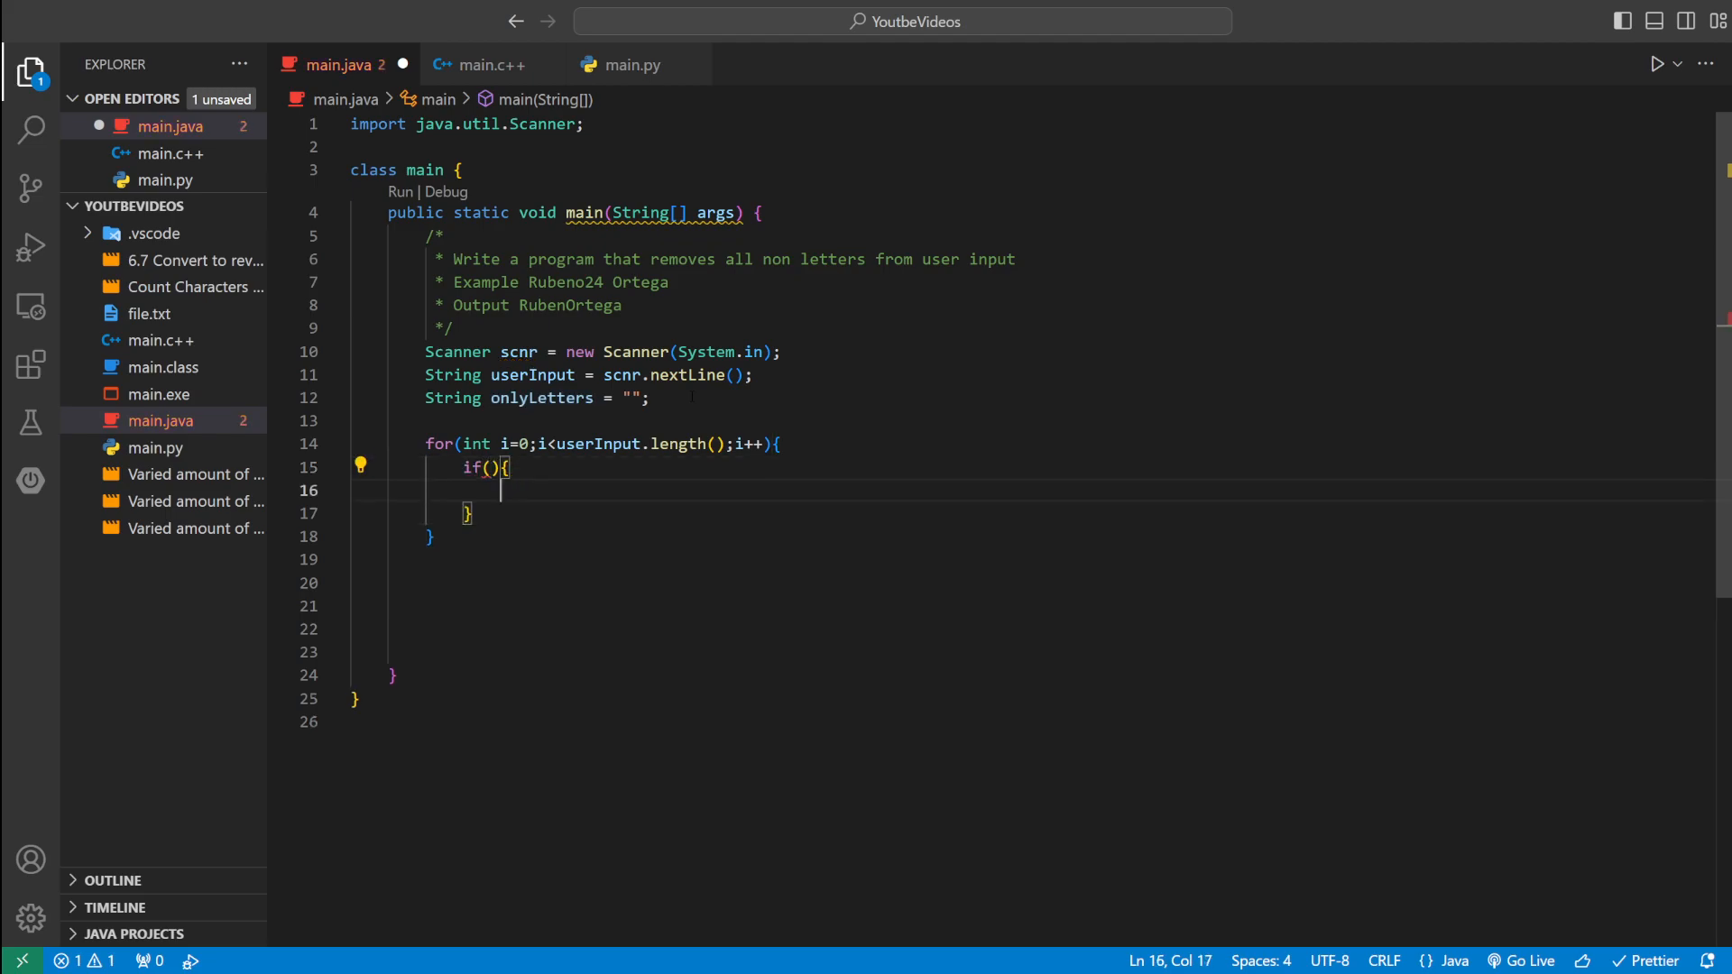
- Start the if condition with userInput.charAt(i) >= 'A'
type("()")
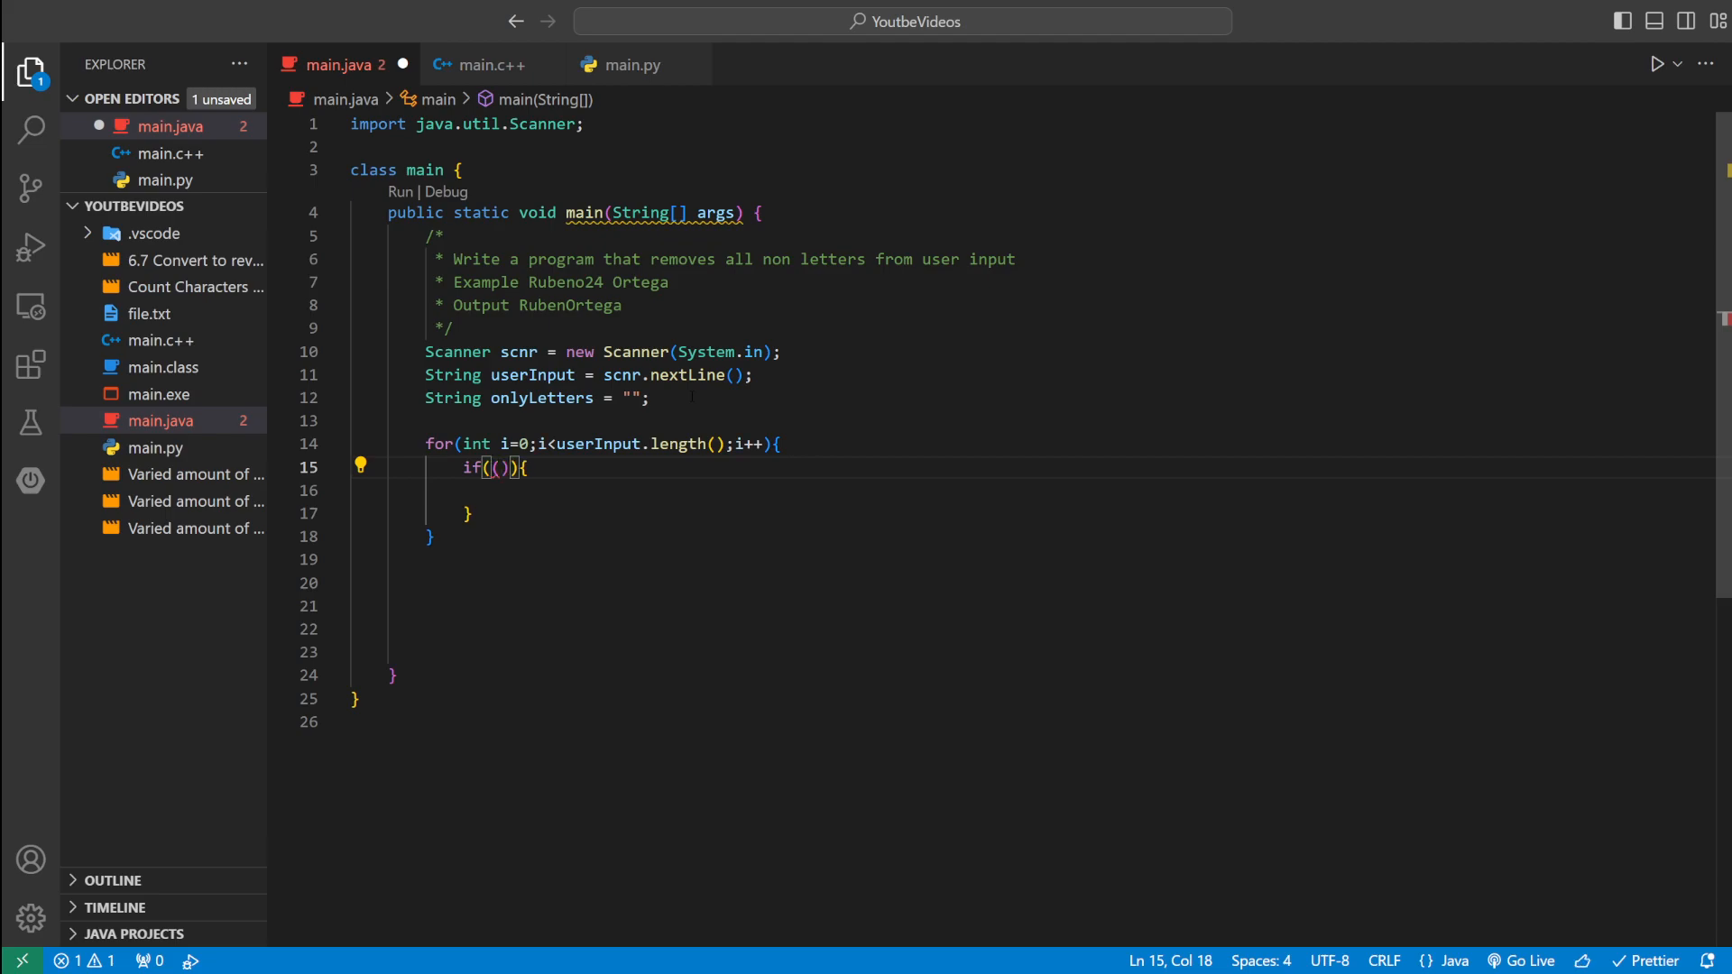
type("userInput.charAt(i")
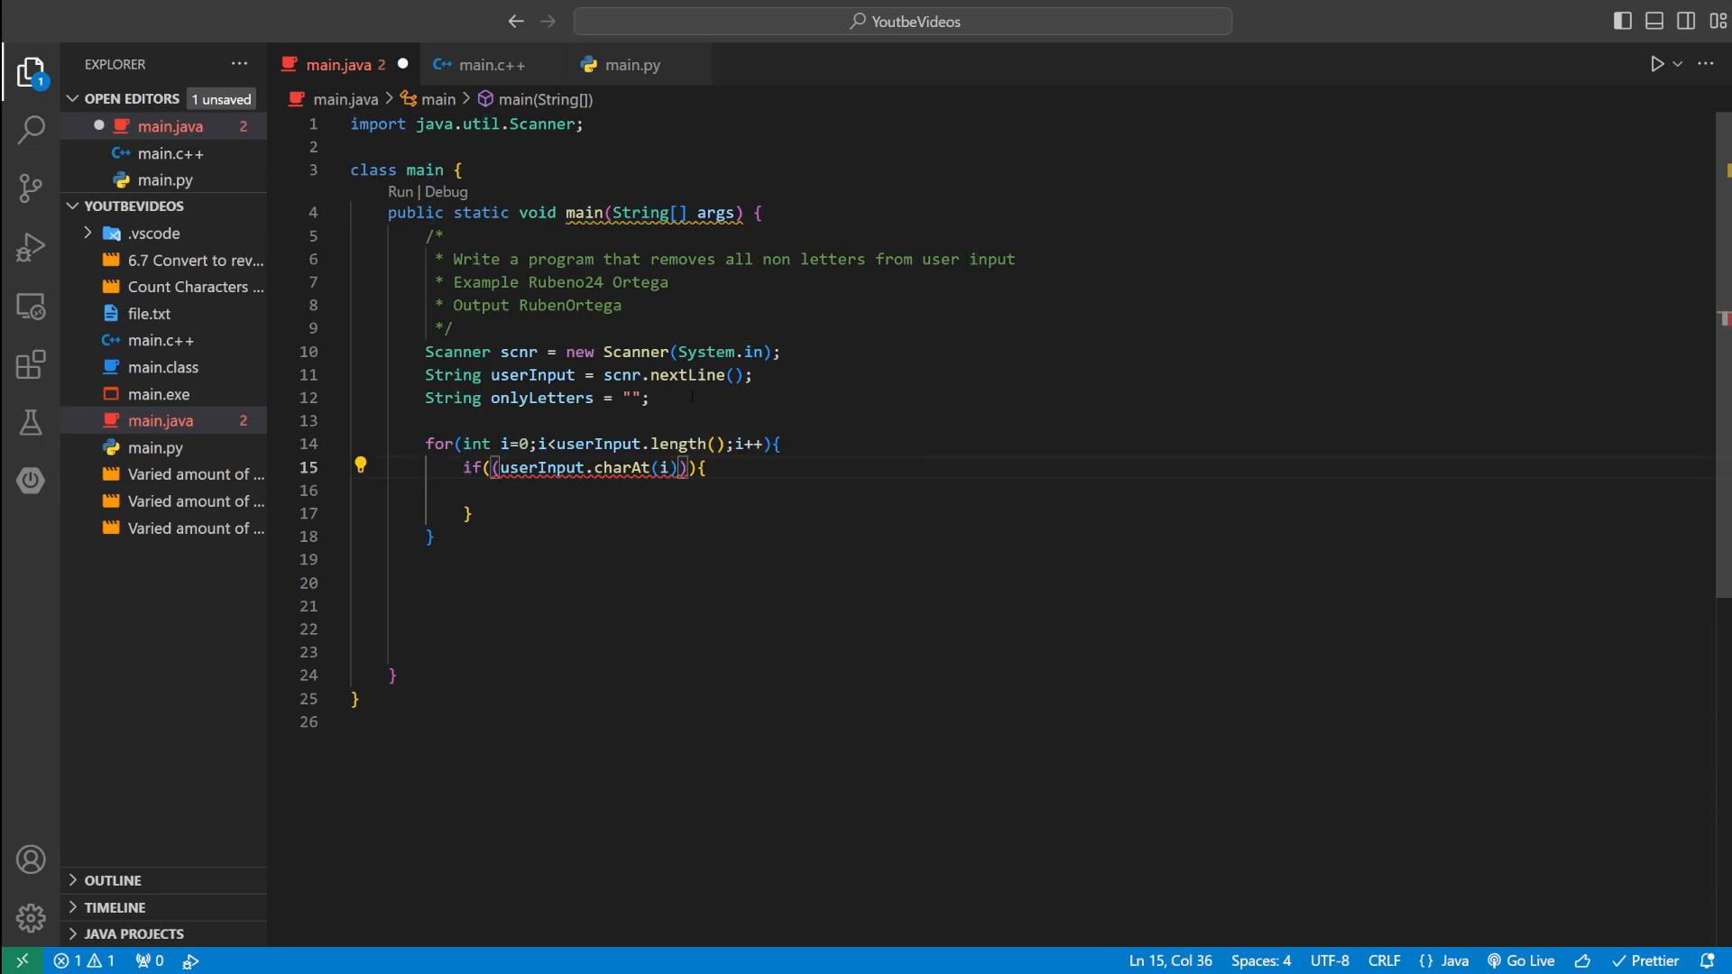
type(">=")
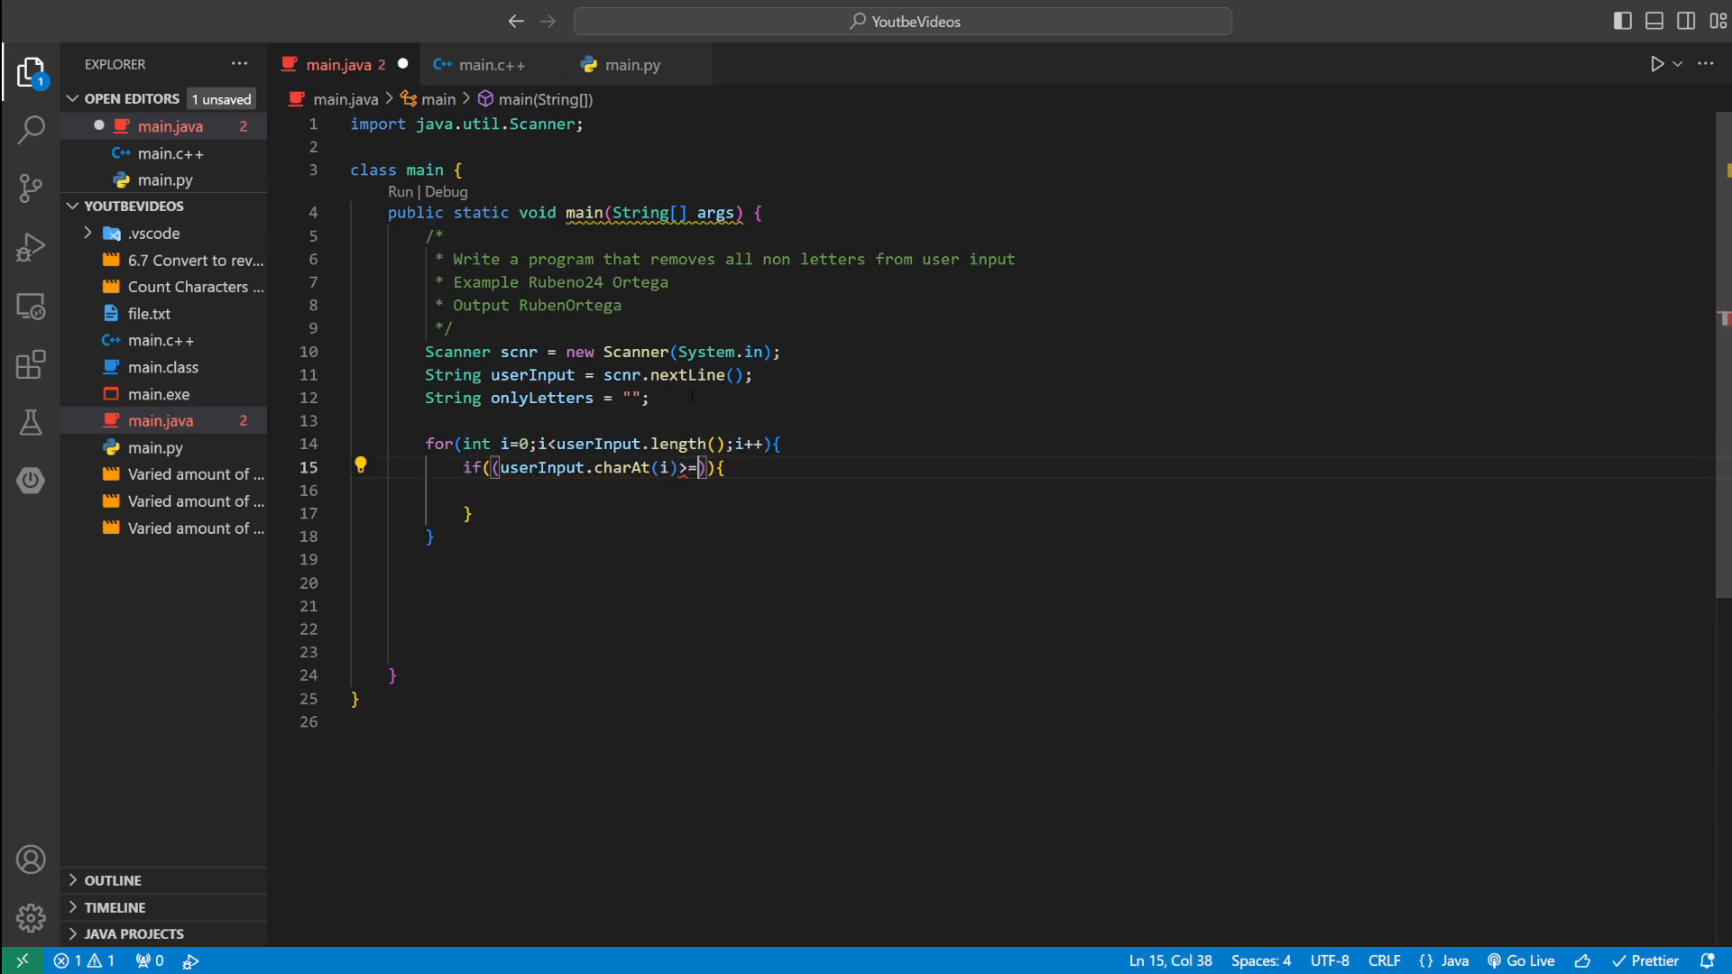
type("'")
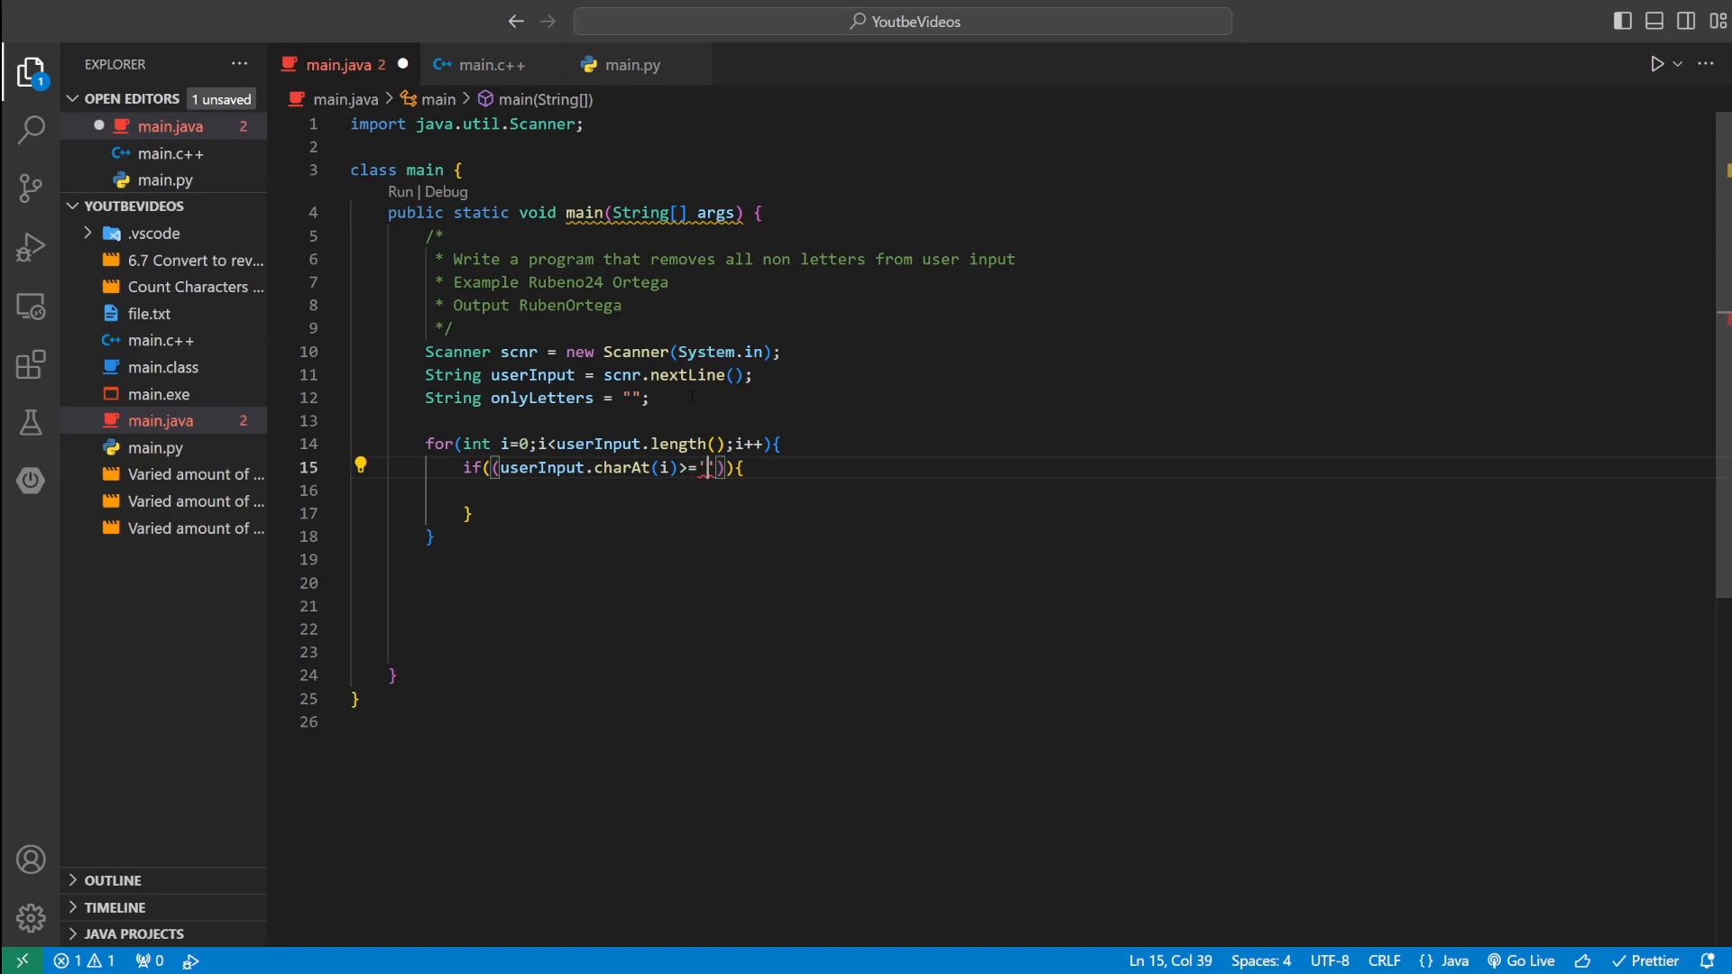
type("A")
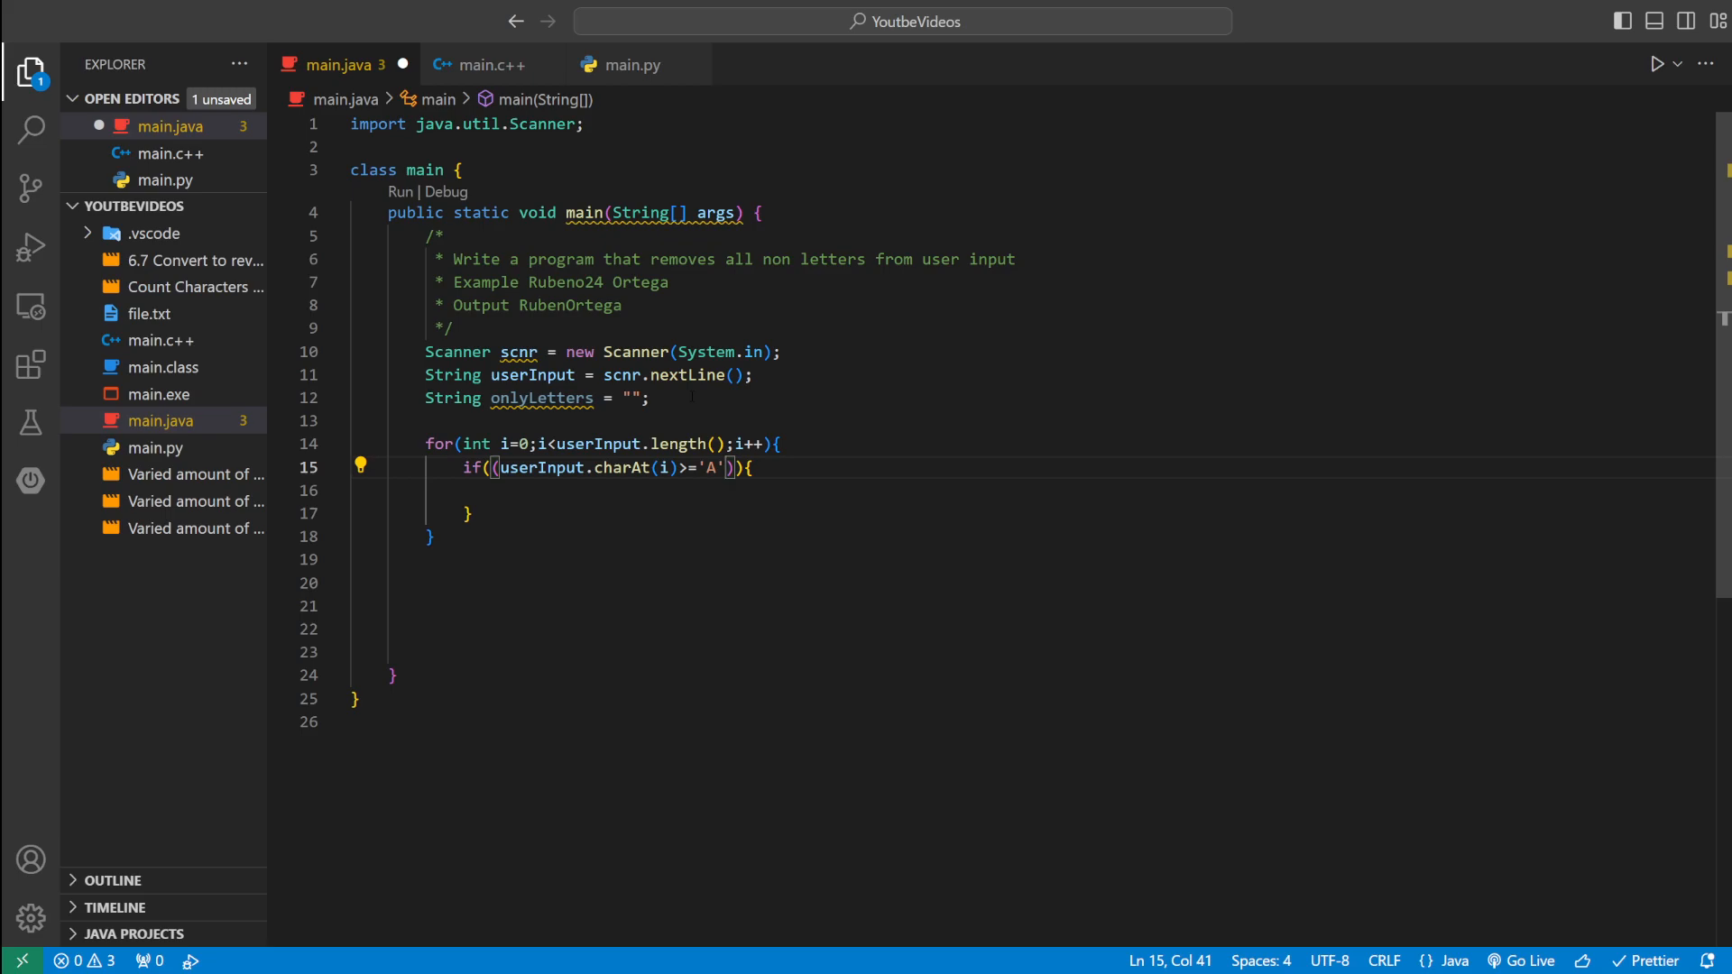
- Add && (userInput.charAt(i) <= 'z') to the condition
type("&&")
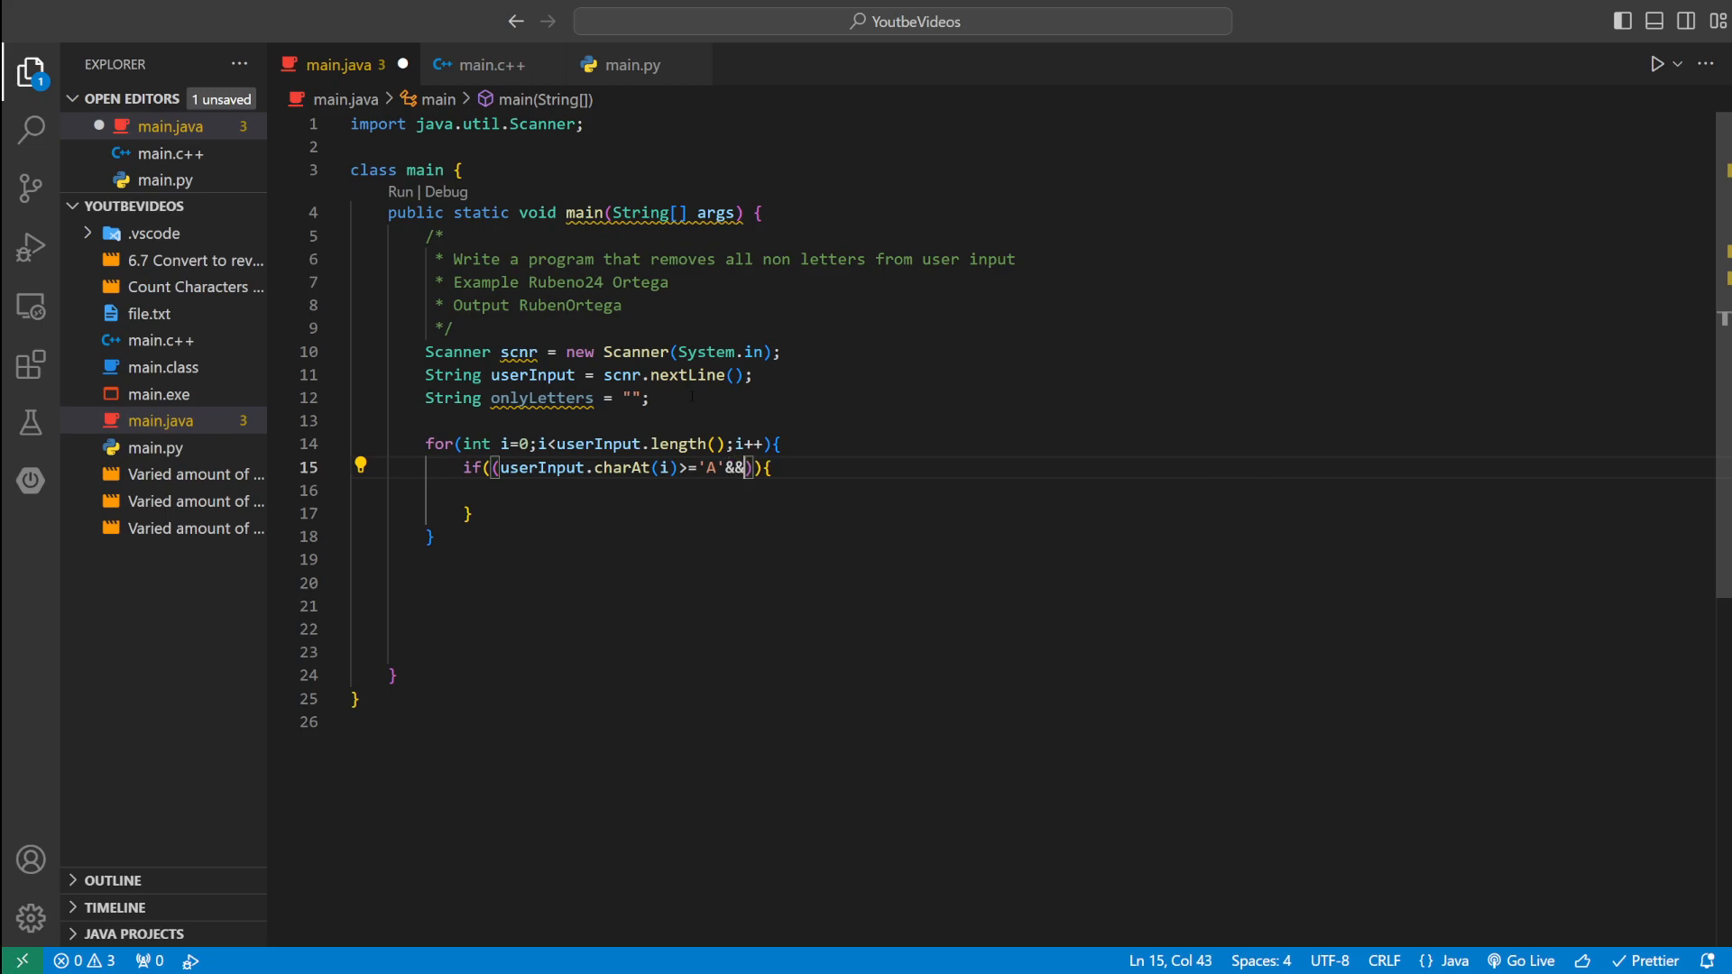
type("(")
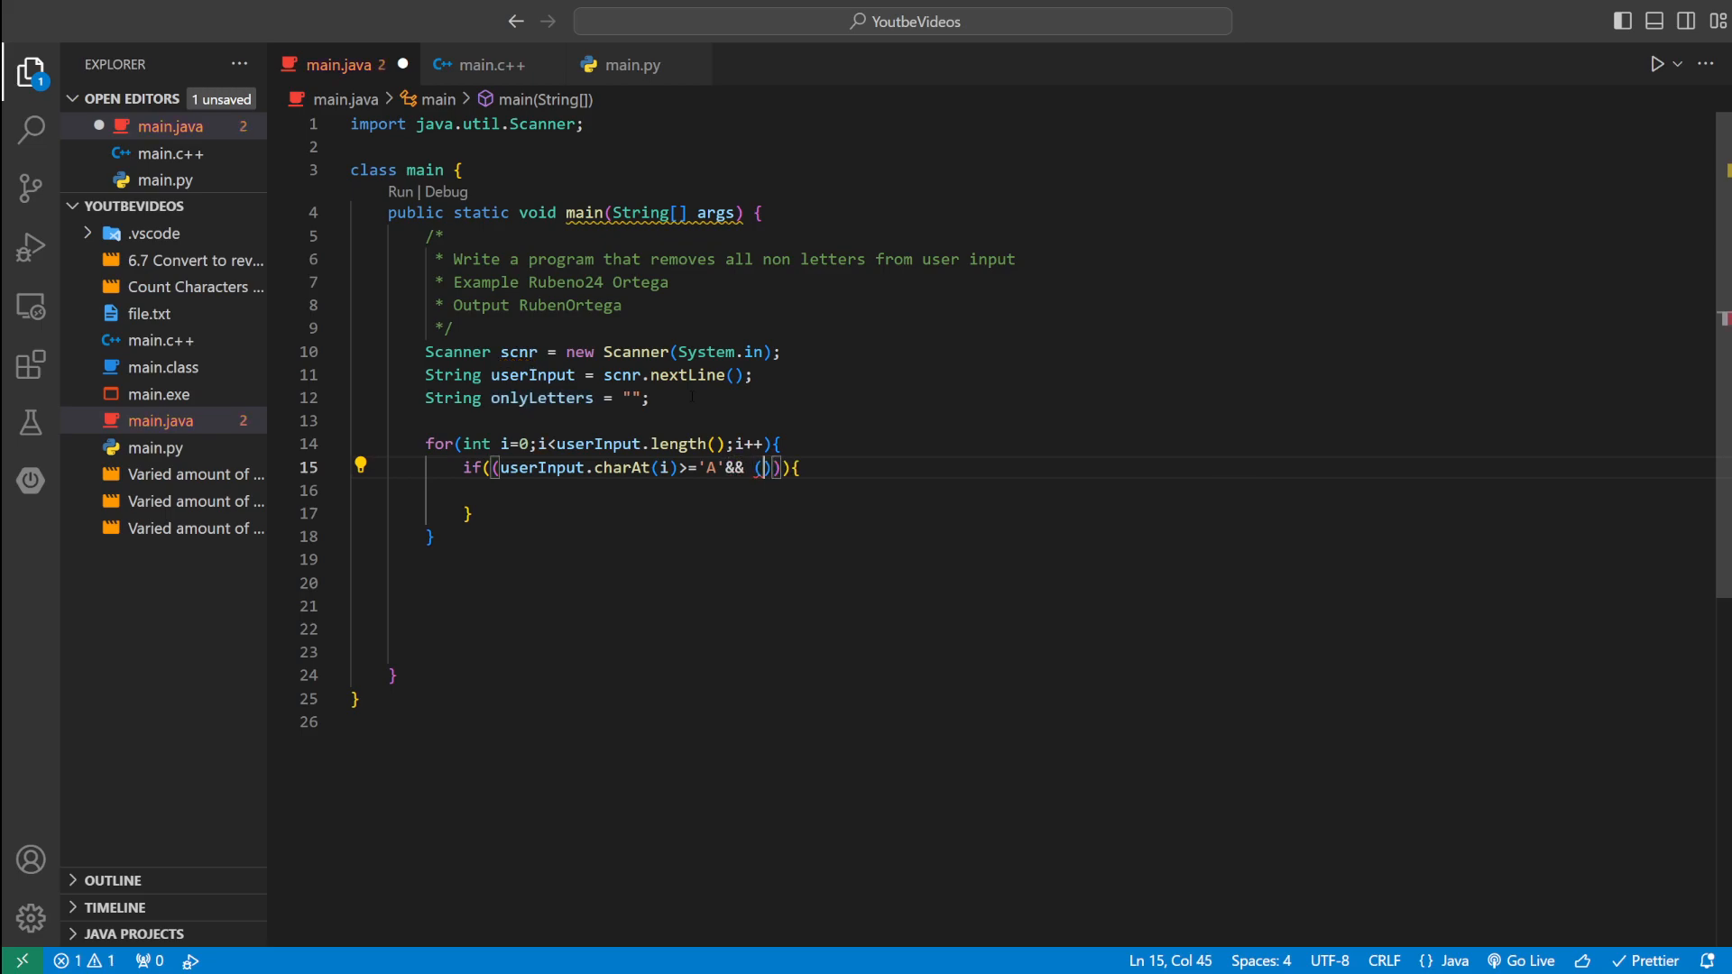
type("userInput")
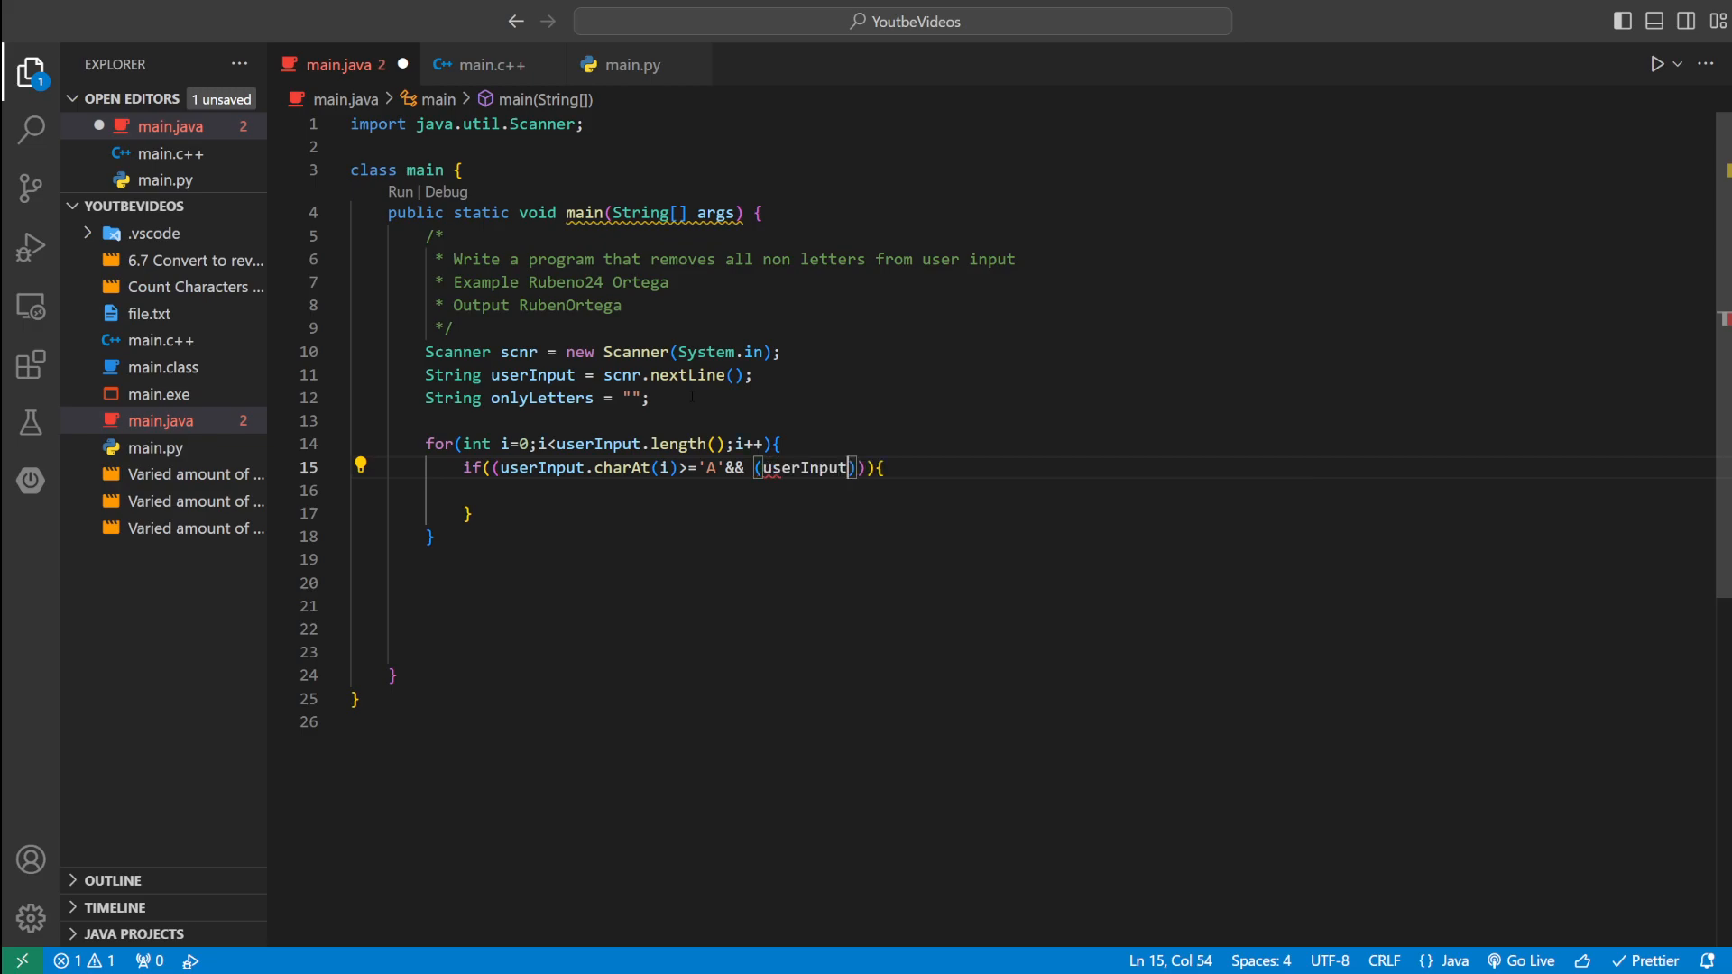
type("charAt(i")
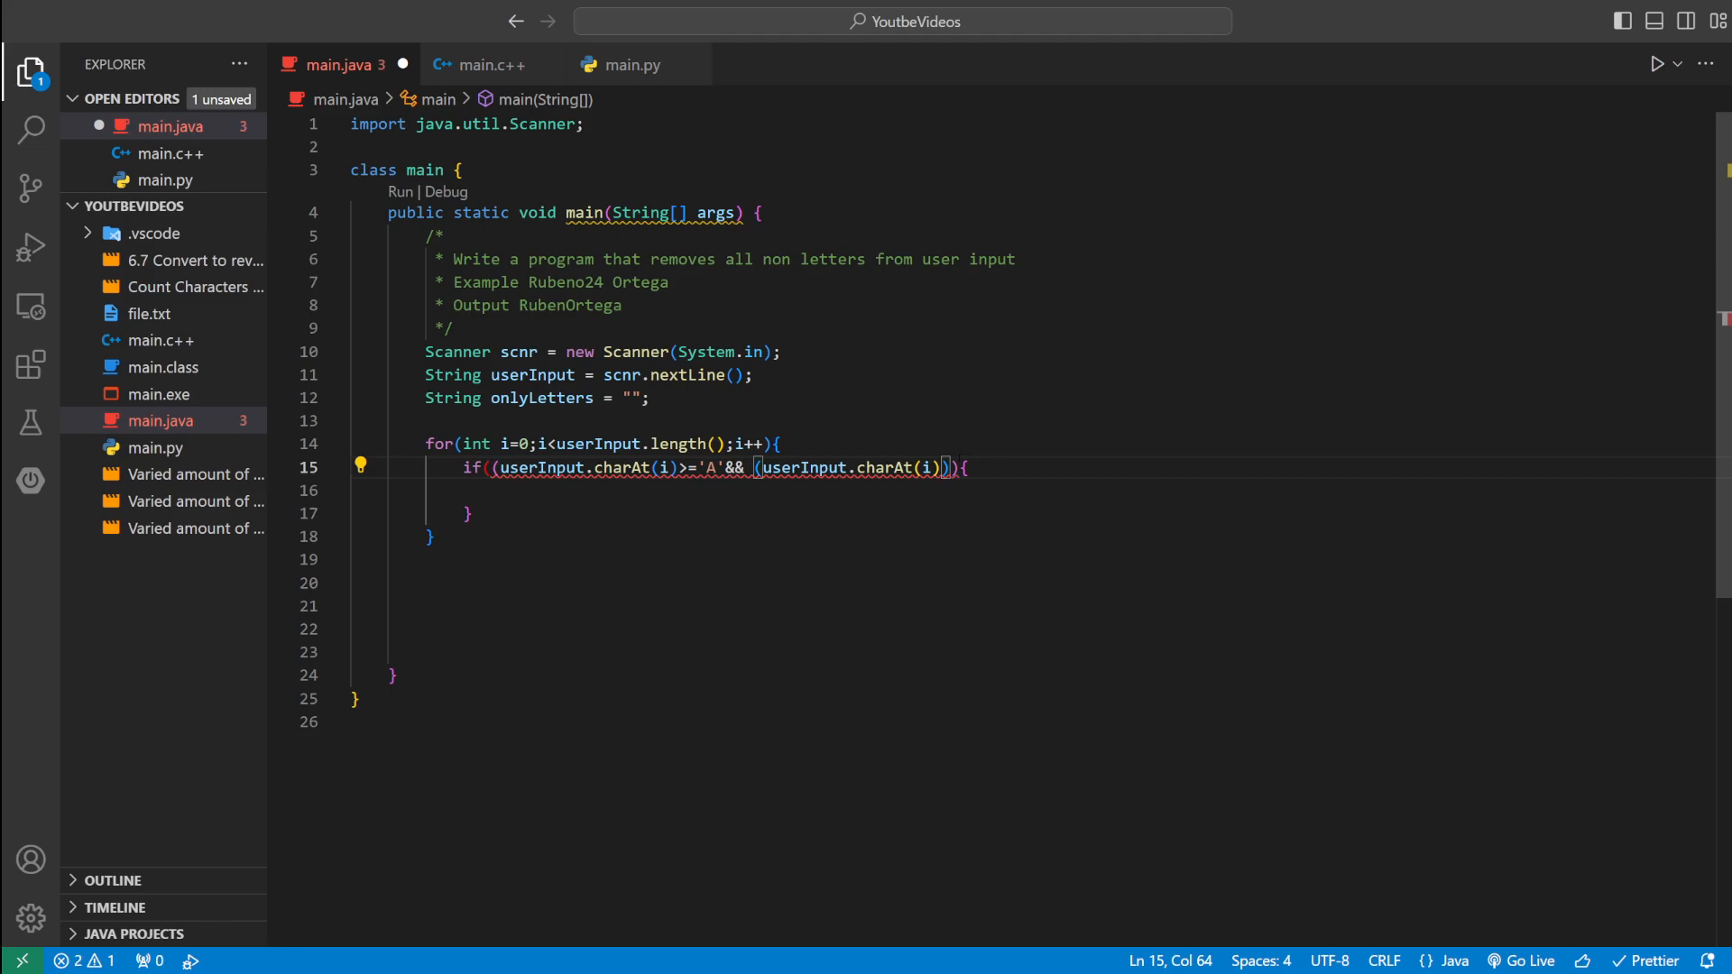
type("<")
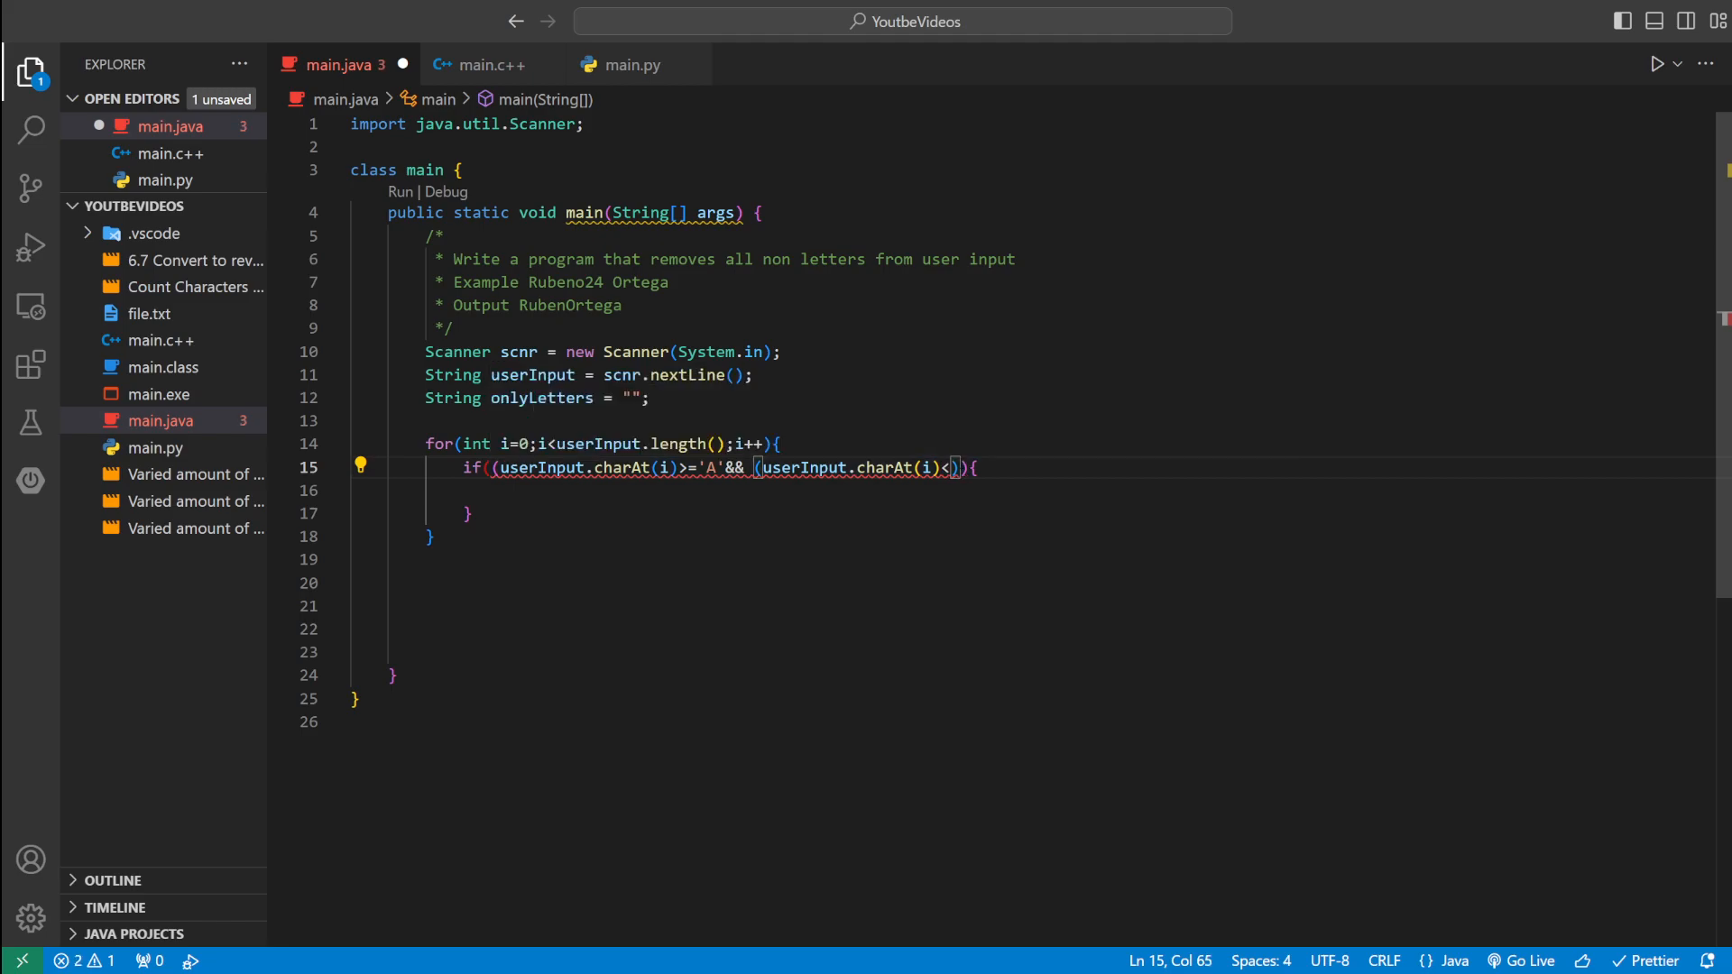
type("=")
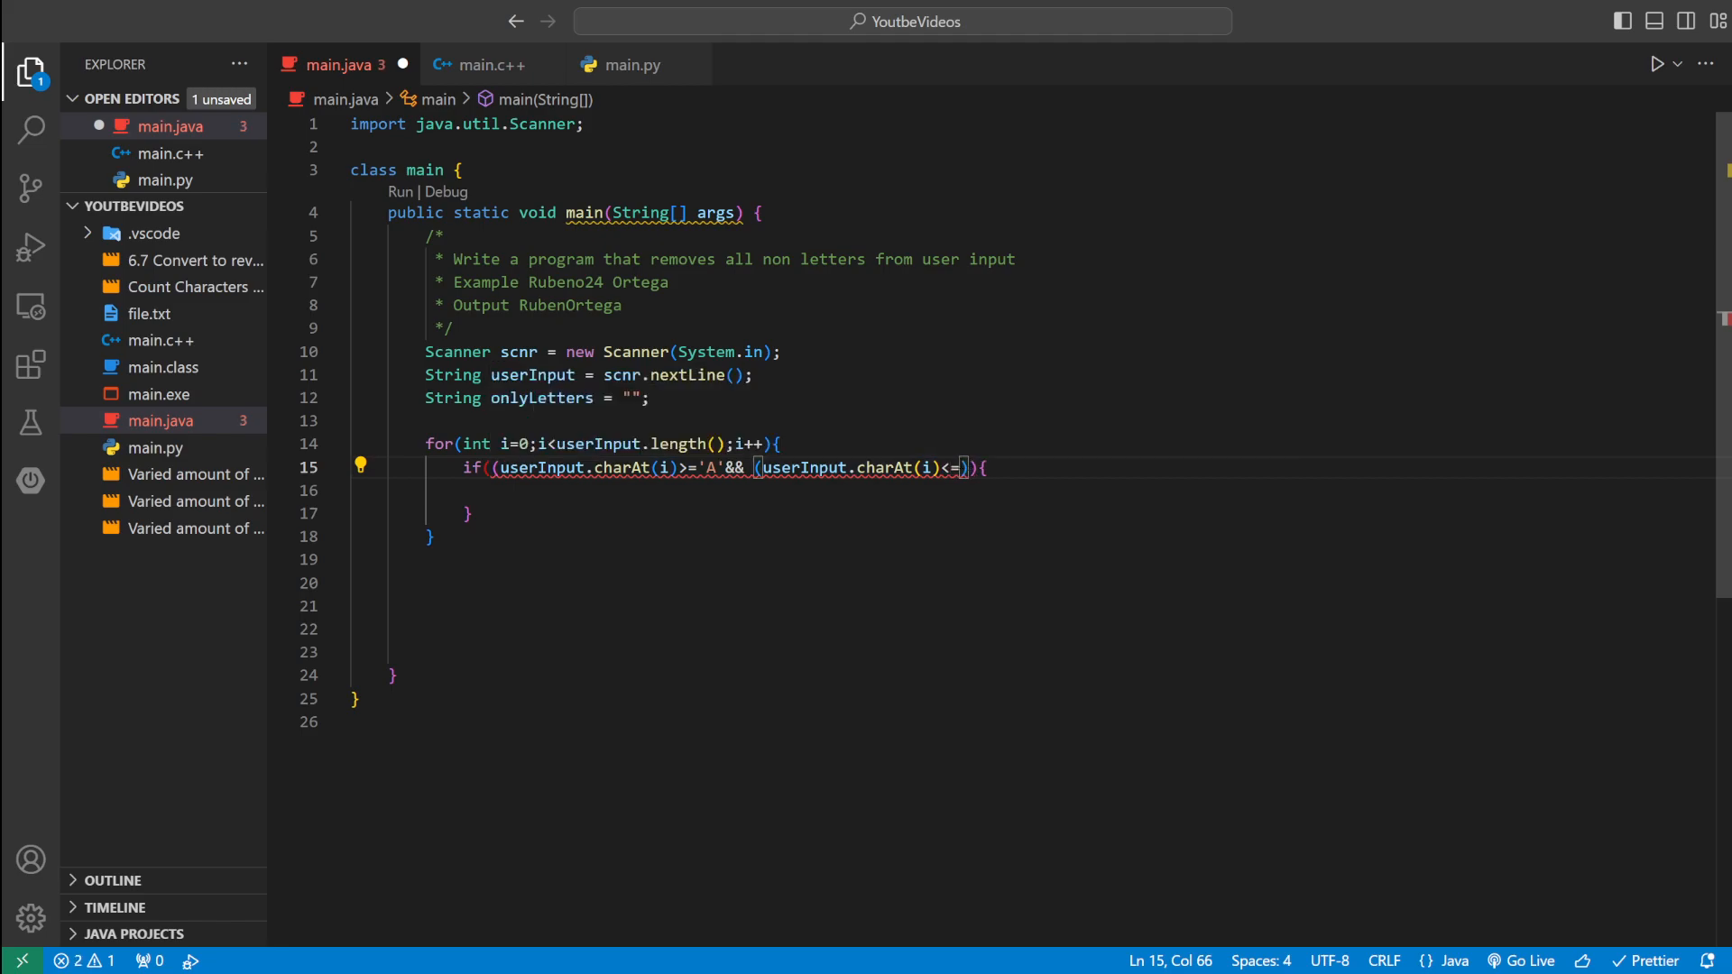
type("''")
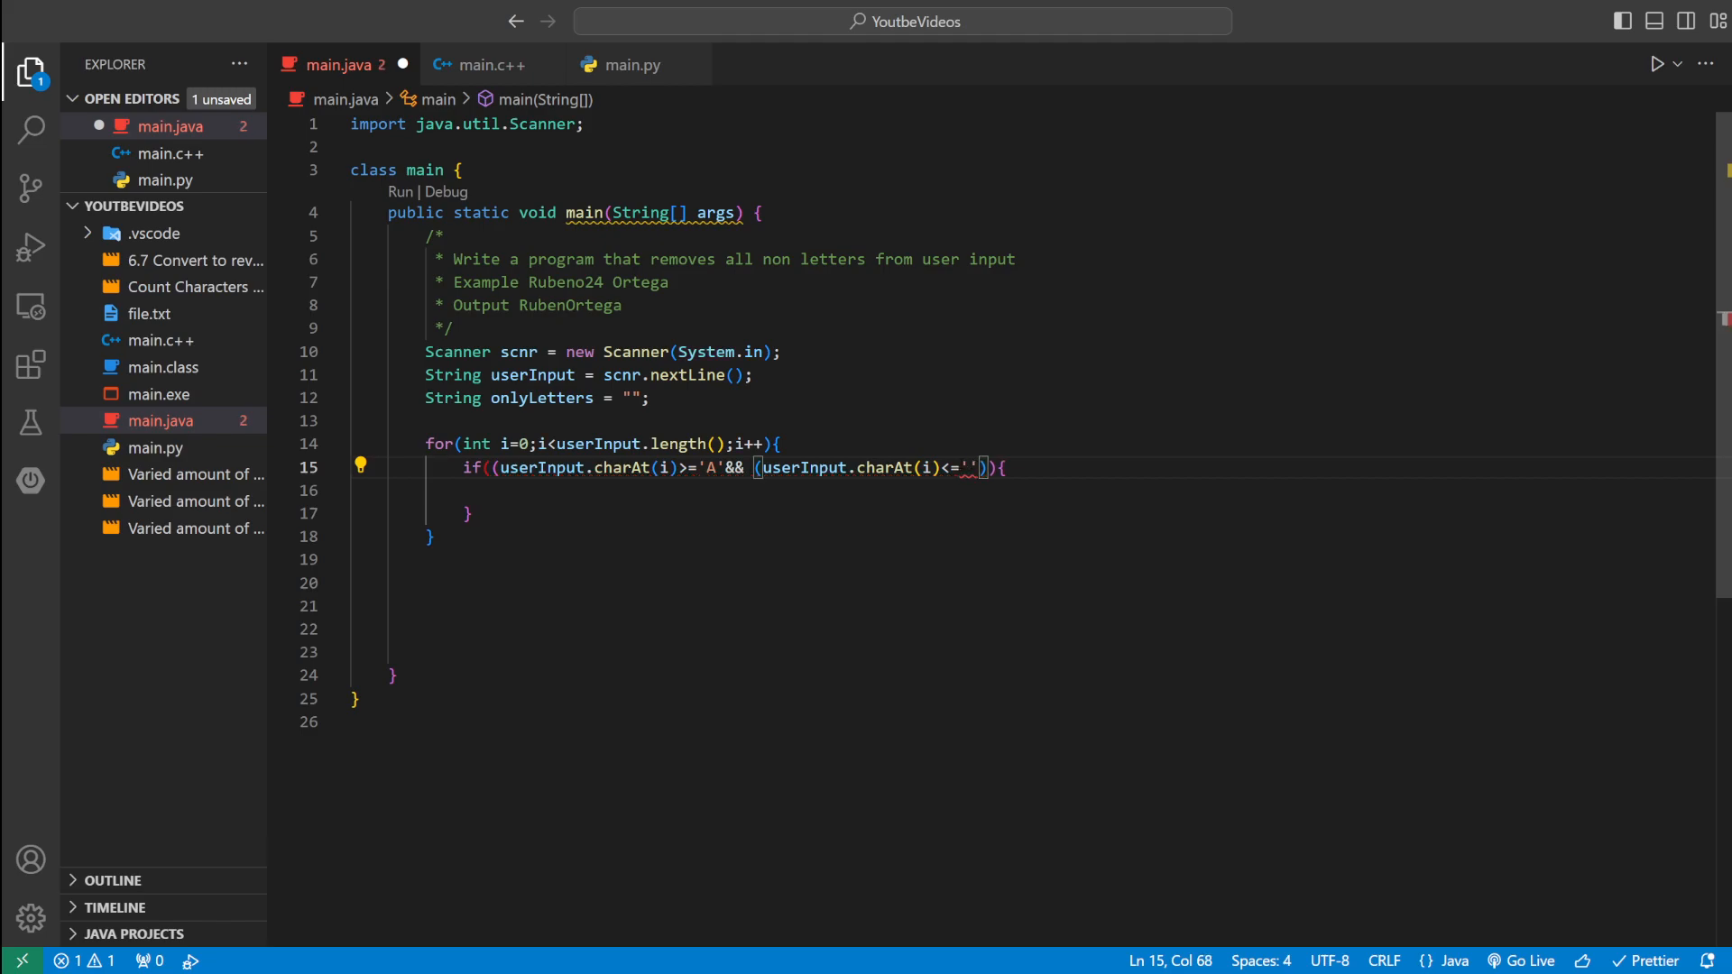
type("z'")
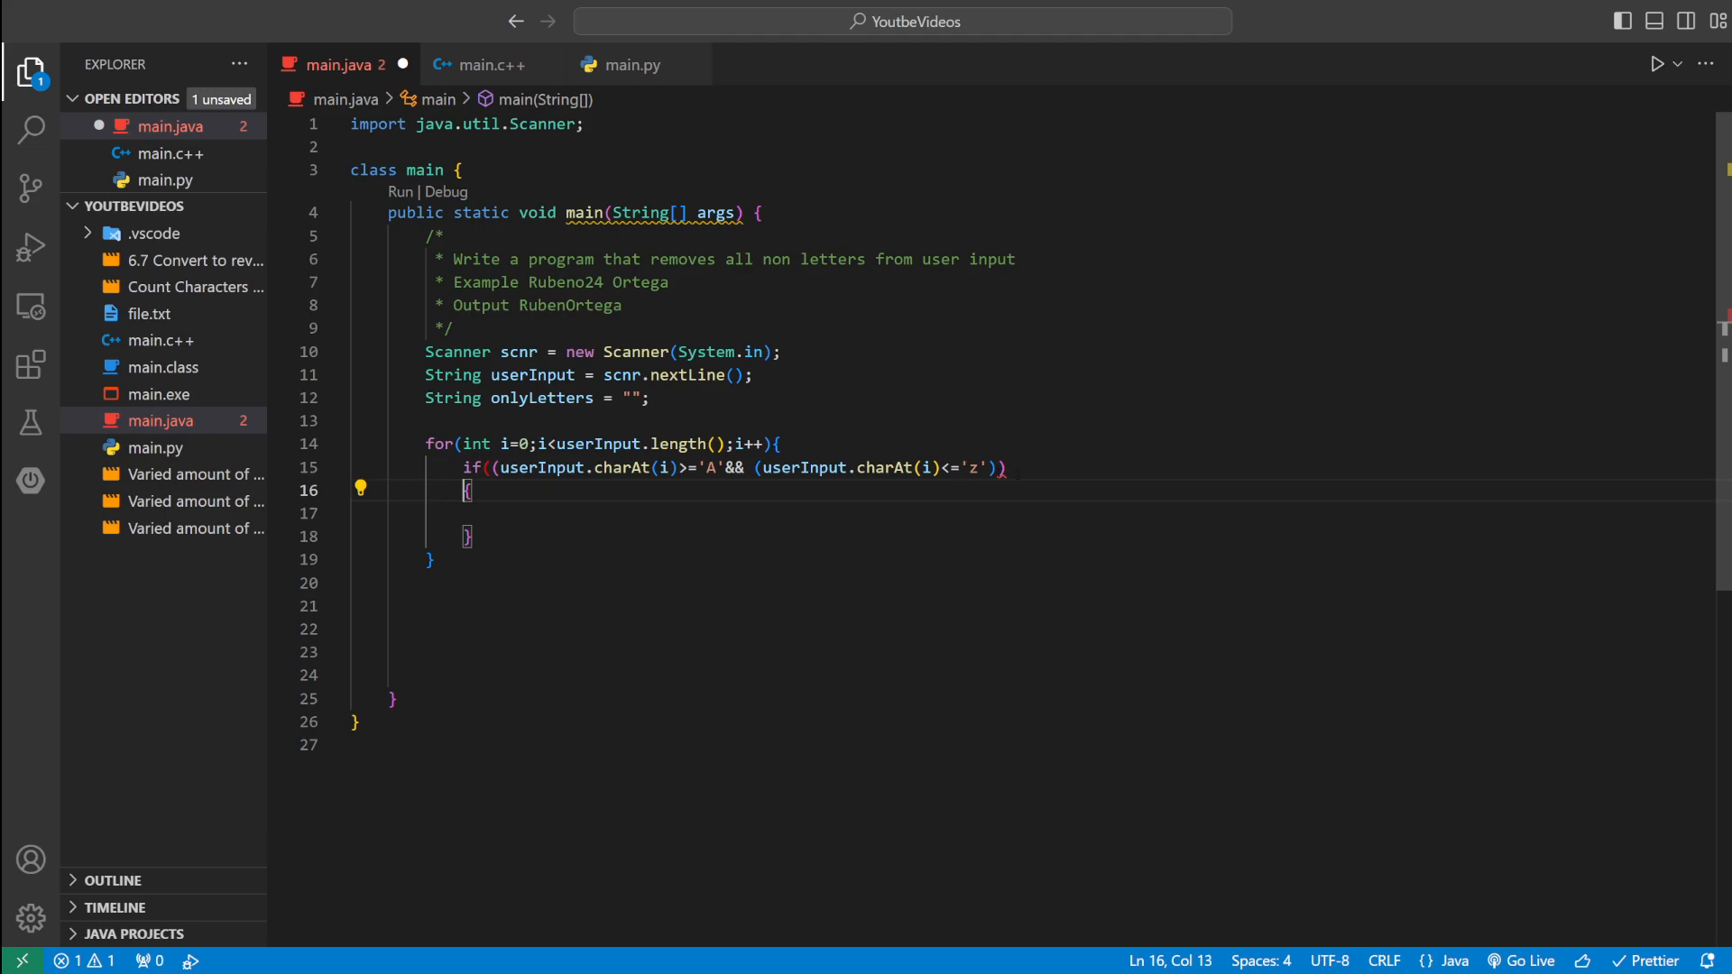
- Rewrite the condition as 'A'–'Z' || 'a'–'z' using userInput.charAt(i)
type(")")
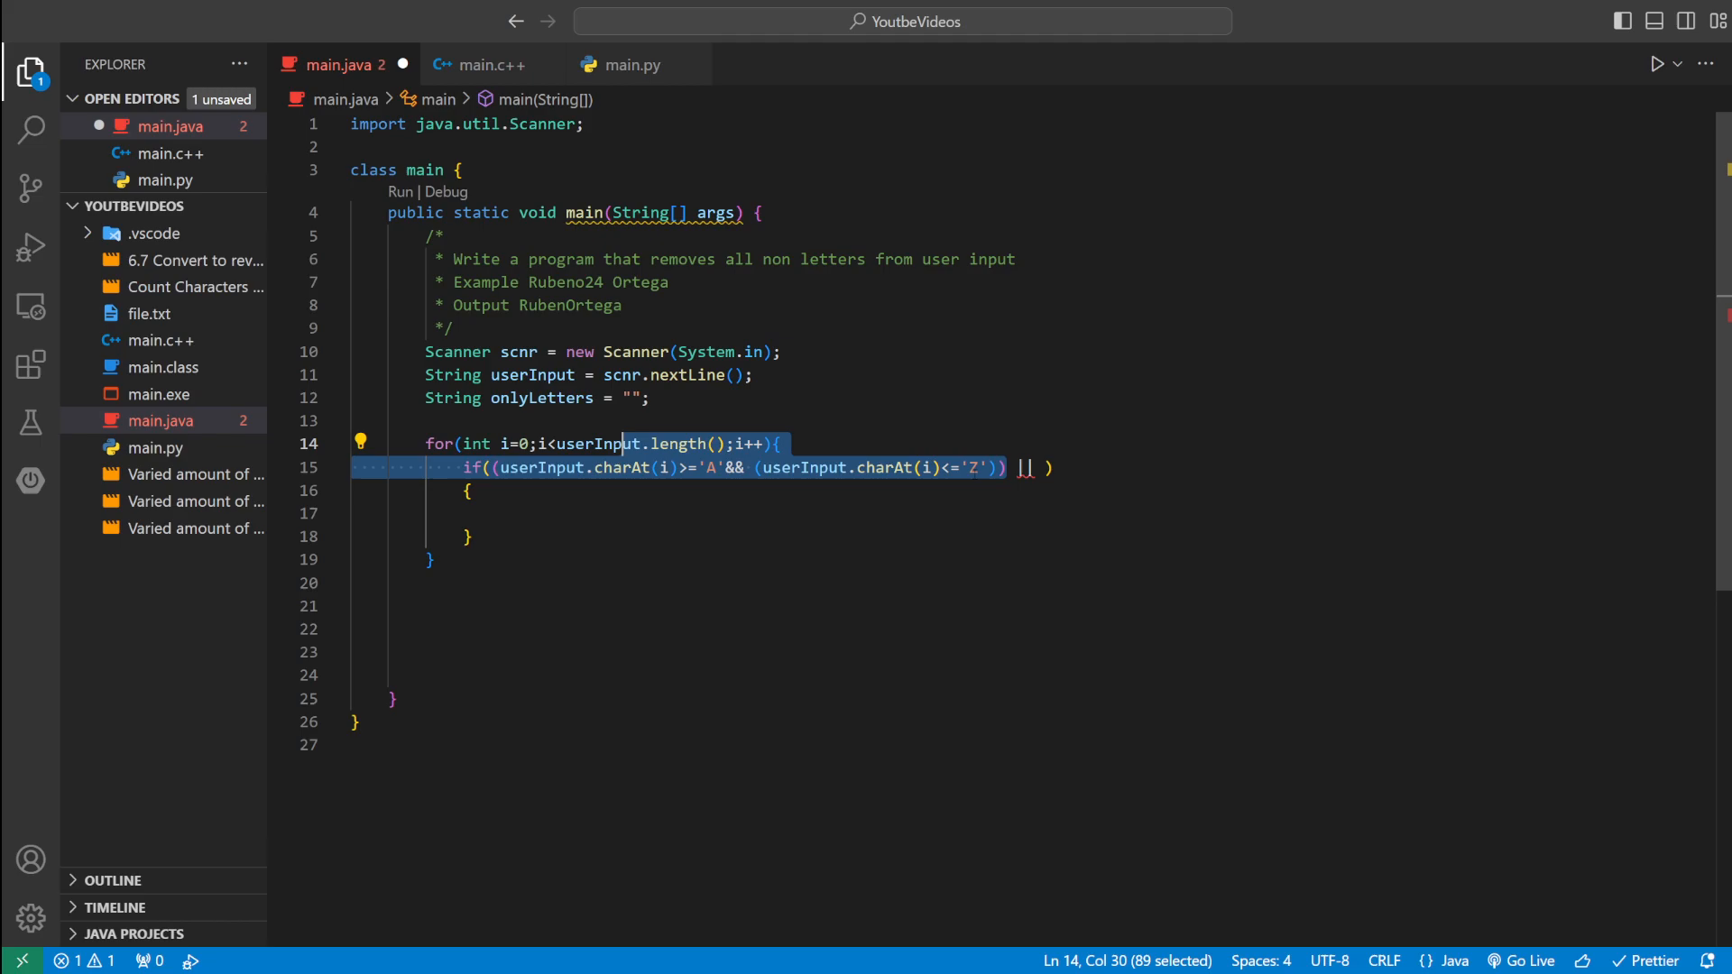
left_click(502, 468)
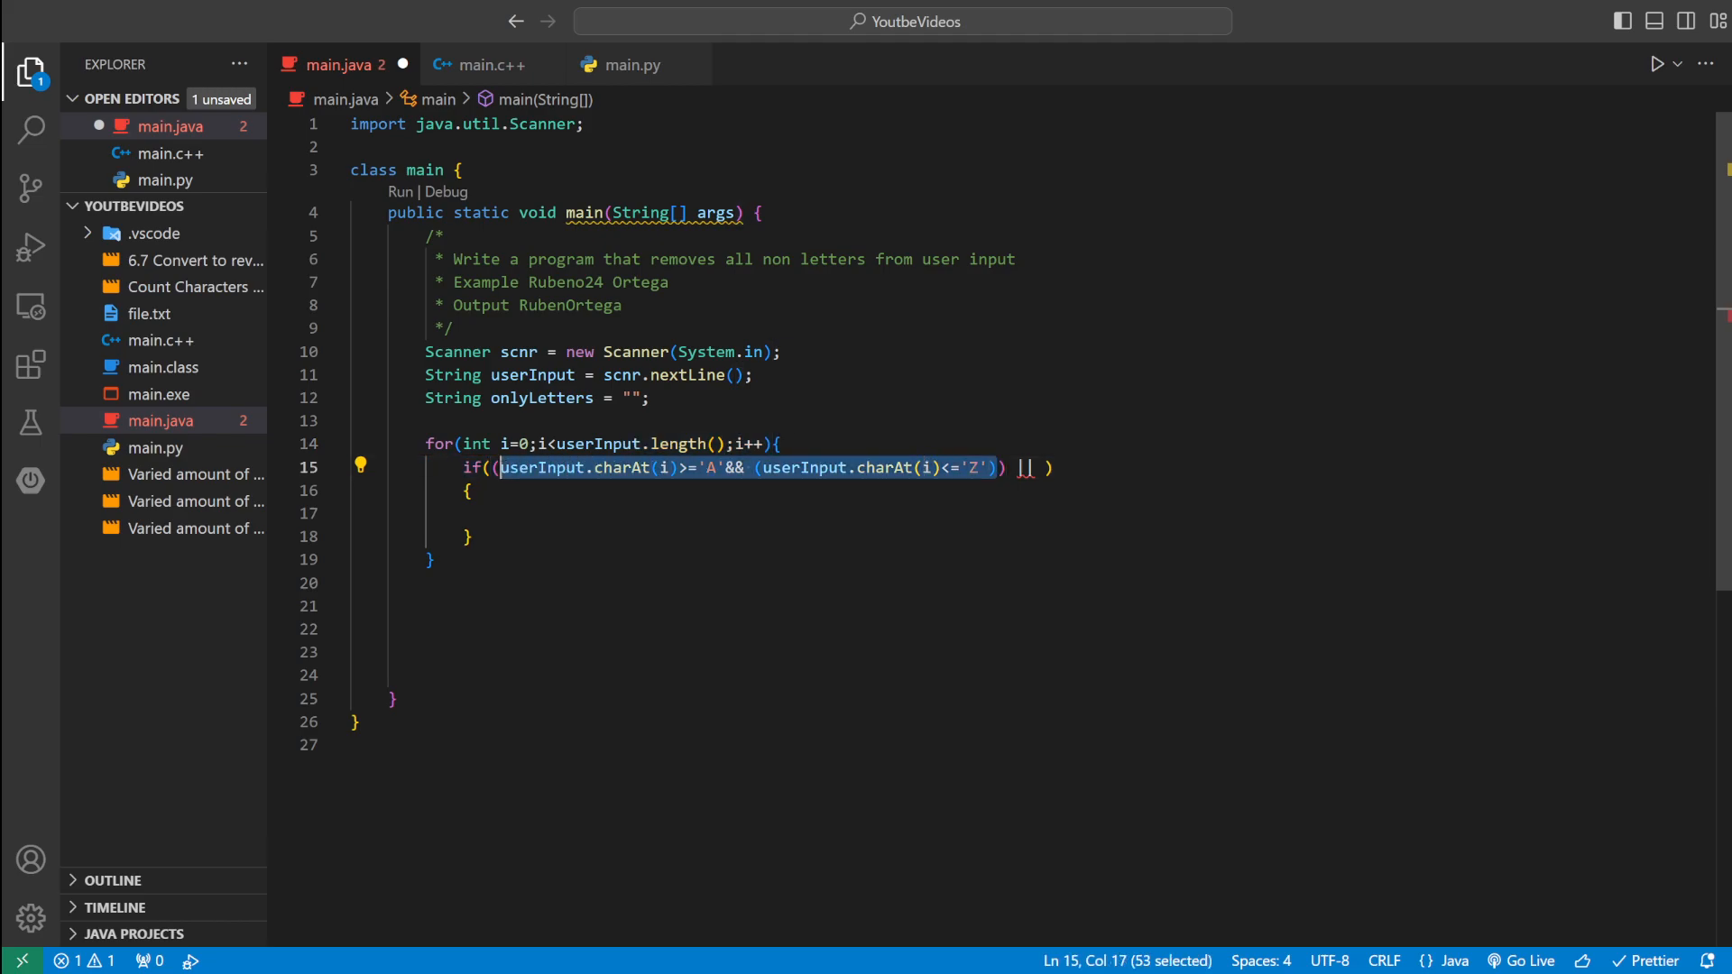
type("(userInput.charAt(i)>='A'&& (userInput.charAt(i)<='Z'))")
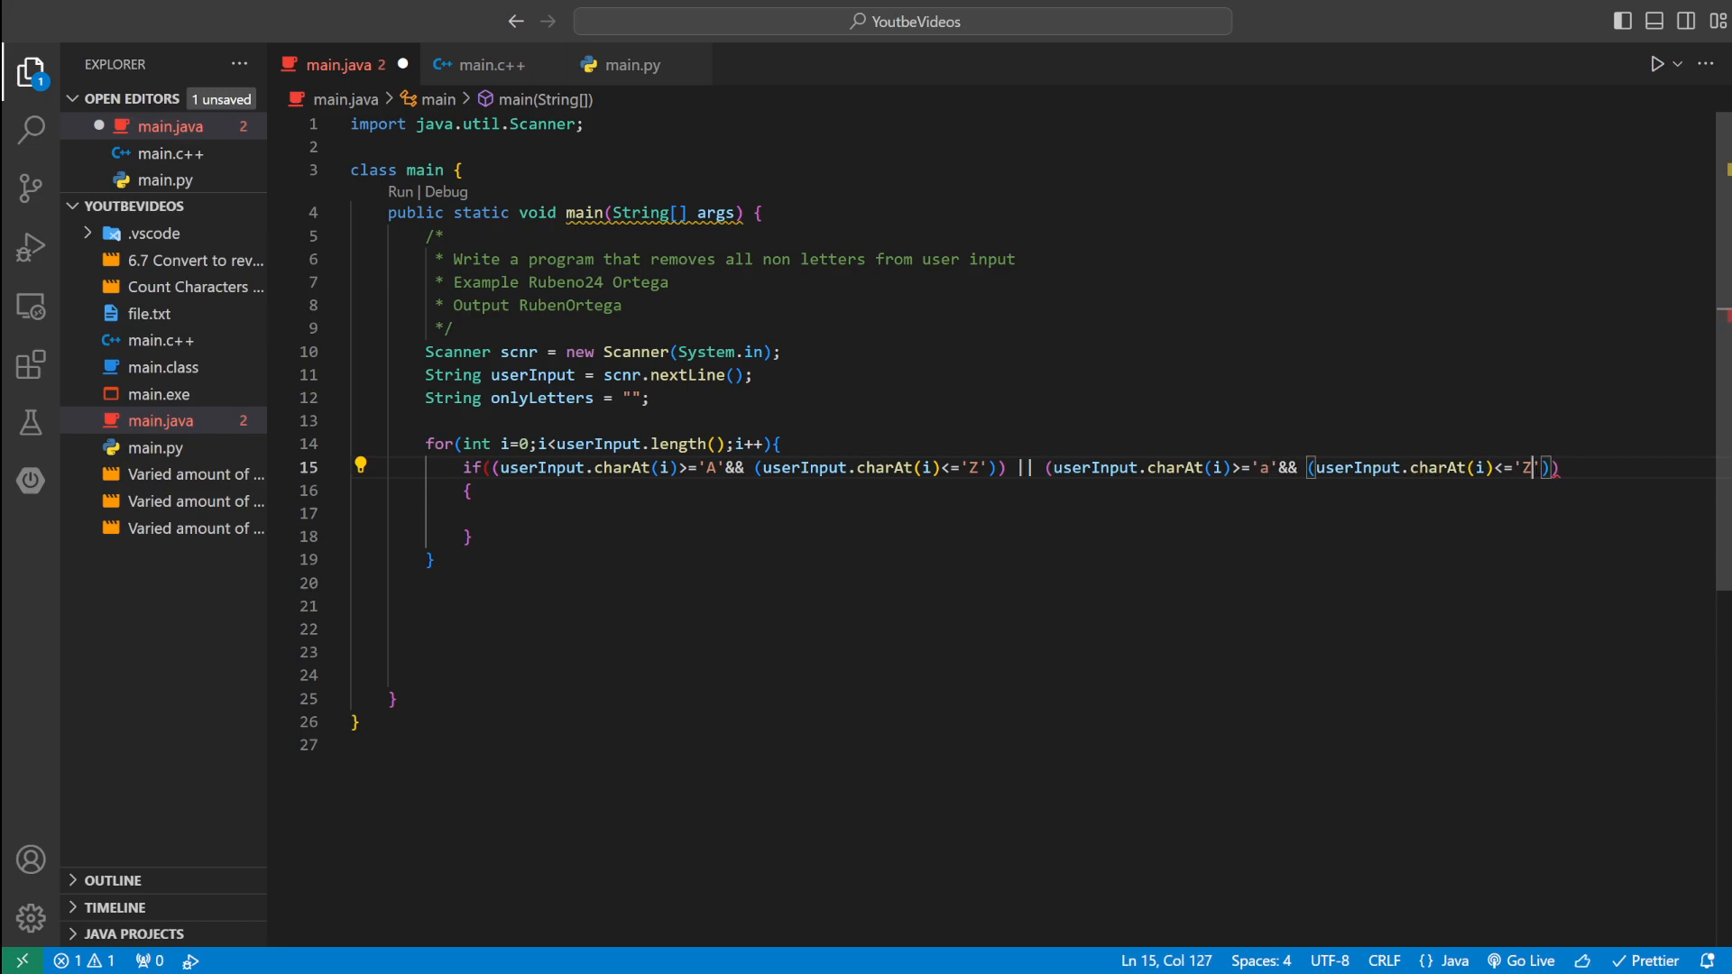
type("z'))")
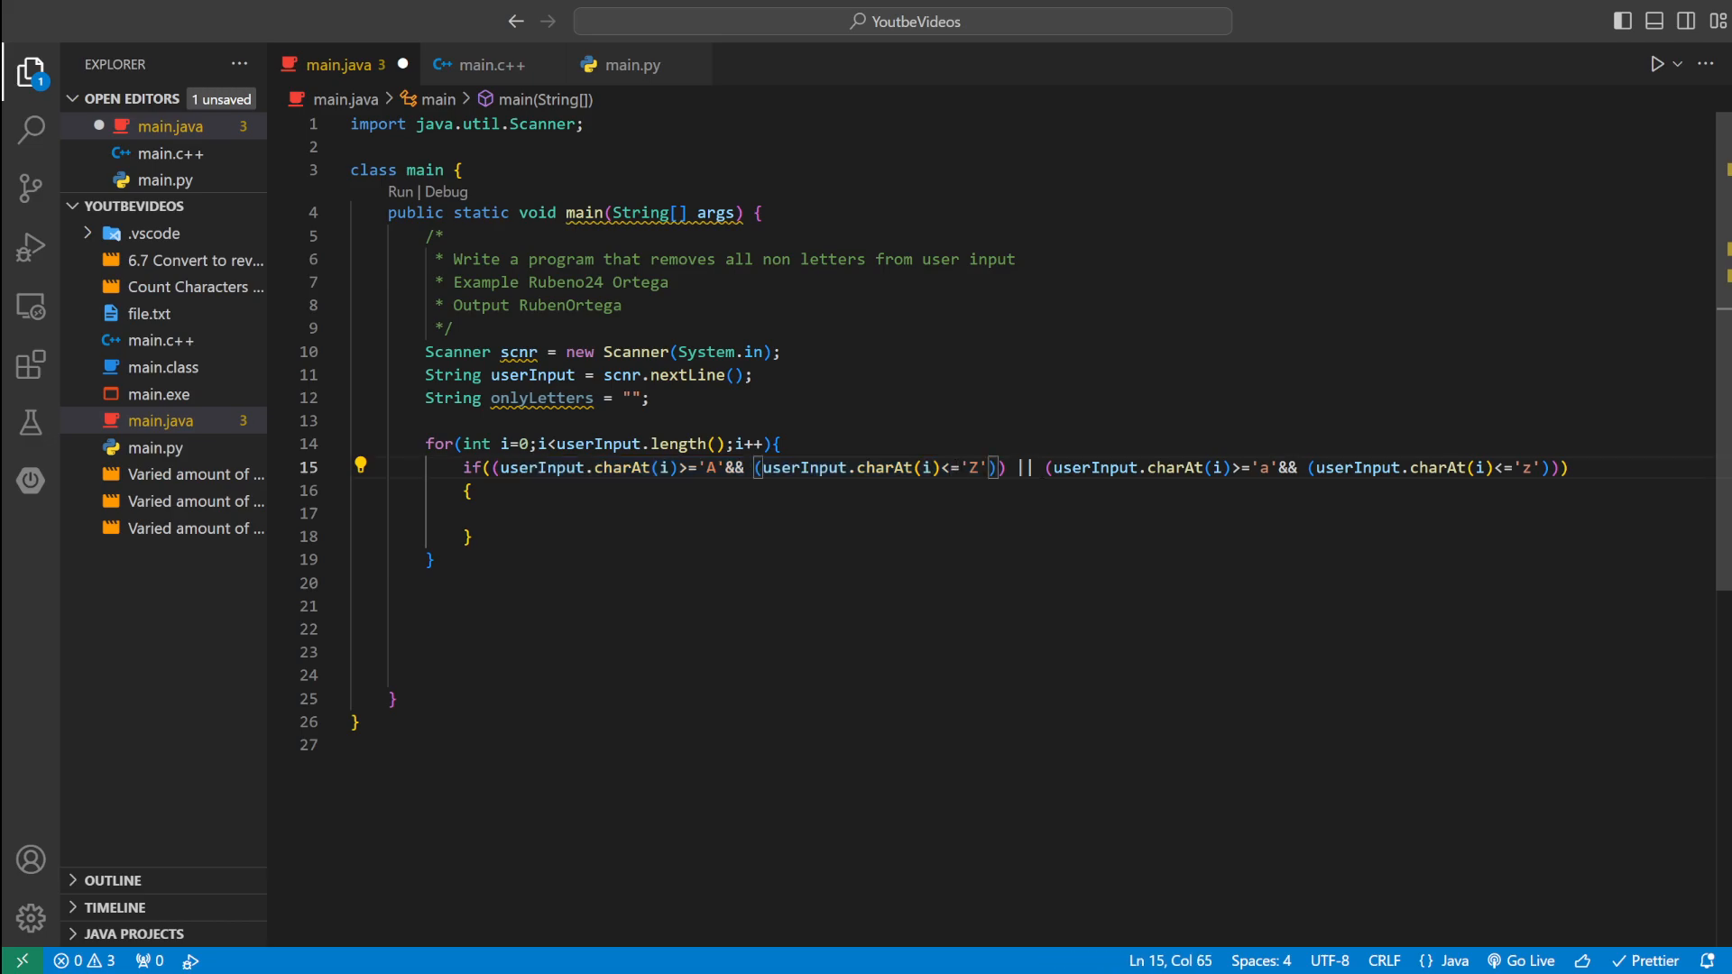
left_click_drag(1048, 467, 1543, 467)
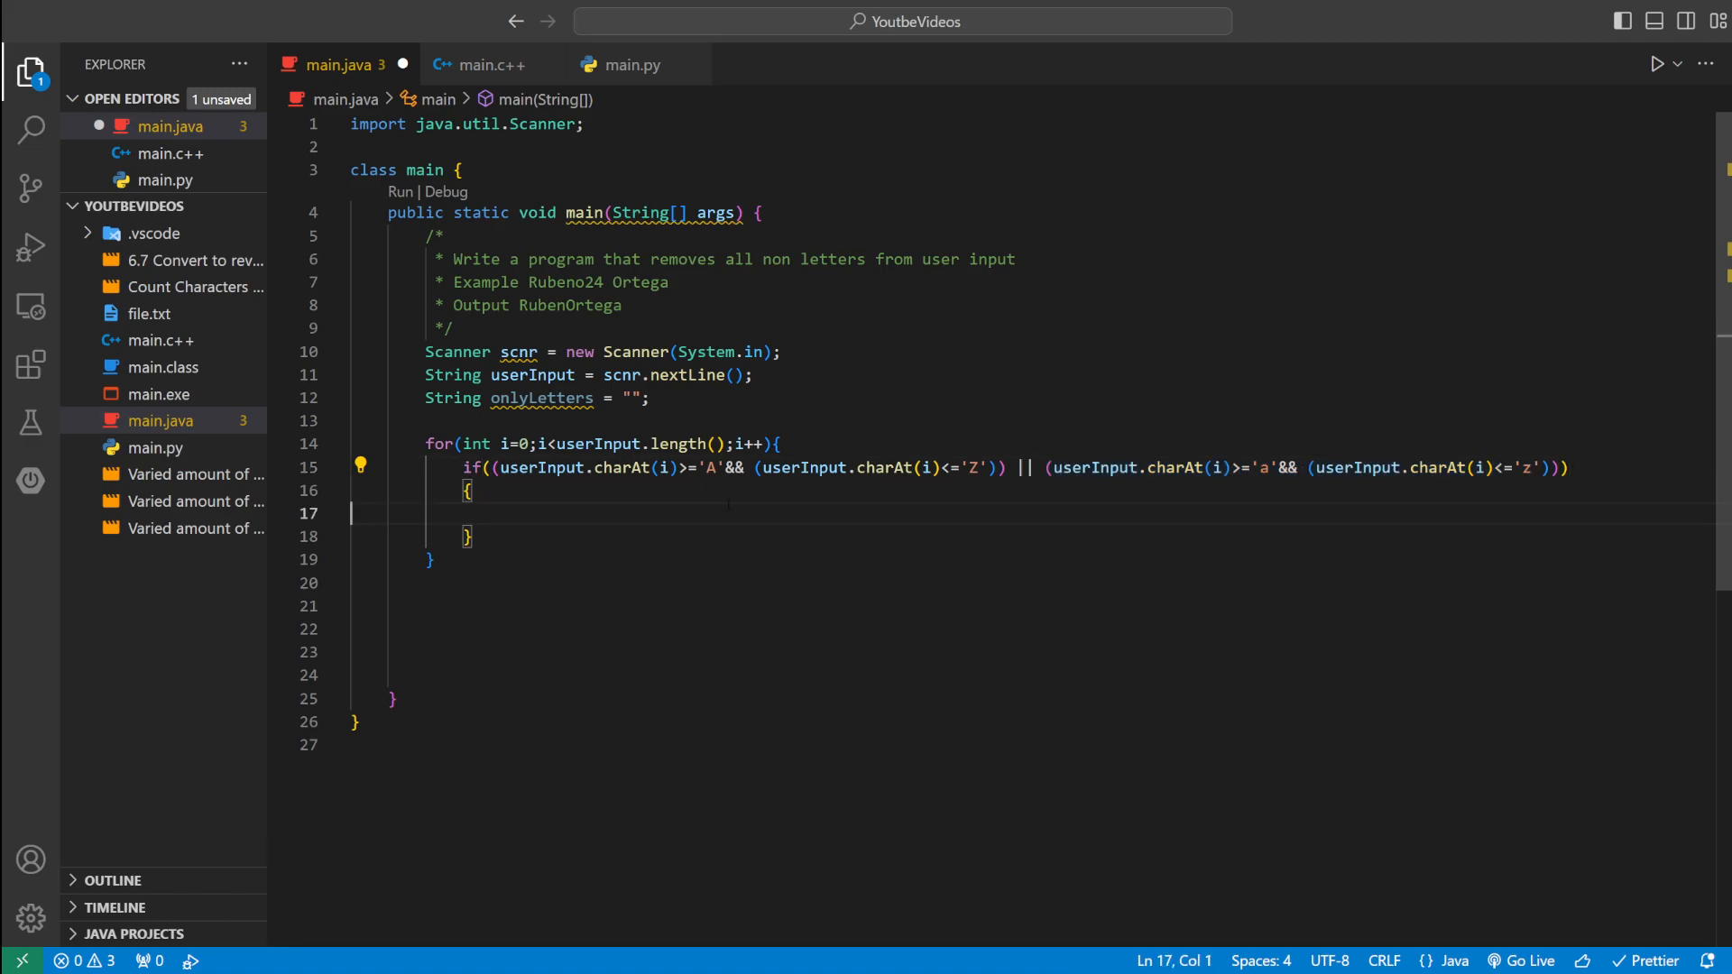
- Append userInput.charAt(i) to onlyLetters and print onlyLetters after the loop via sysout
type("on")
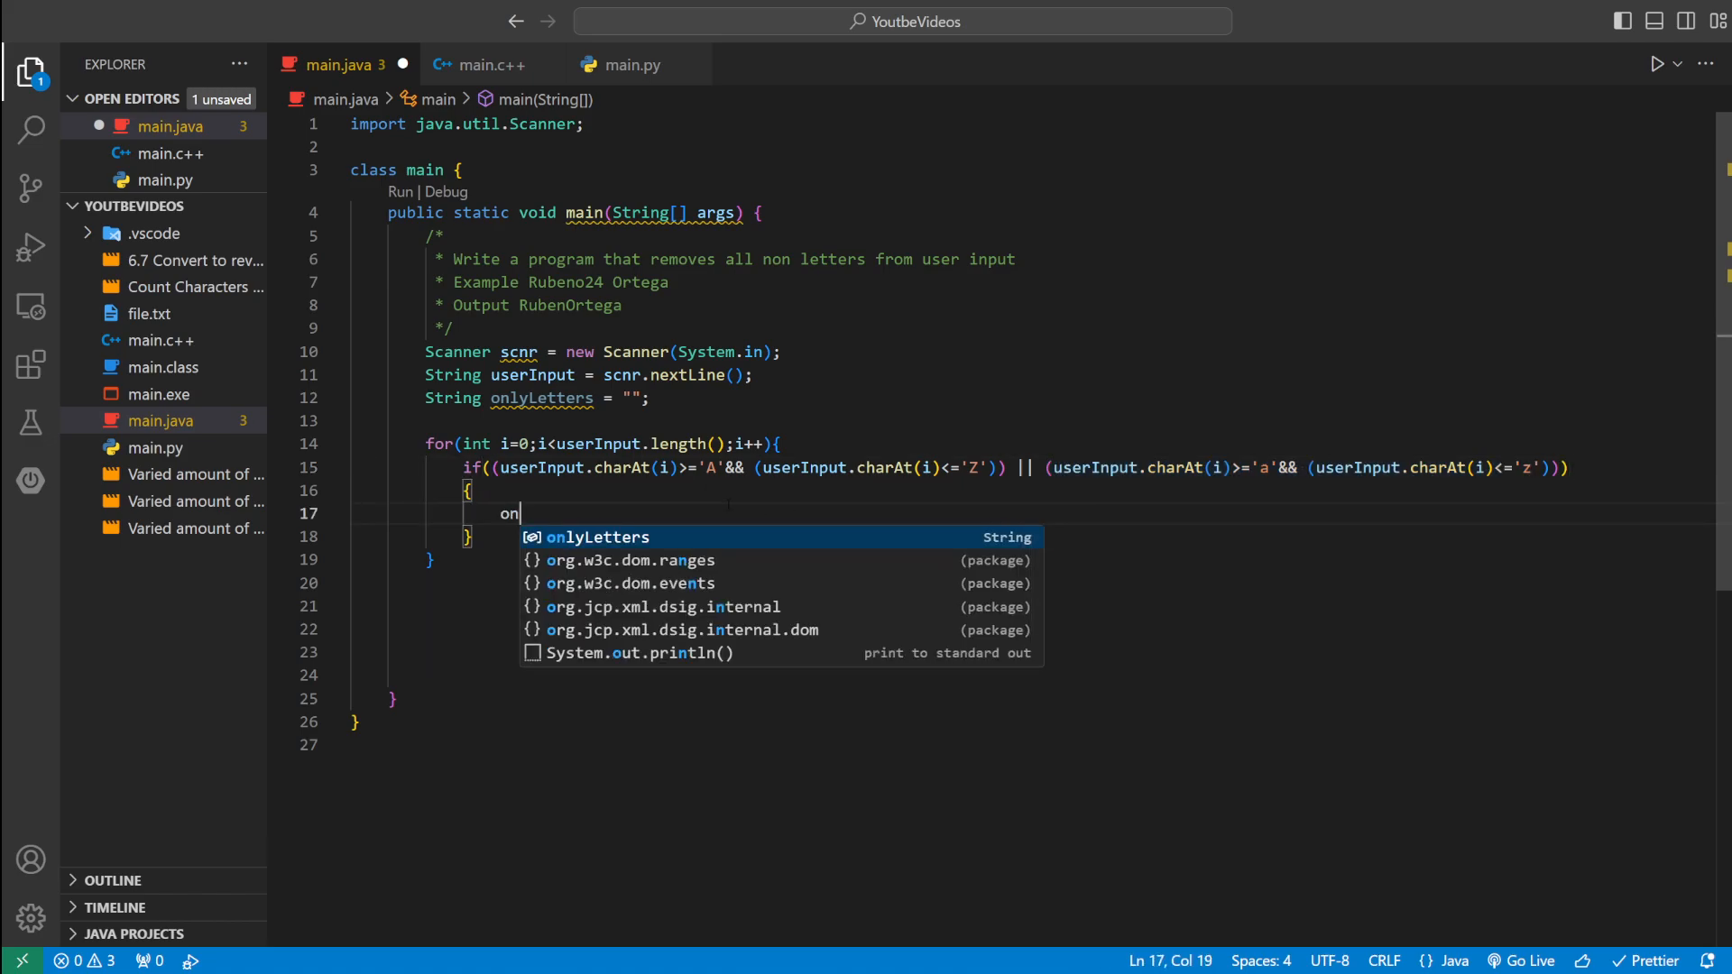
type("lyLetters+=")
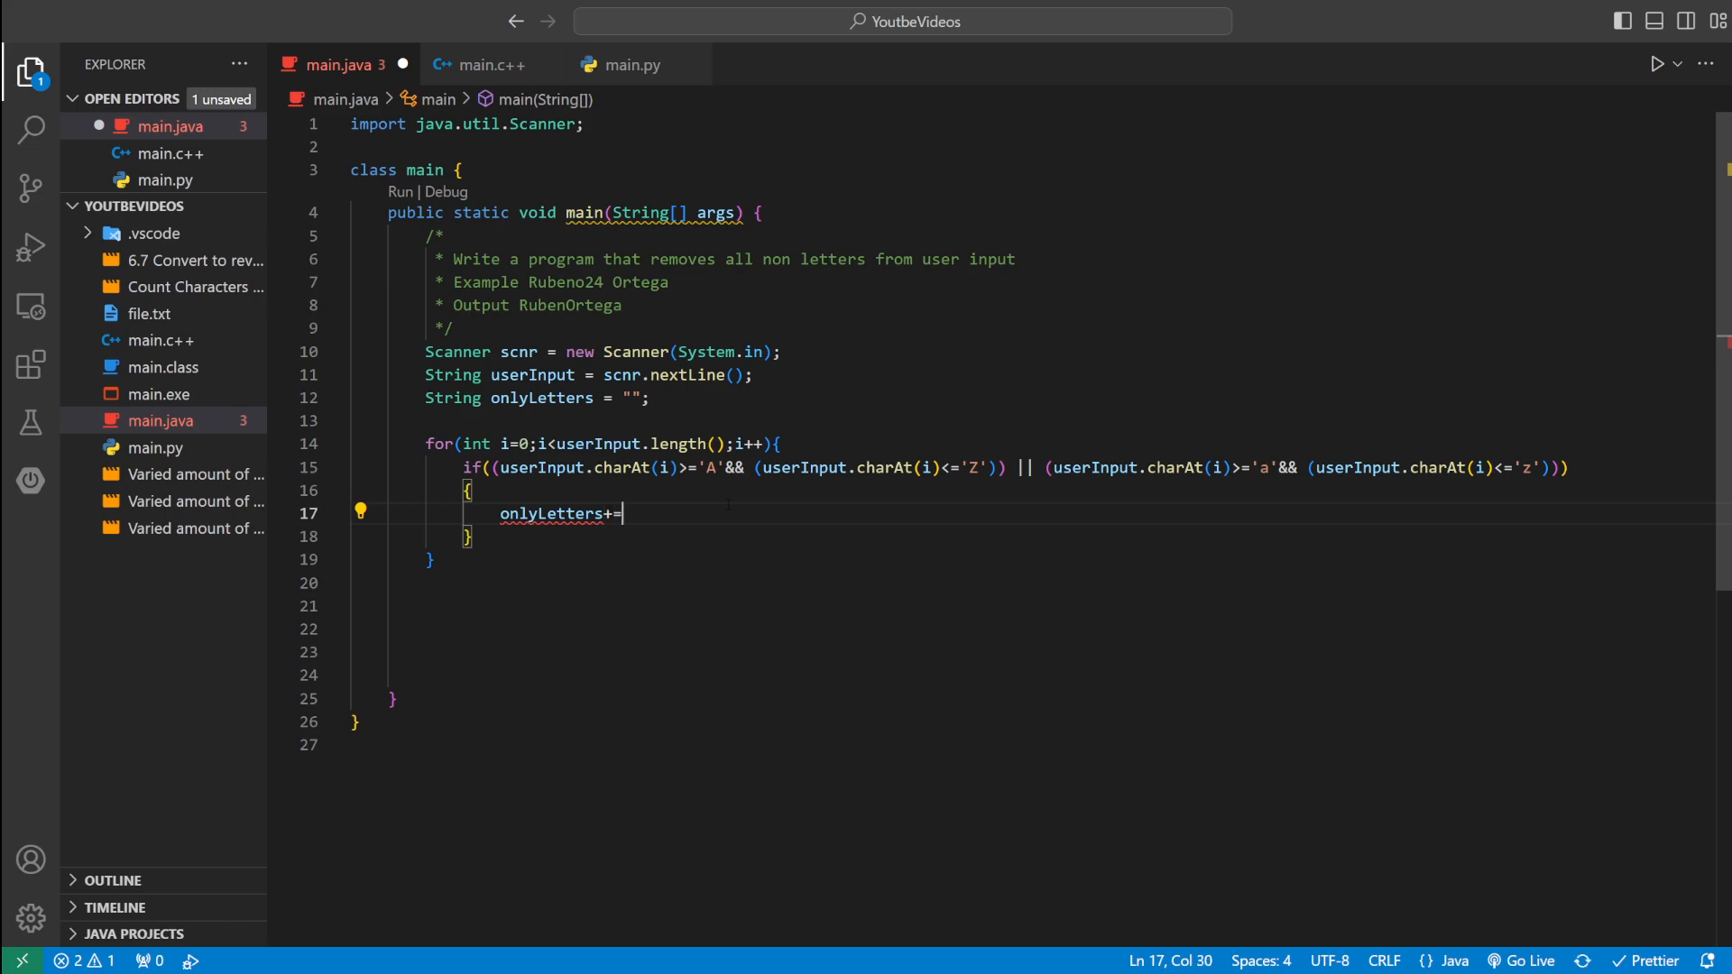
type("c")
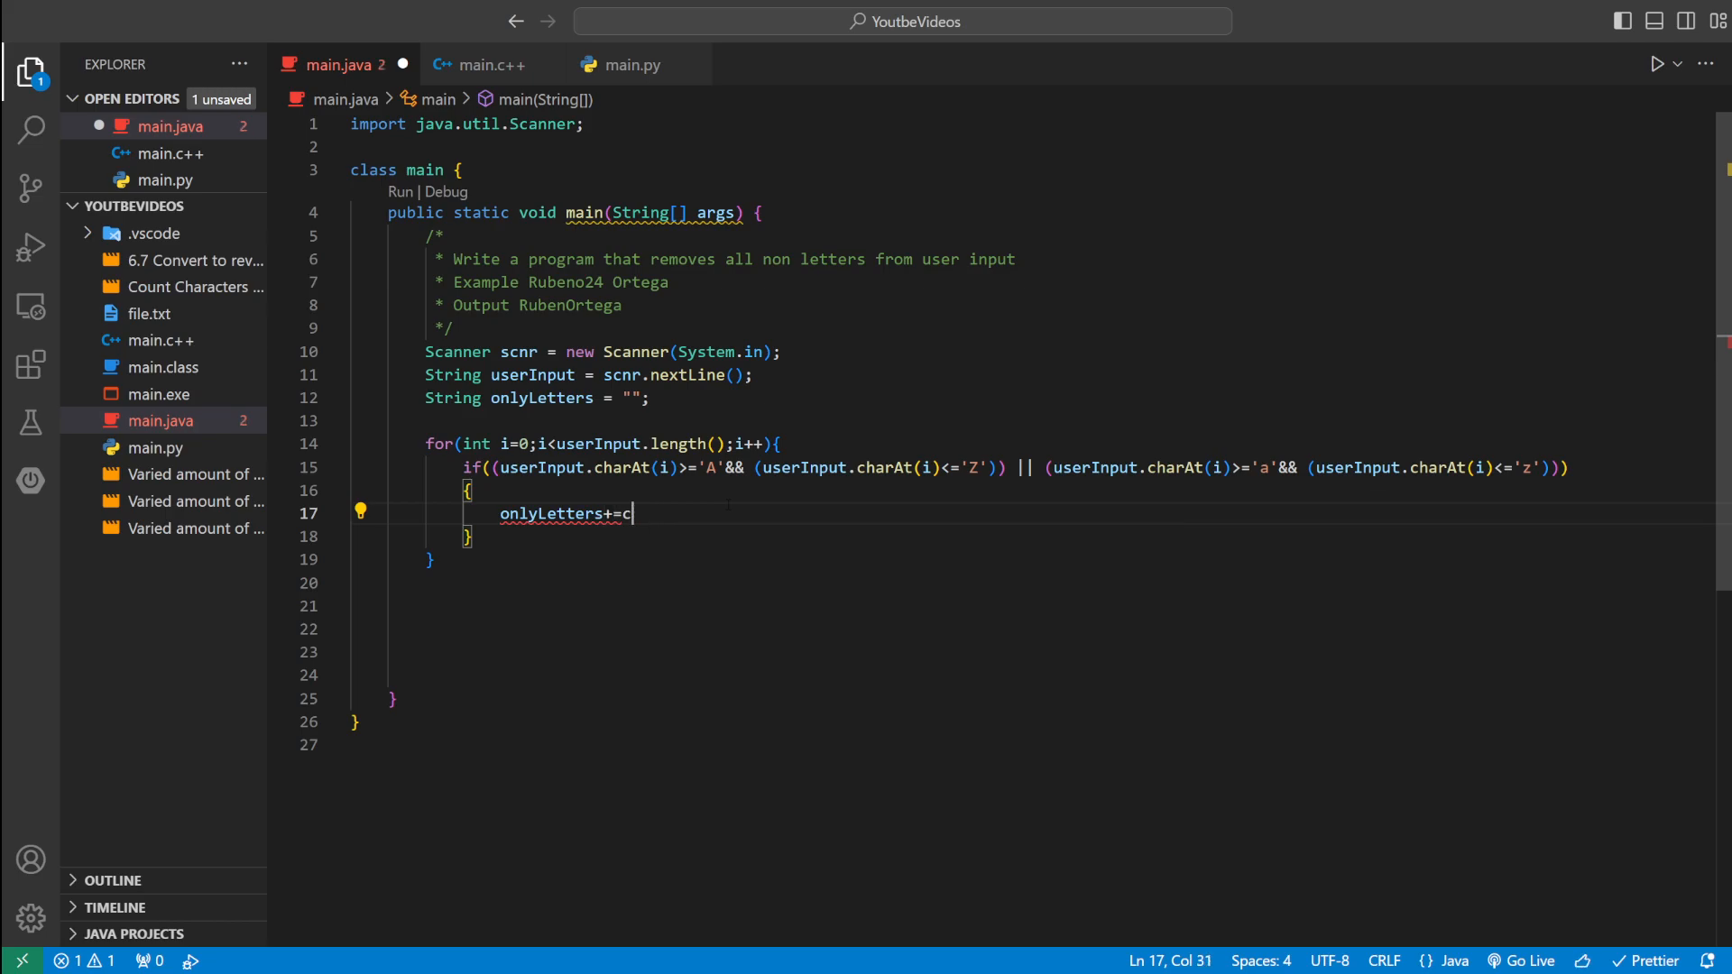
type("userInput")
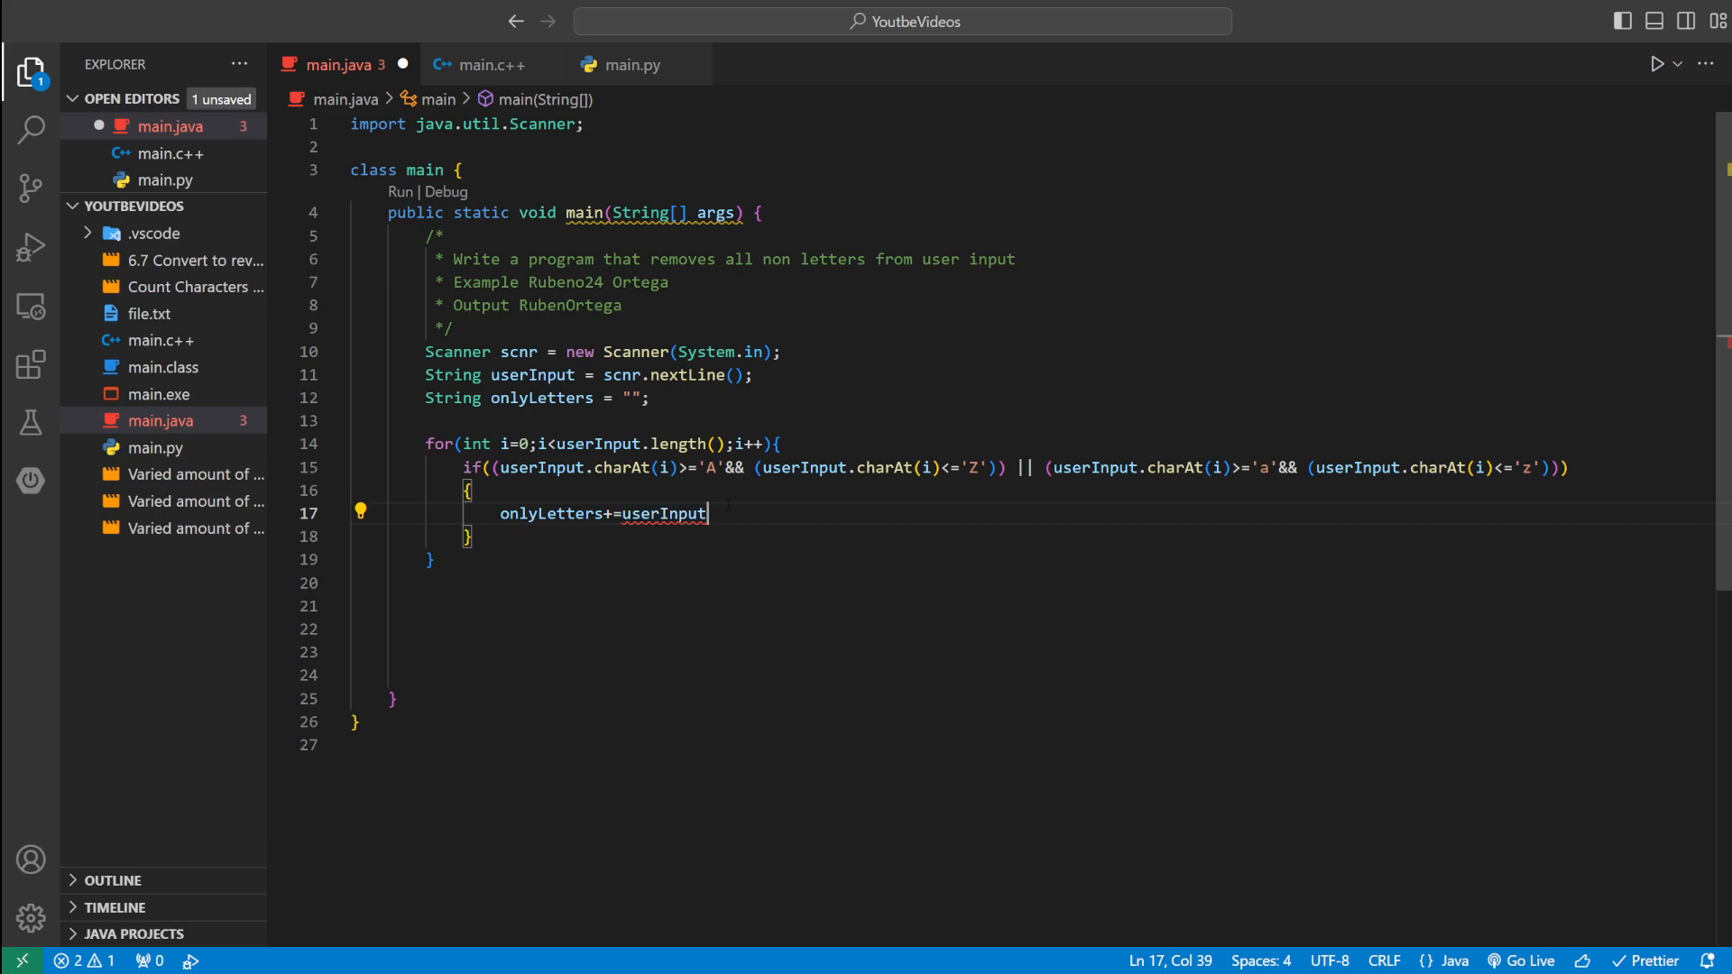
type(".cah")
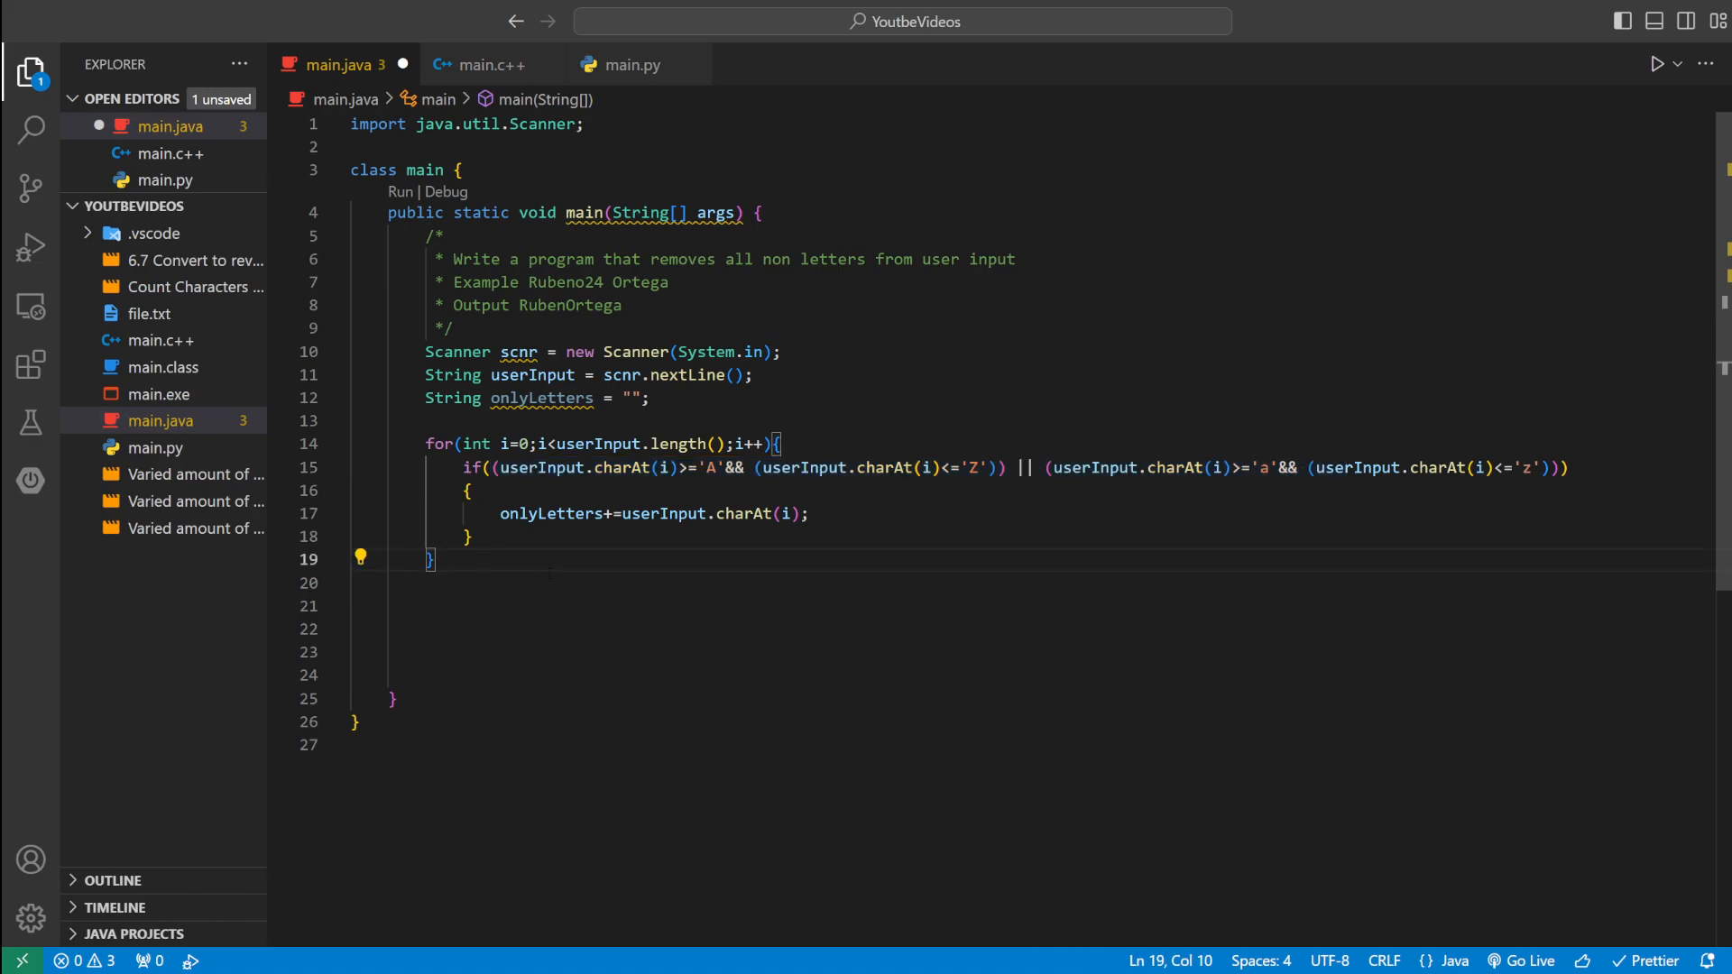
type("sysout")
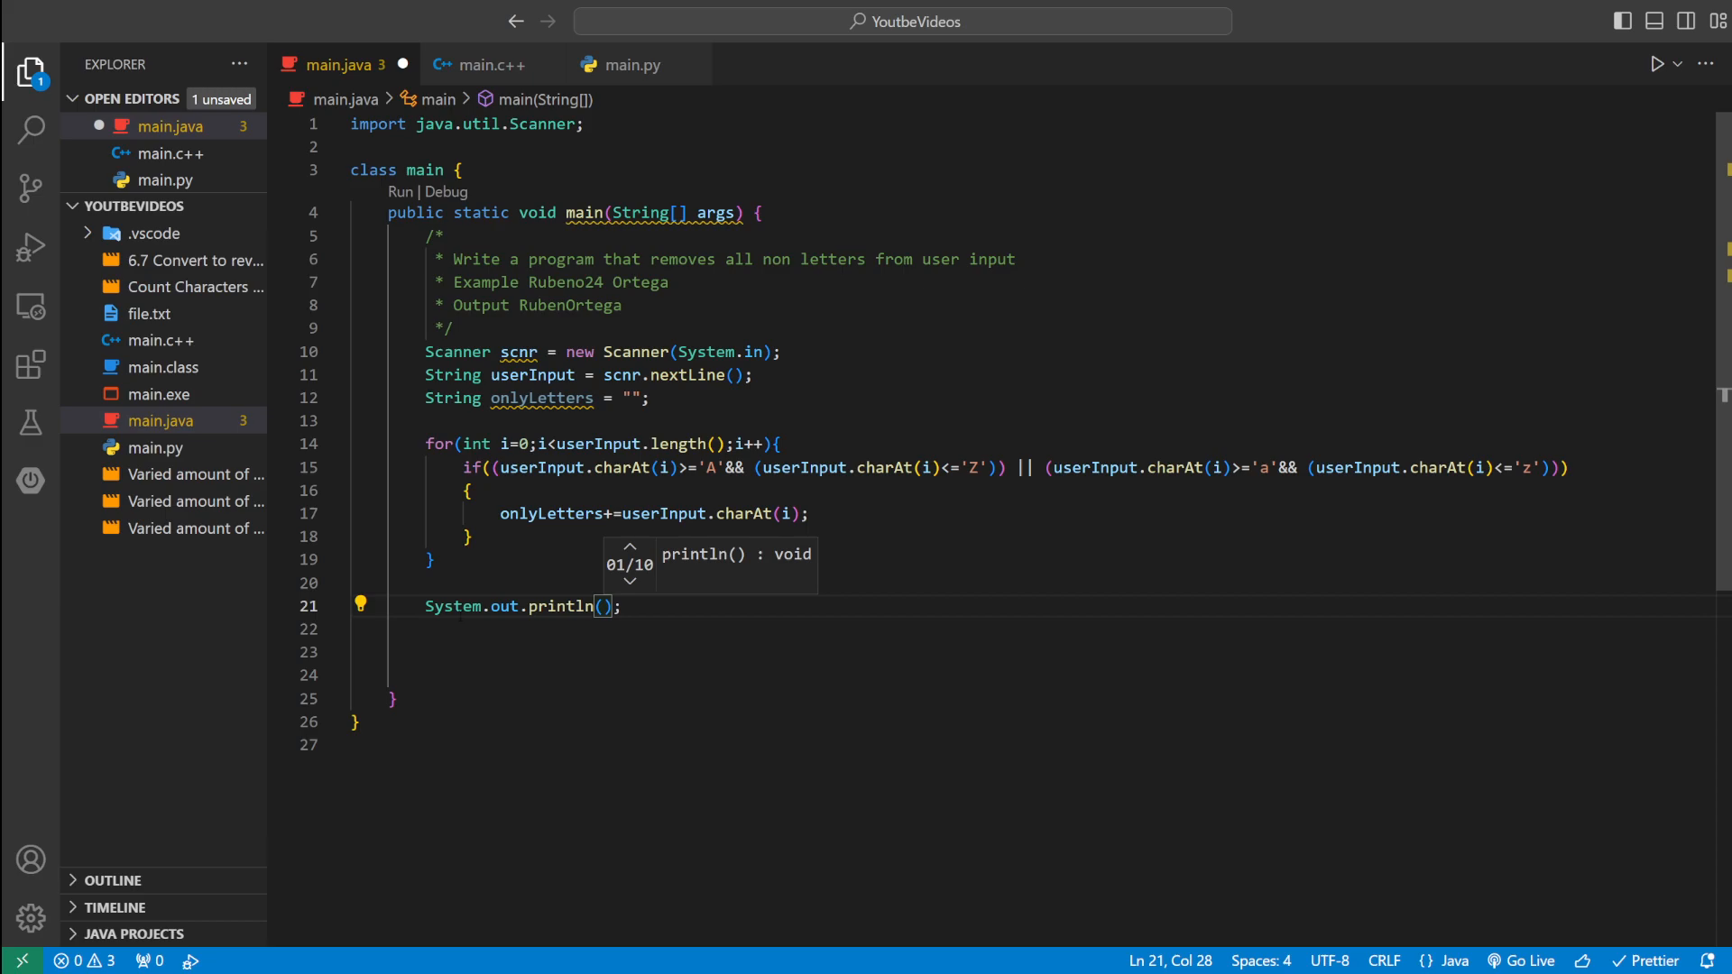
type("onl")
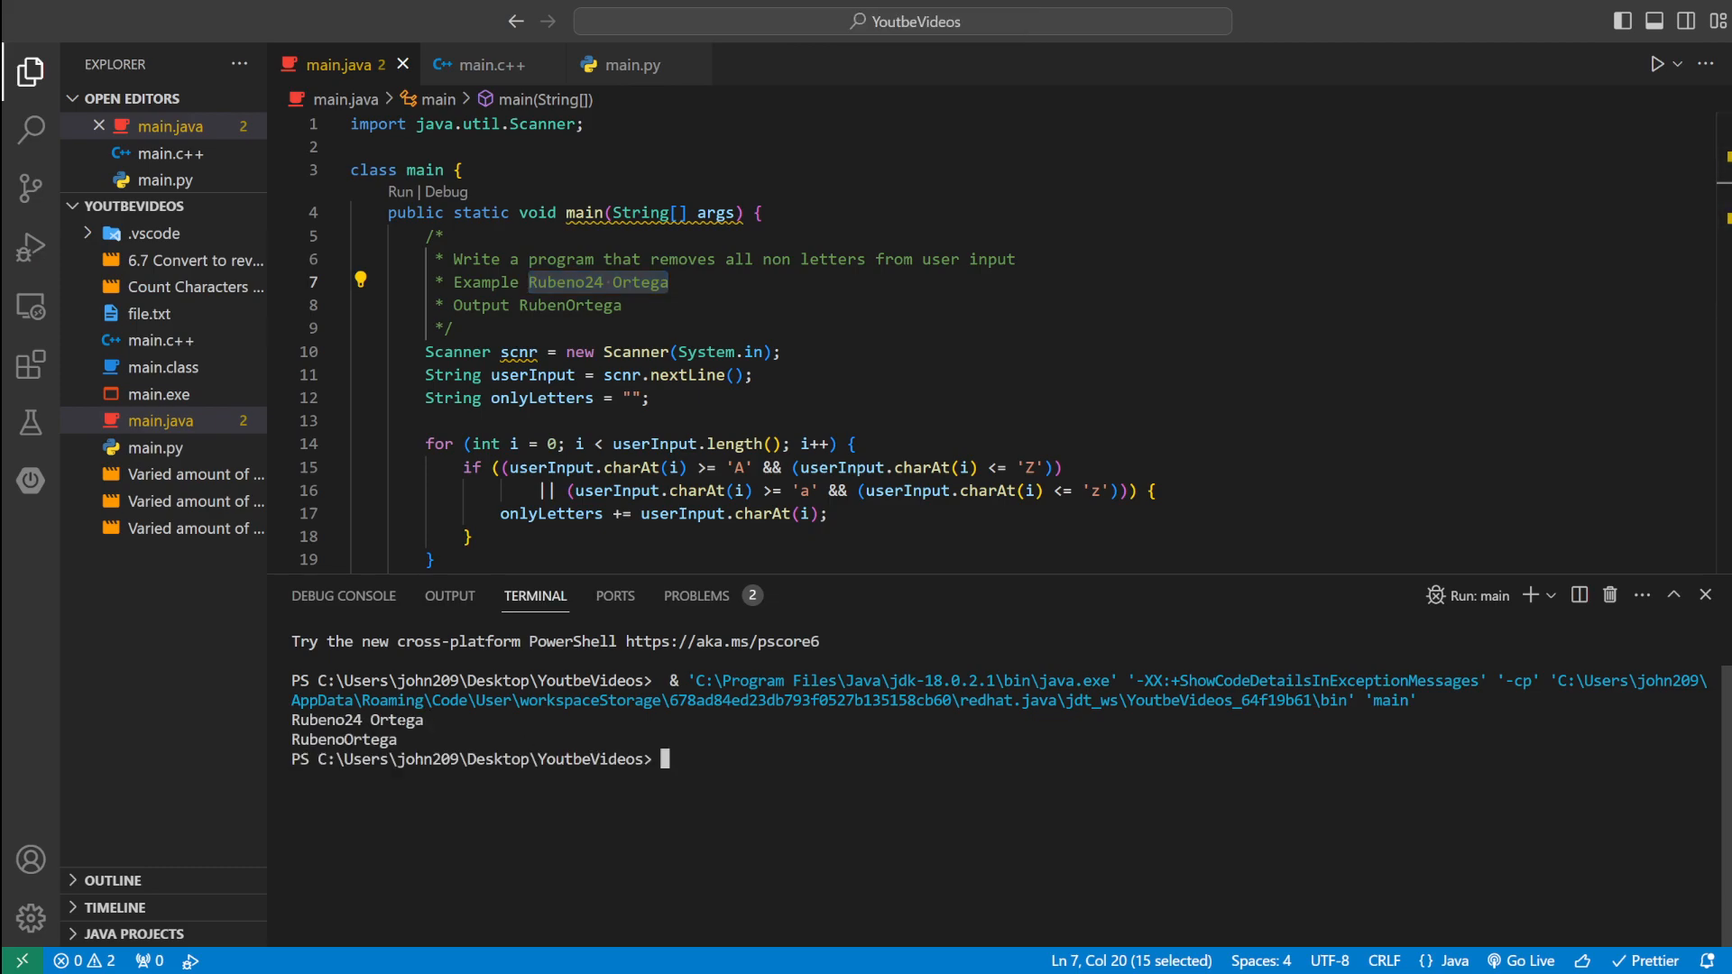
mouse_move(1677, 104)
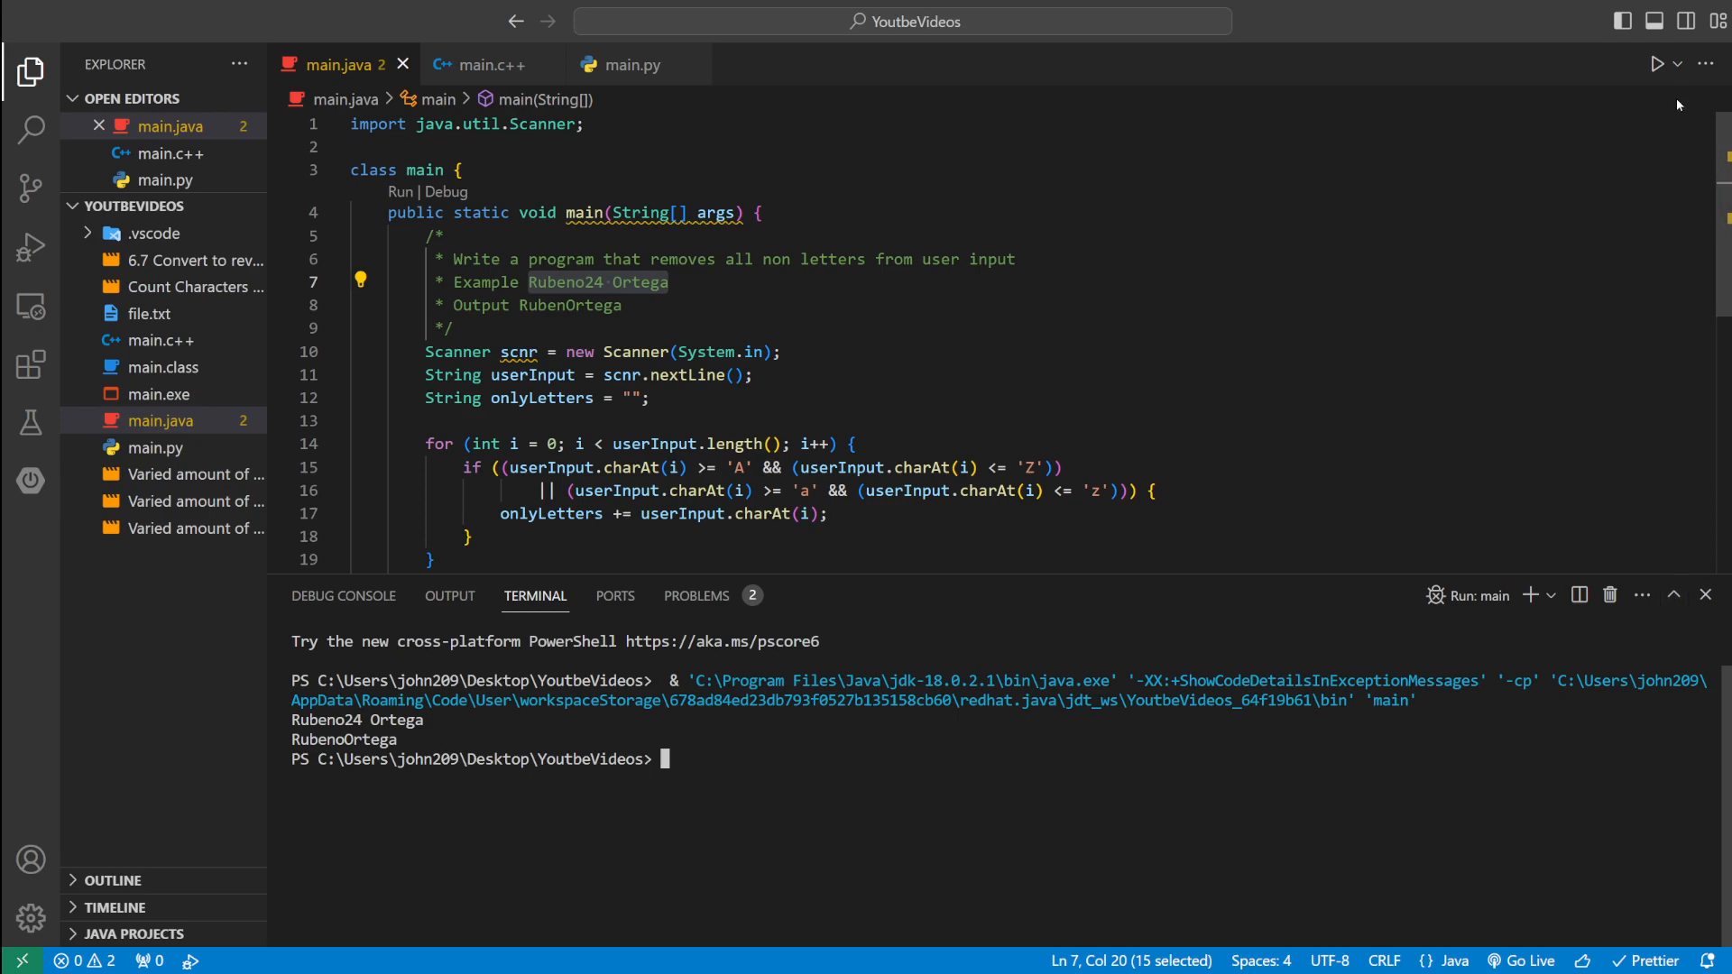
- Run the program again and enter 'Ruben 24' in the terminal
left_click(1656, 63)
type("Ruben")
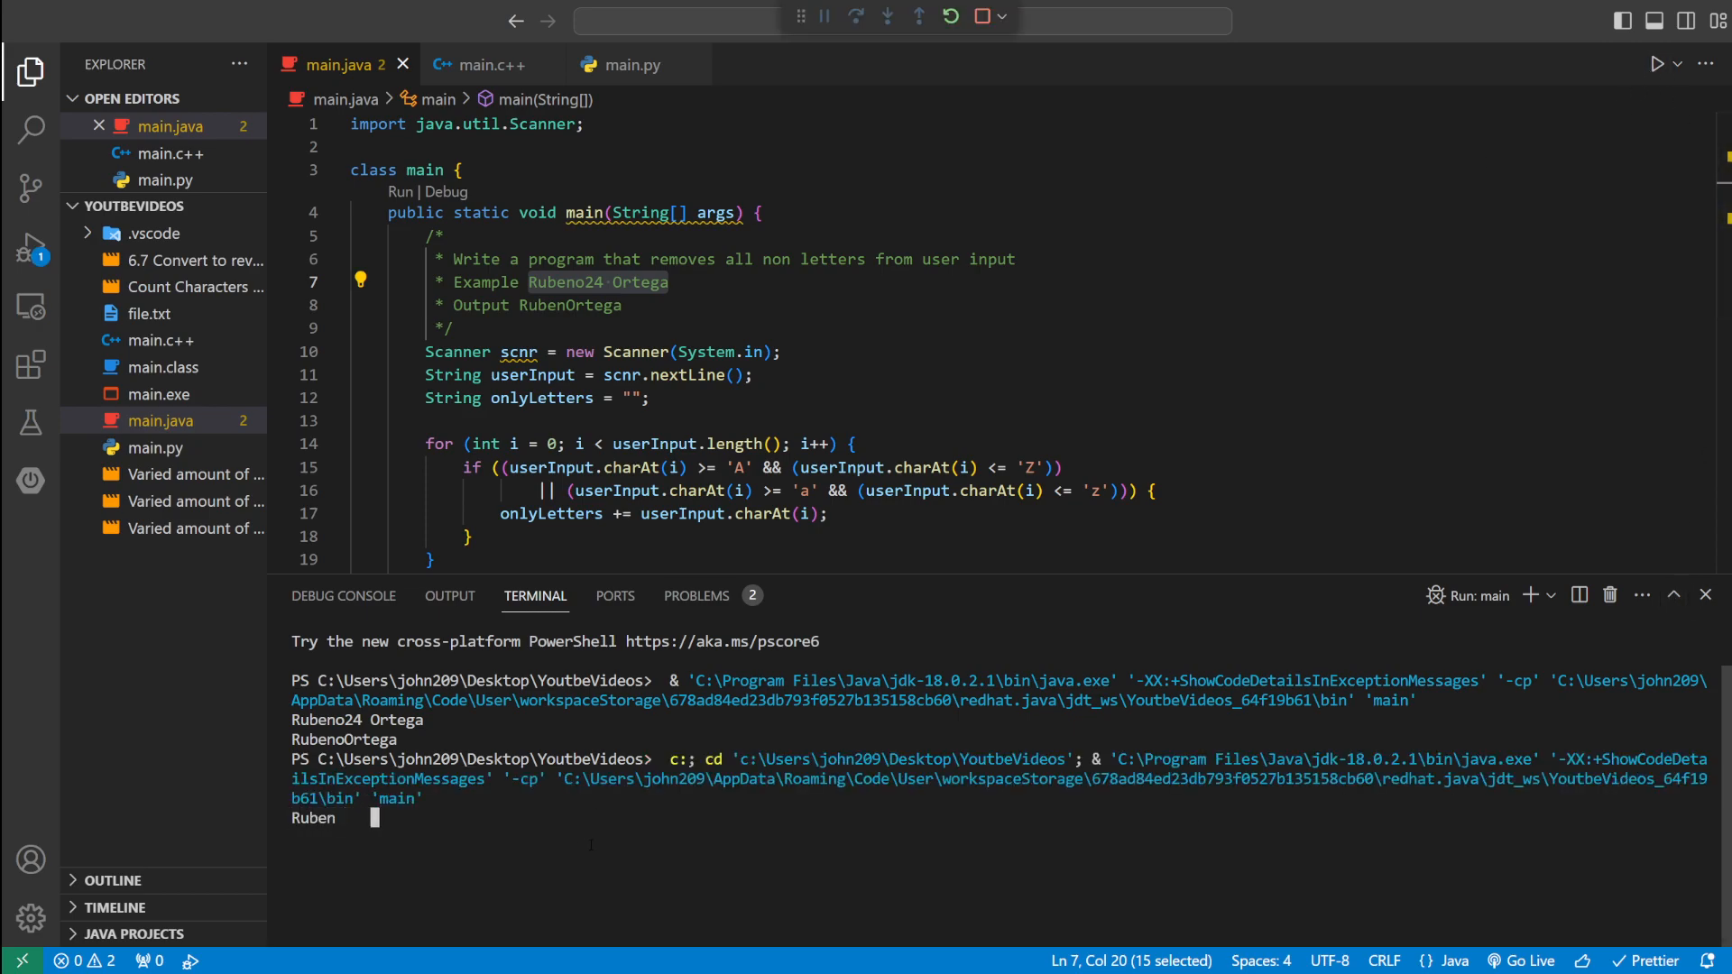
type("24")
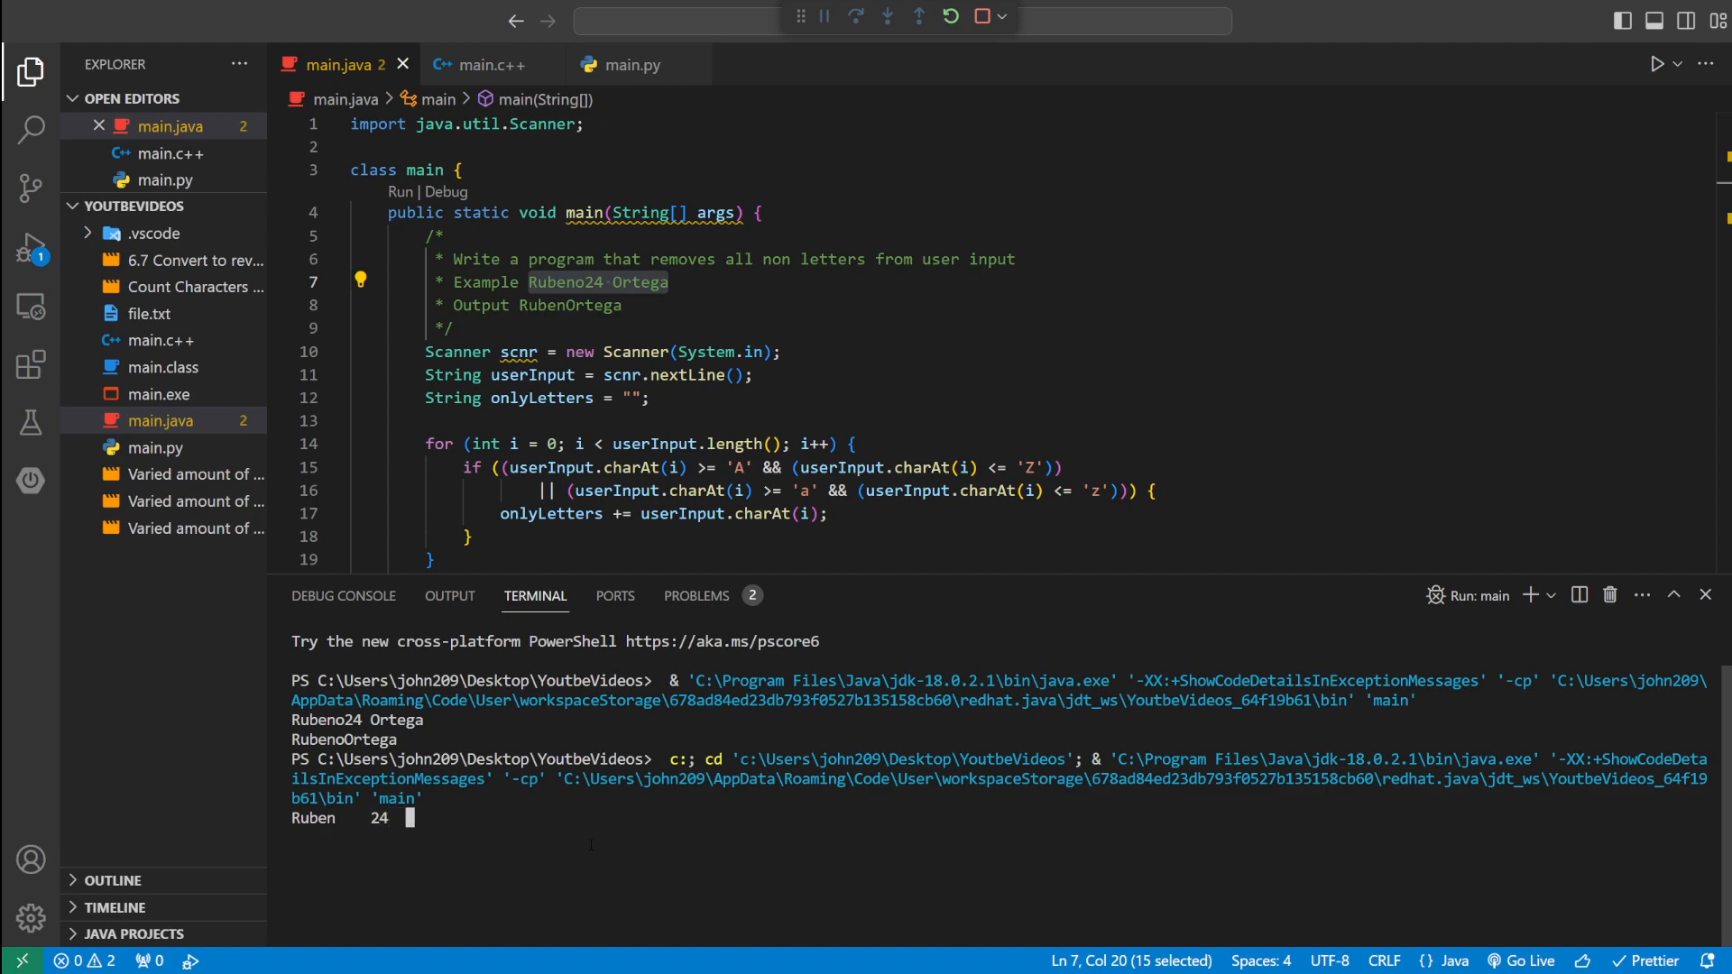